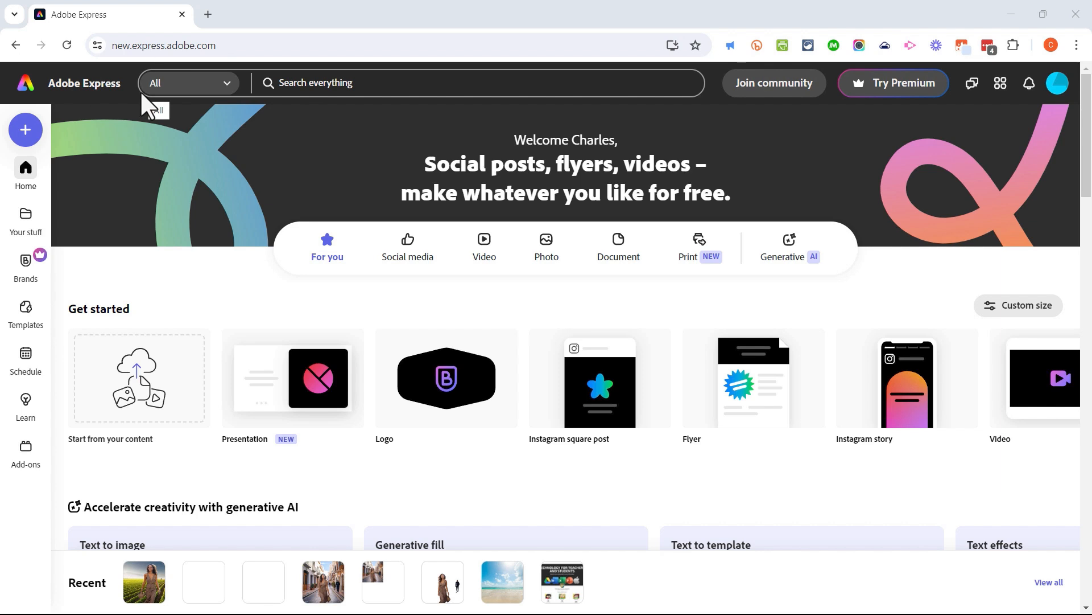
pyautogui.moveTo(568, 138)
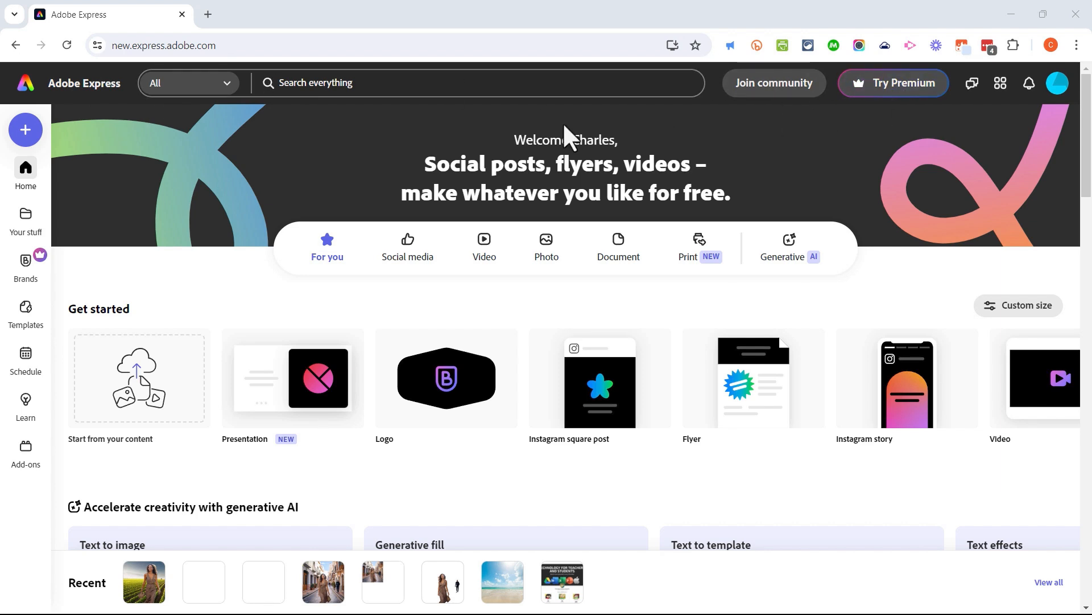
pyautogui.moveTo(25, 133)
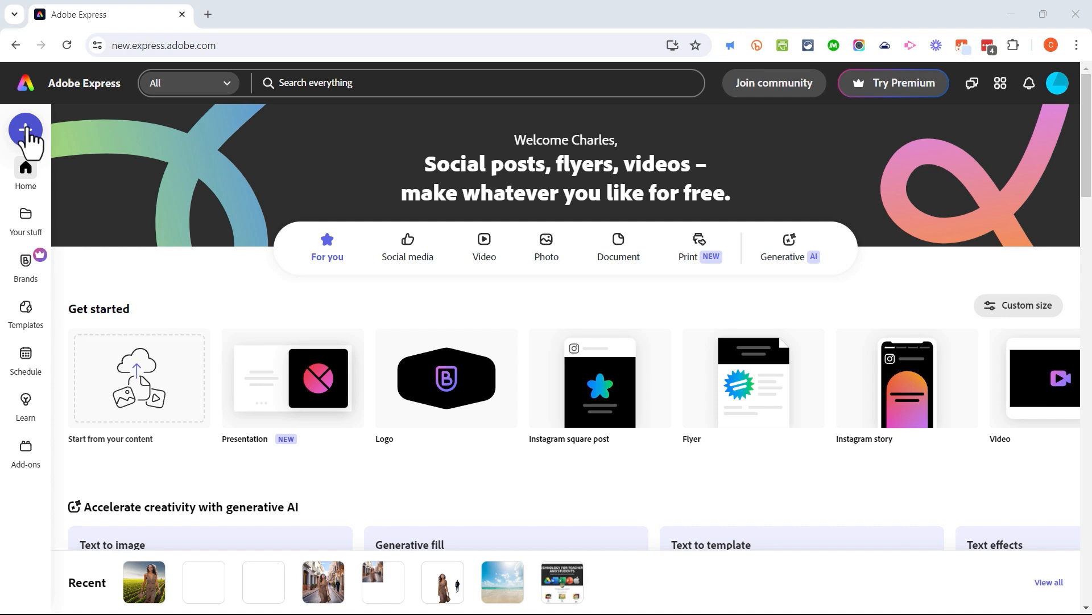
# Step: Bring up the Create panel listing standard and suggested design sizes
pyautogui.click(27, 132)
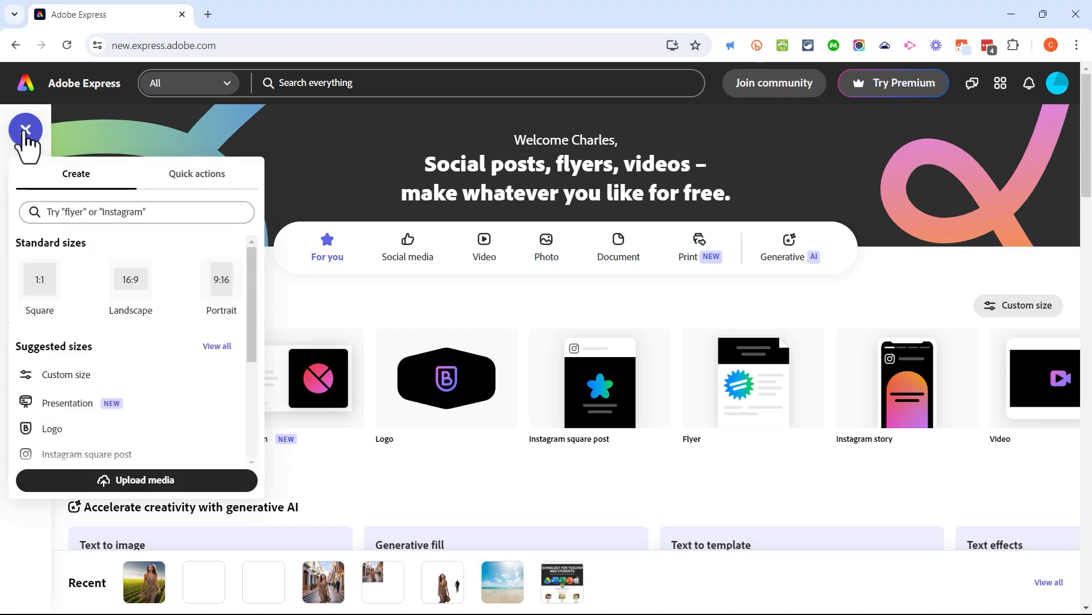
pyautogui.moveTo(103, 390)
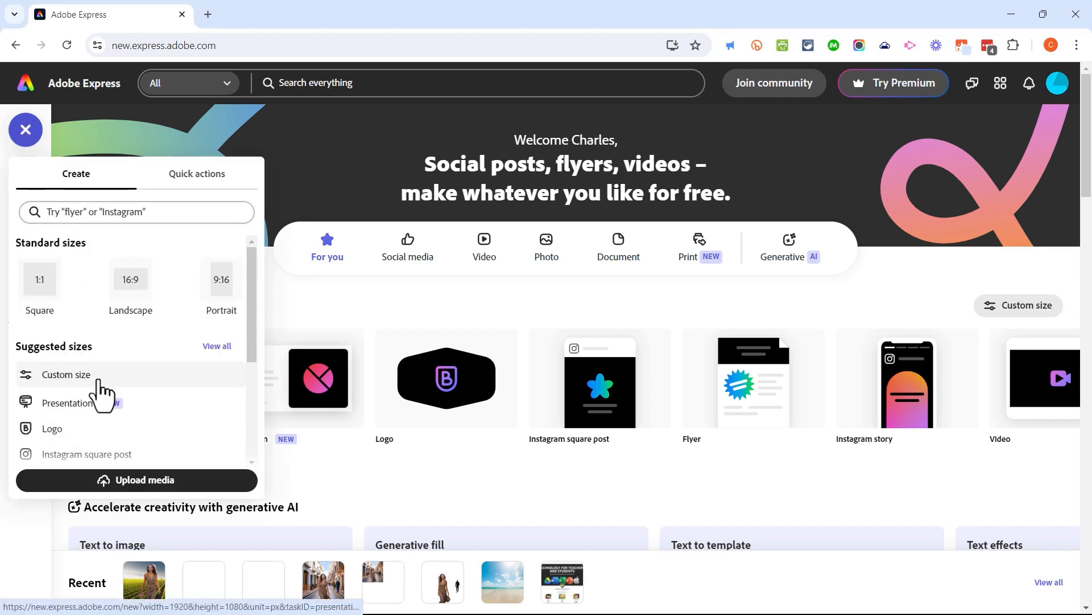
pyautogui.click(25, 130)
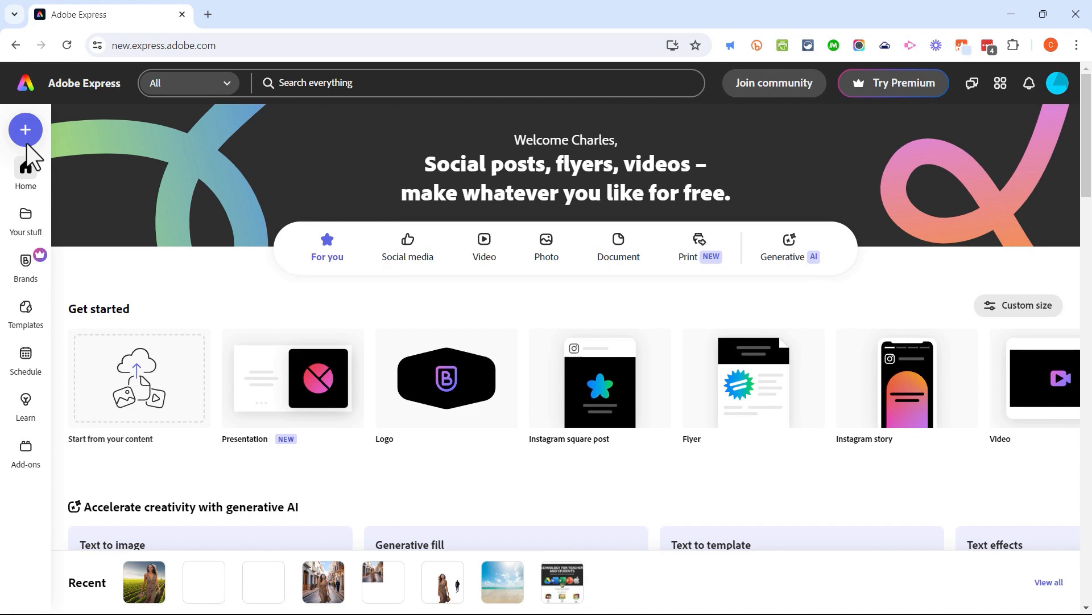
pyautogui.click(25, 129)
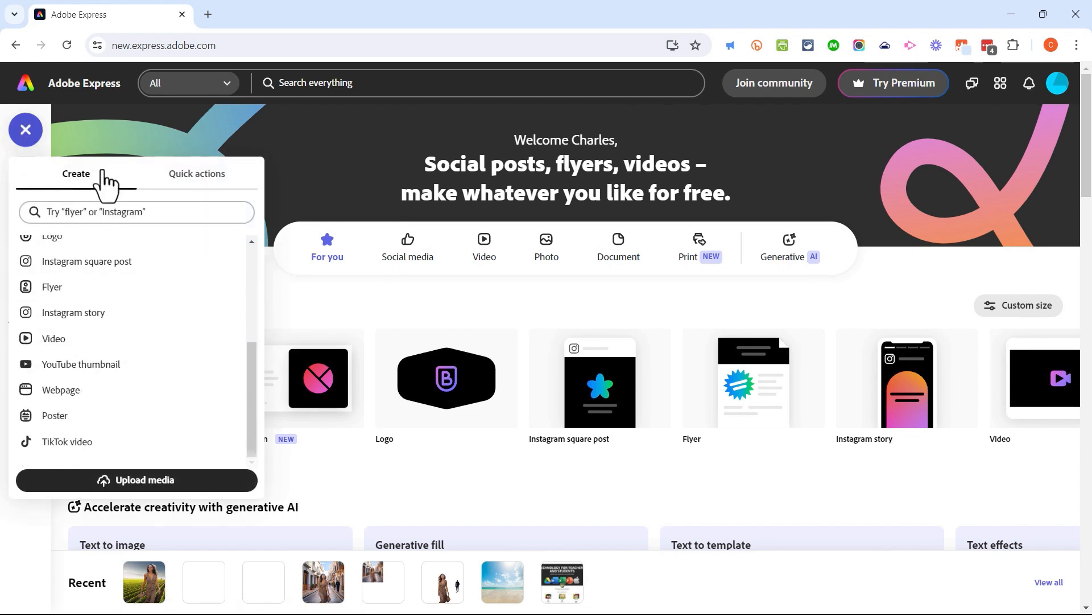
pyautogui.moveTo(197, 181)
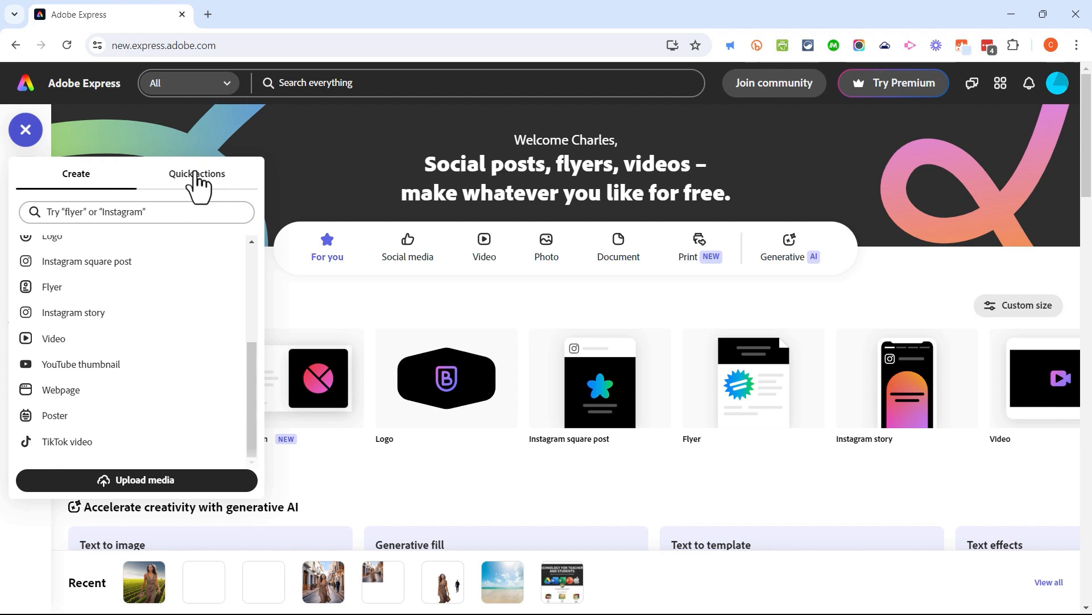
# Step: Show the Quick actions list and browse tools like Generate QR code
pyautogui.click(197, 173)
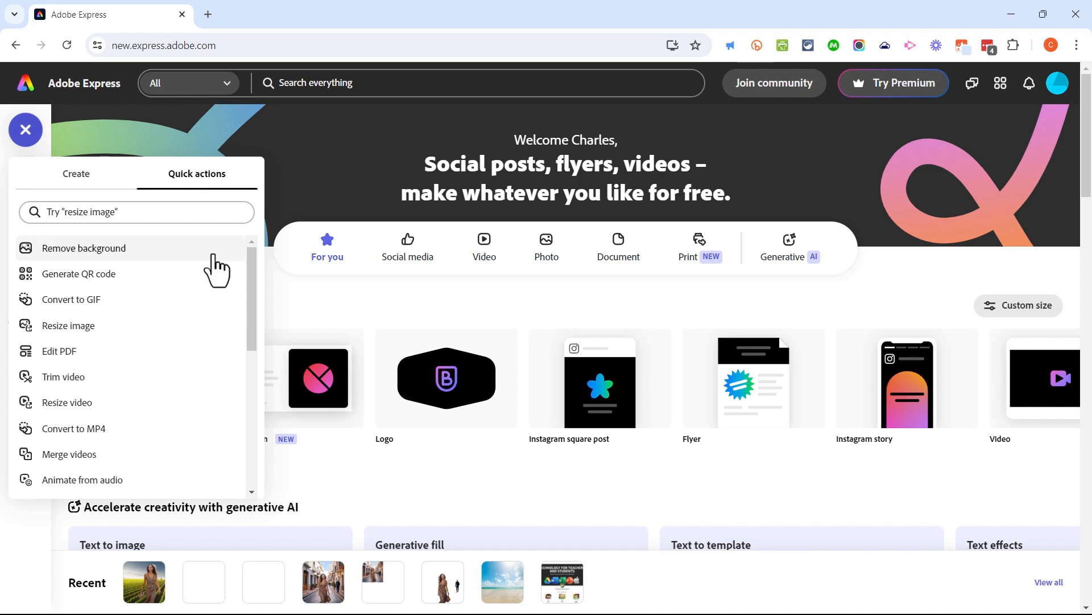
pyautogui.moveTo(163, 373)
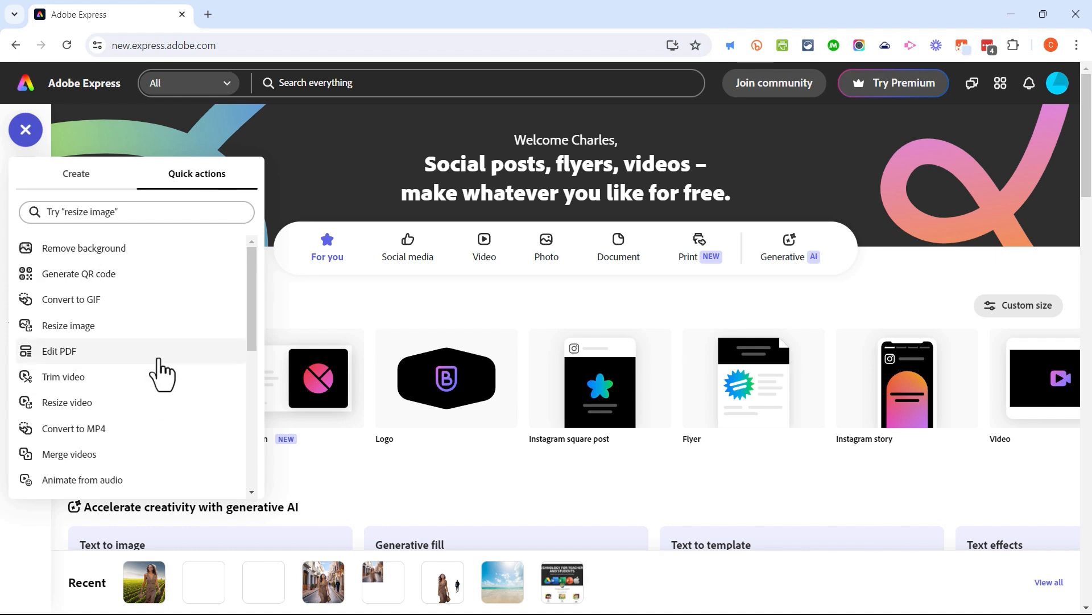
pyautogui.moveTo(119, 279)
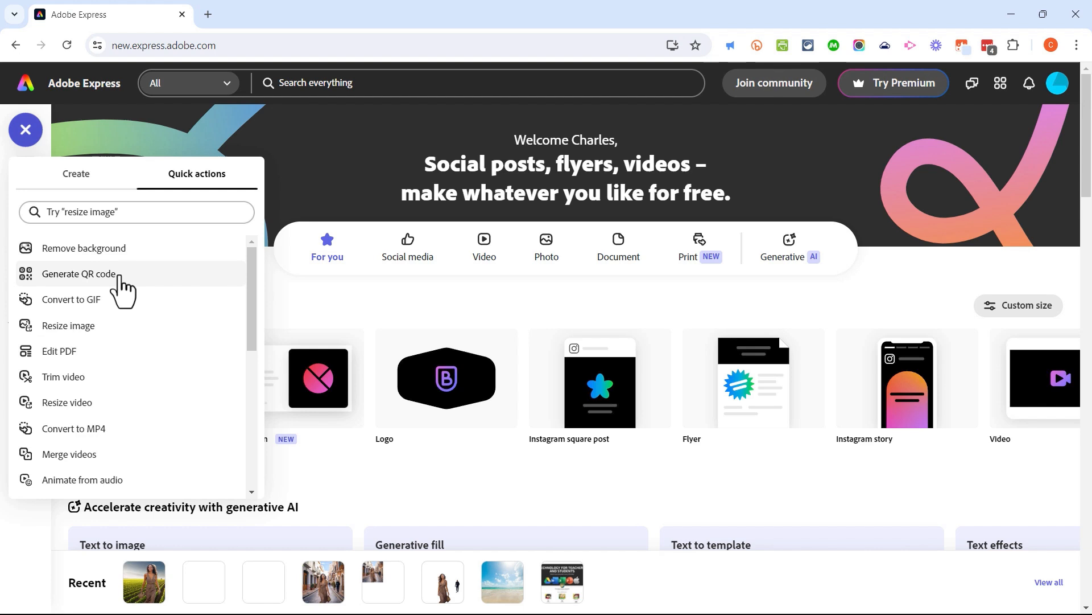
pyautogui.moveTo(230, 382)
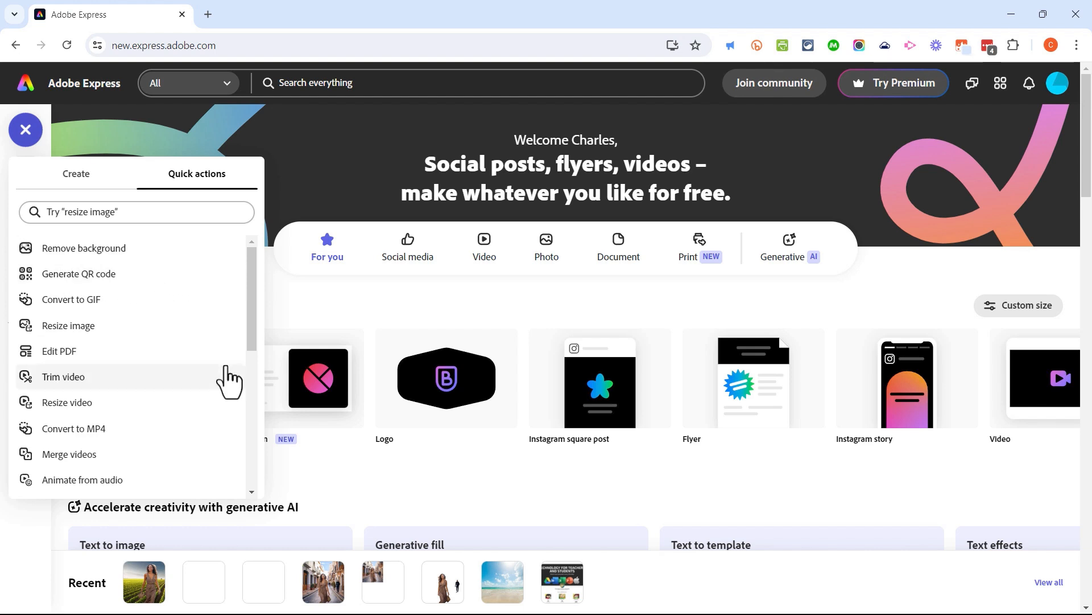
pyautogui.scroll(-3)
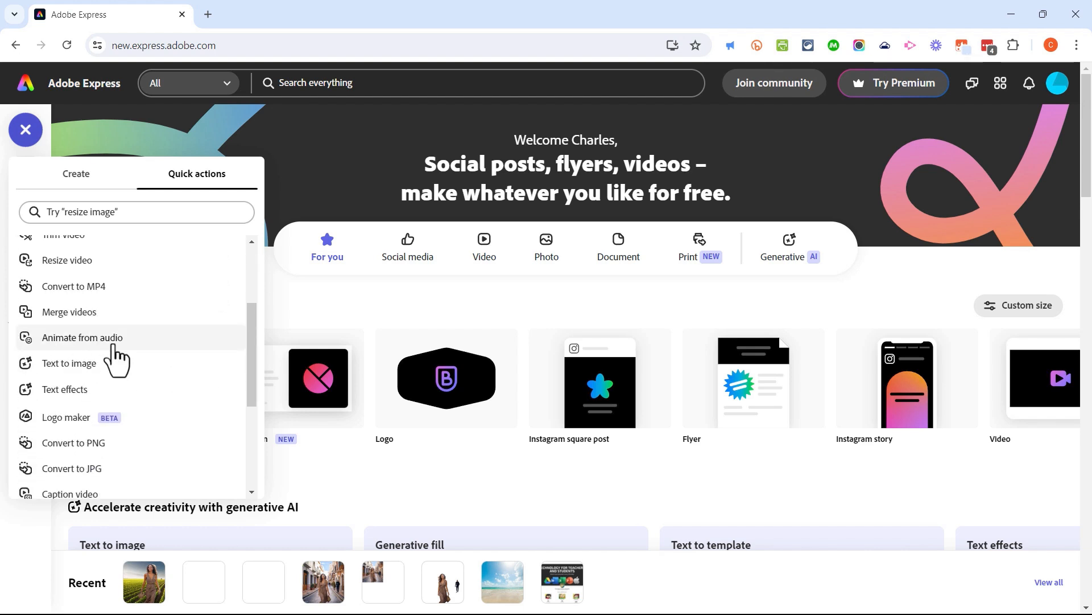
pyautogui.moveTo(382, 196)
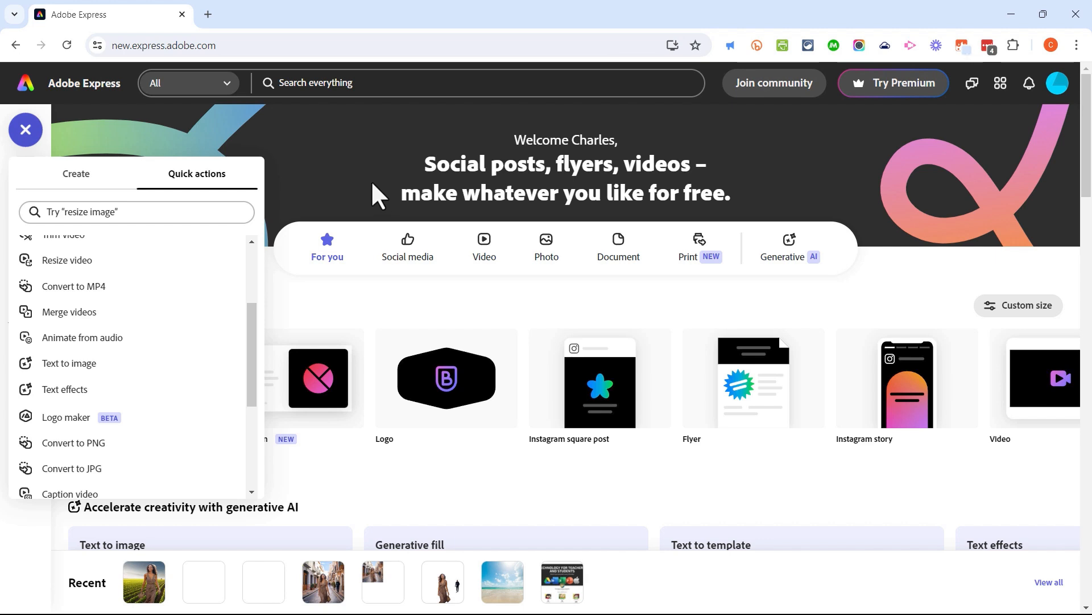
pyautogui.scroll(3)
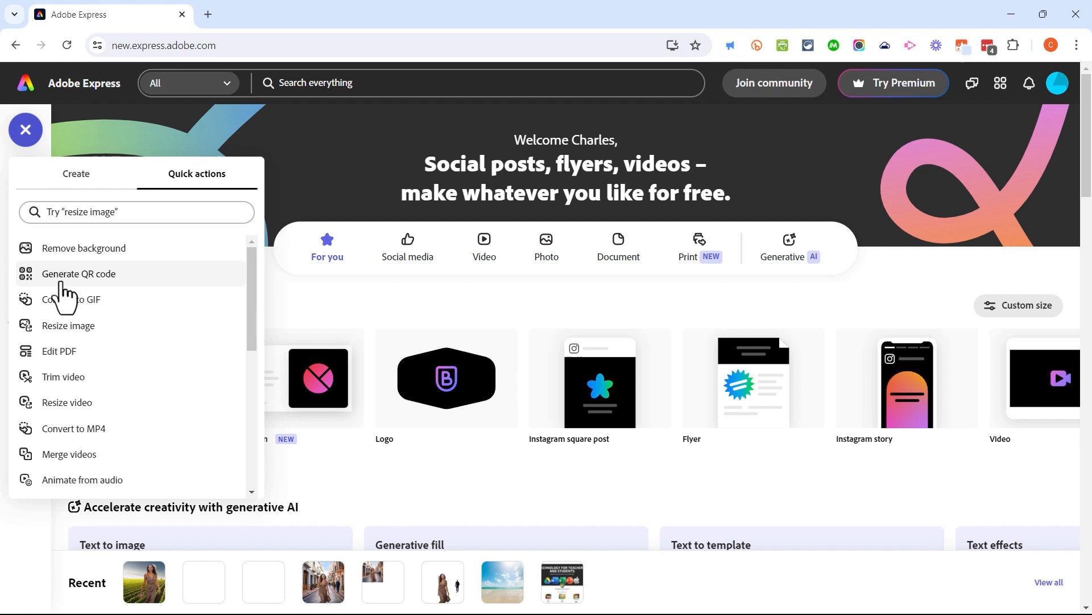
pyautogui.moveTo(59, 289)
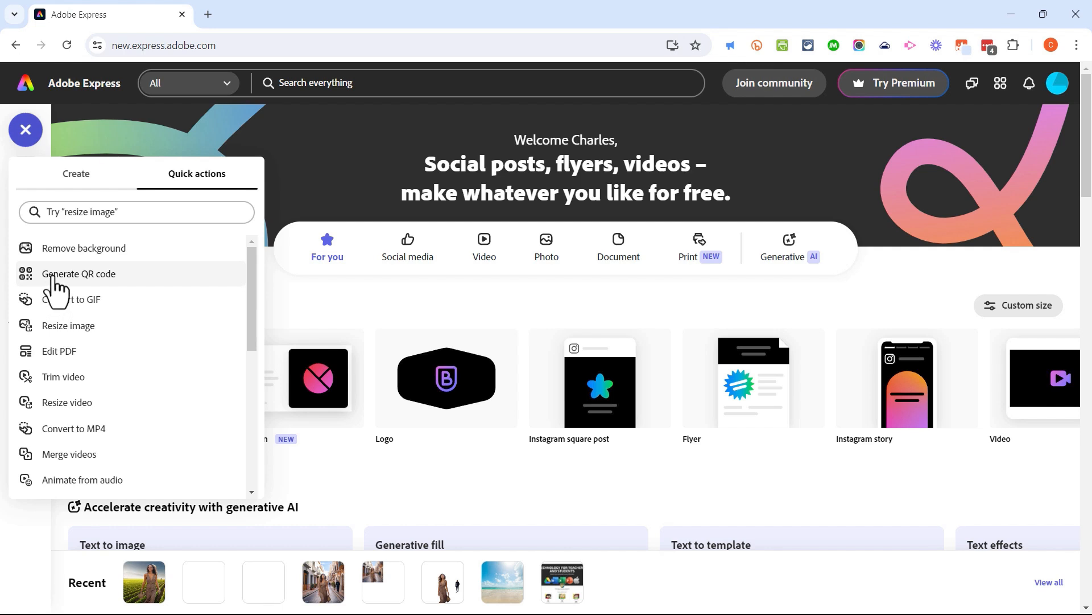
# Step: Start the QR code generator and copy the Technology for Teachers and Students channel URL
pyautogui.click(78, 274)
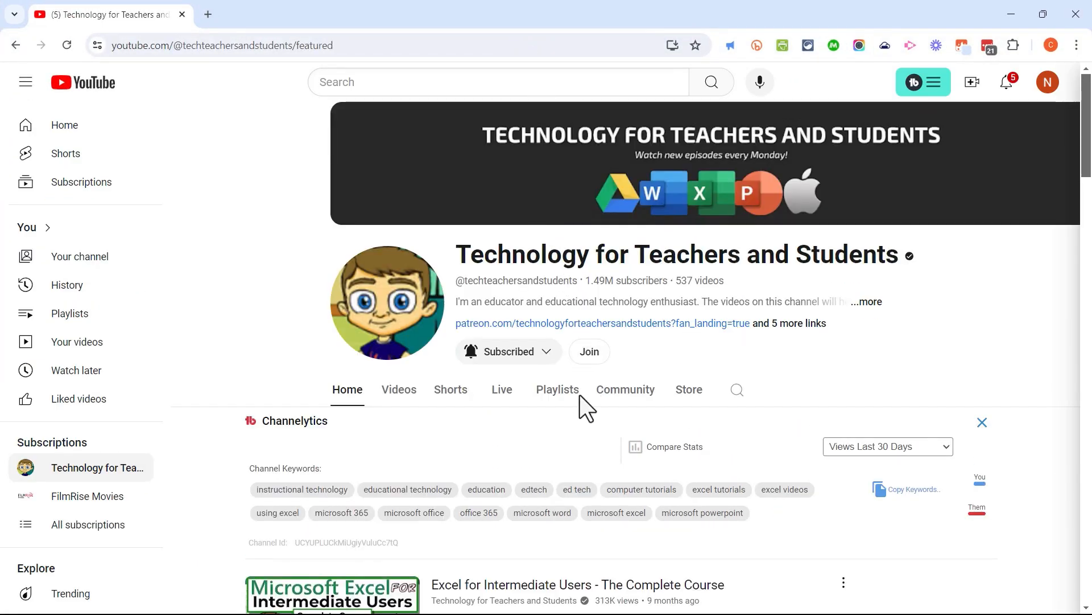
pyautogui.scroll(-3)
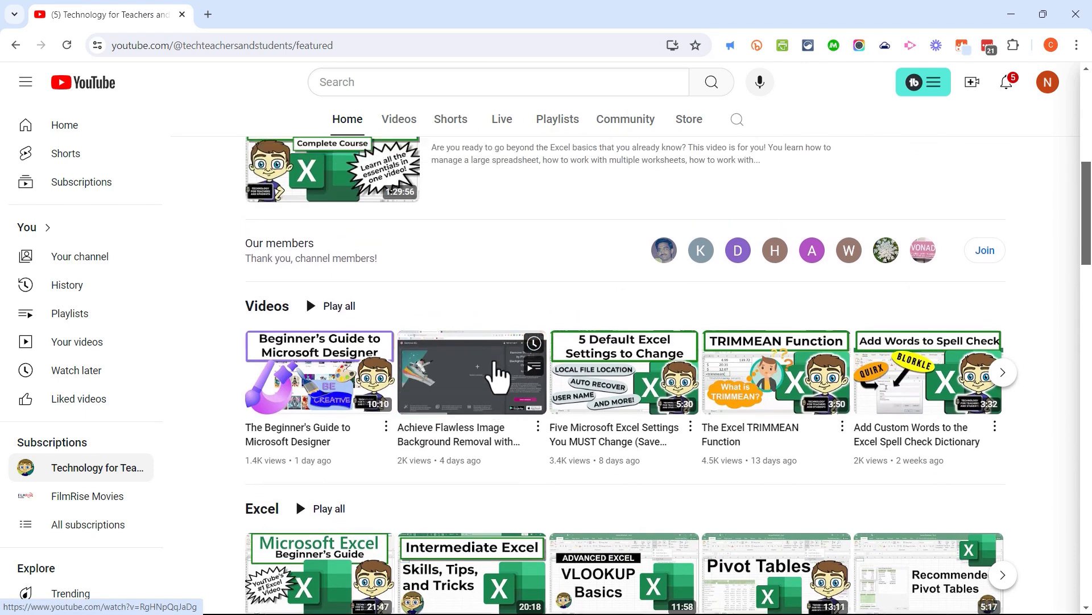
pyautogui.scroll(3)
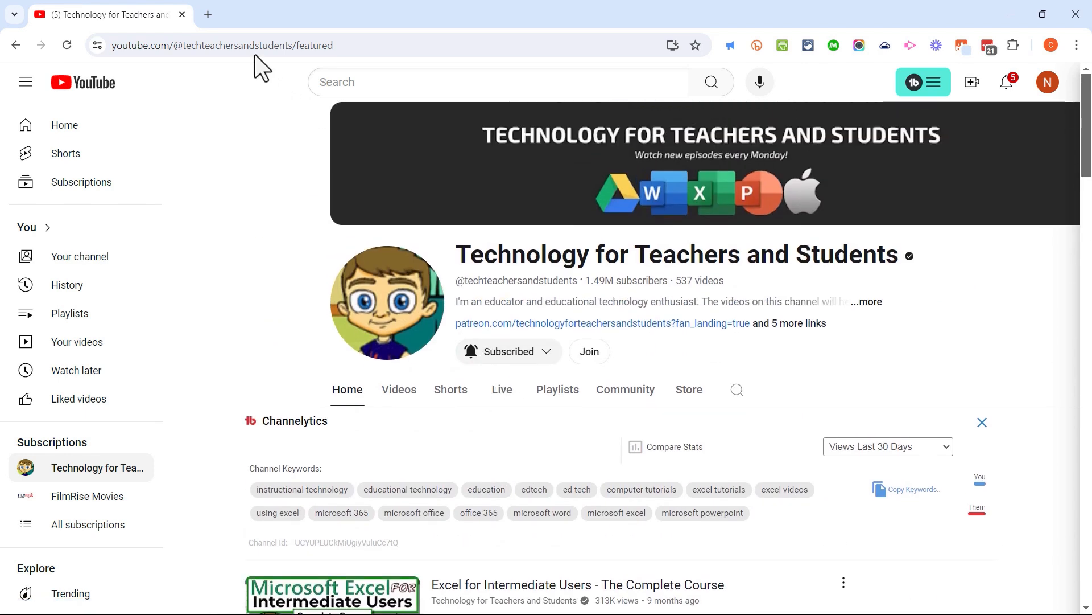
pyautogui.click(222, 46)
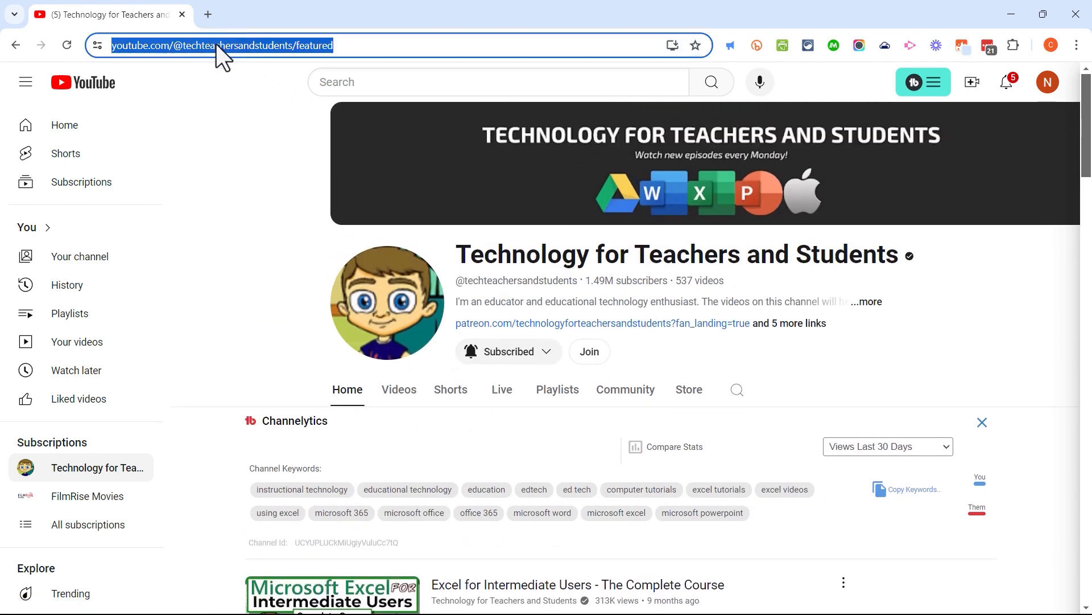
pyautogui.moveTo(592, 36)
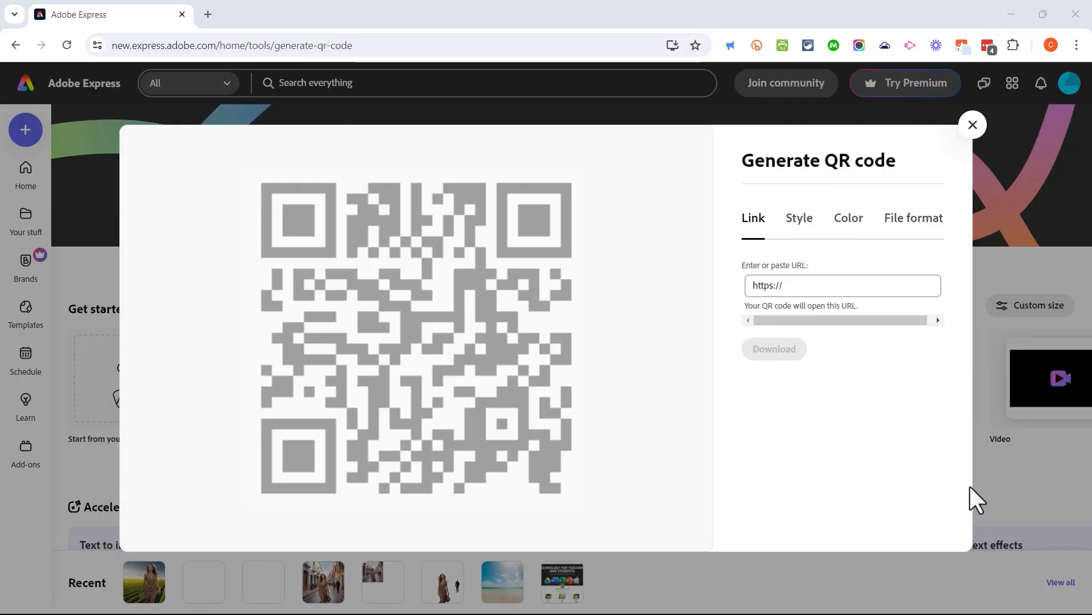
# Step: Paste the YouTube channel link into the QR generator's URL field
pyautogui.click(842, 286)
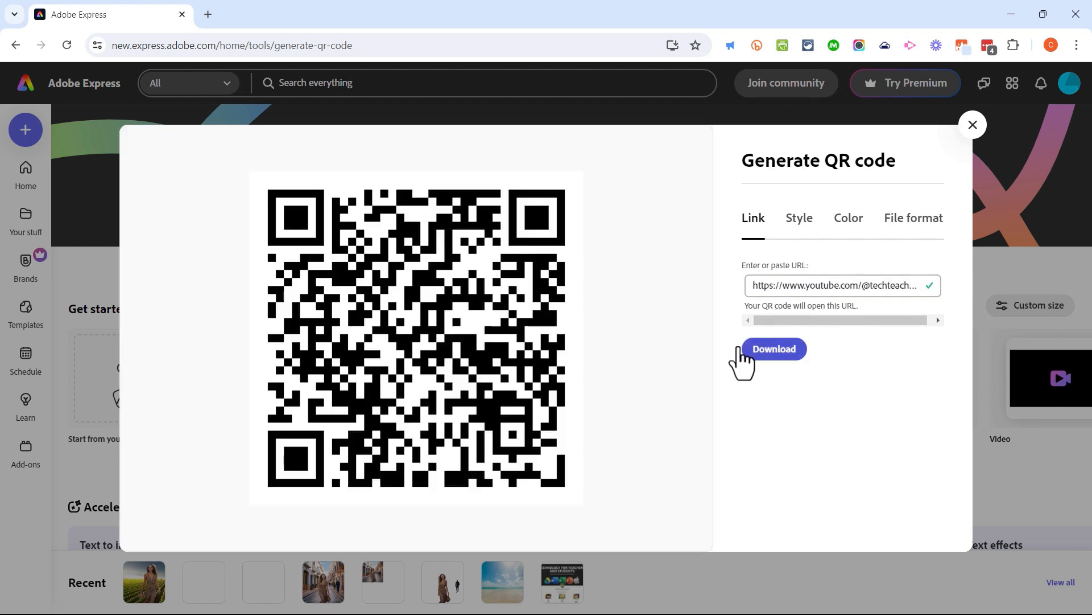
pyautogui.moveTo(519, 314)
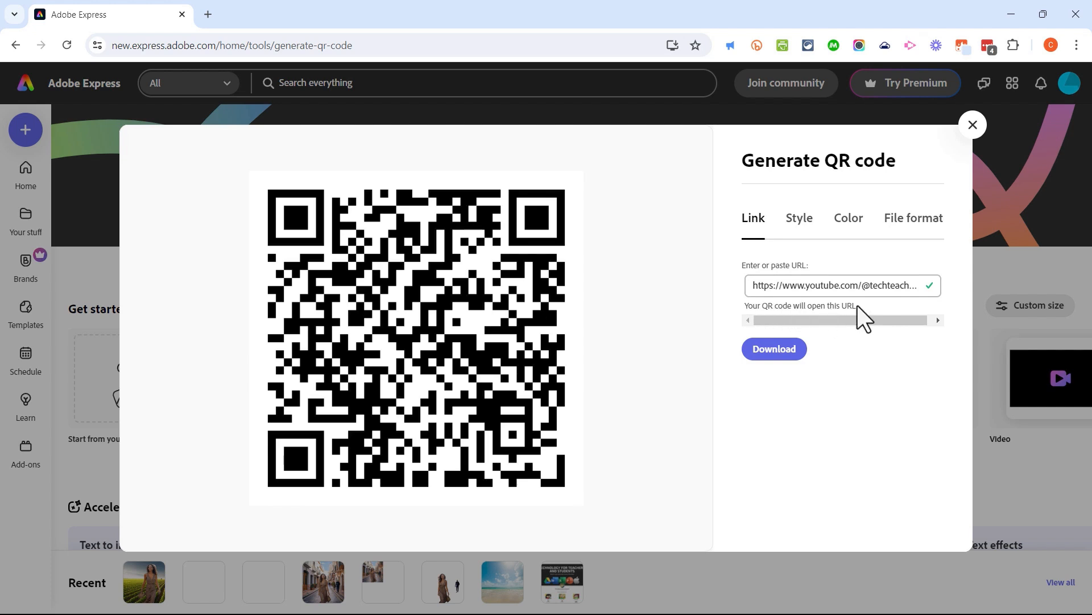
pyautogui.moveTo(362, 272)
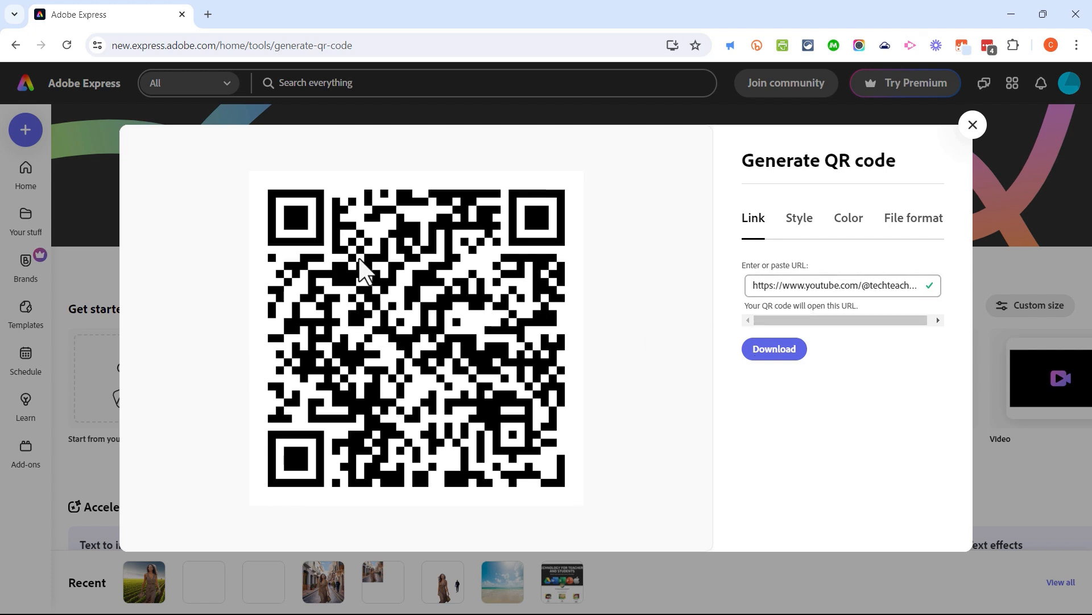
pyautogui.moveTo(728, 329)
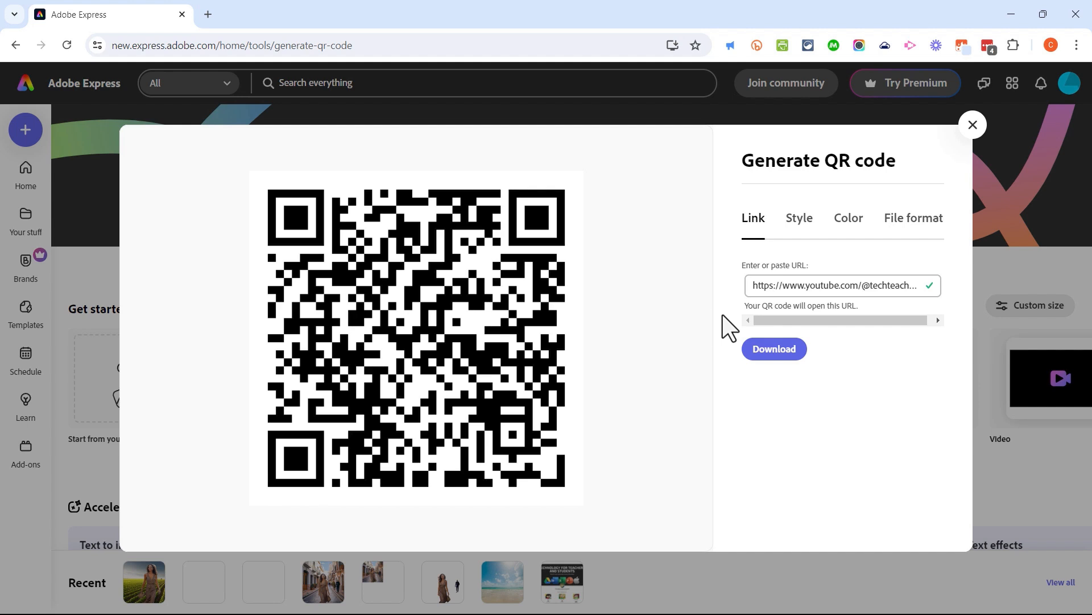
pyautogui.click(843, 284)
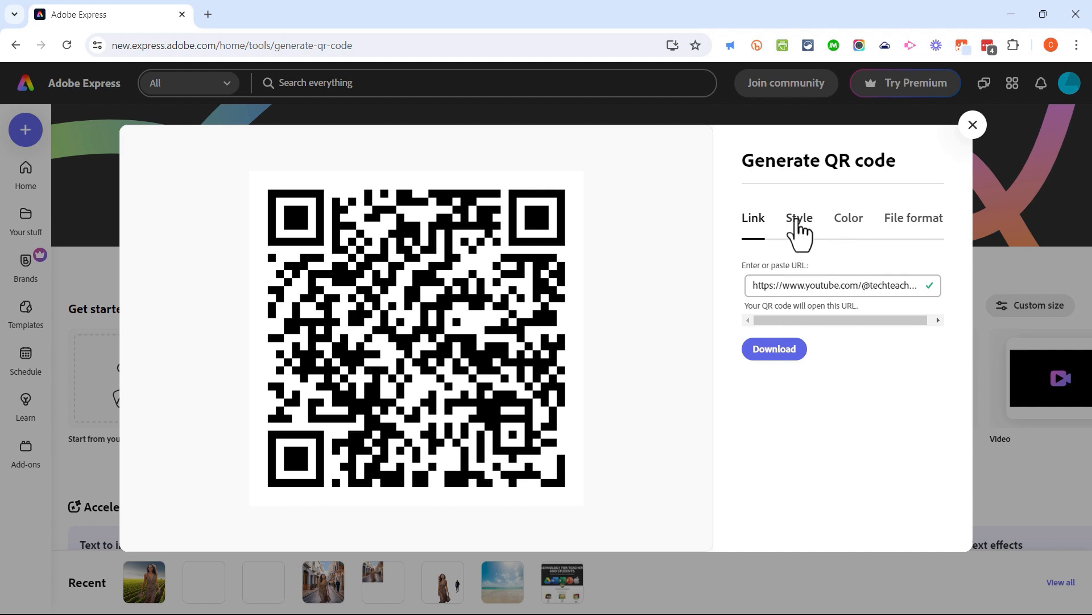
# Step: Style the QR code with round dots, circular corner borders and dot centres
pyautogui.click(799, 217)
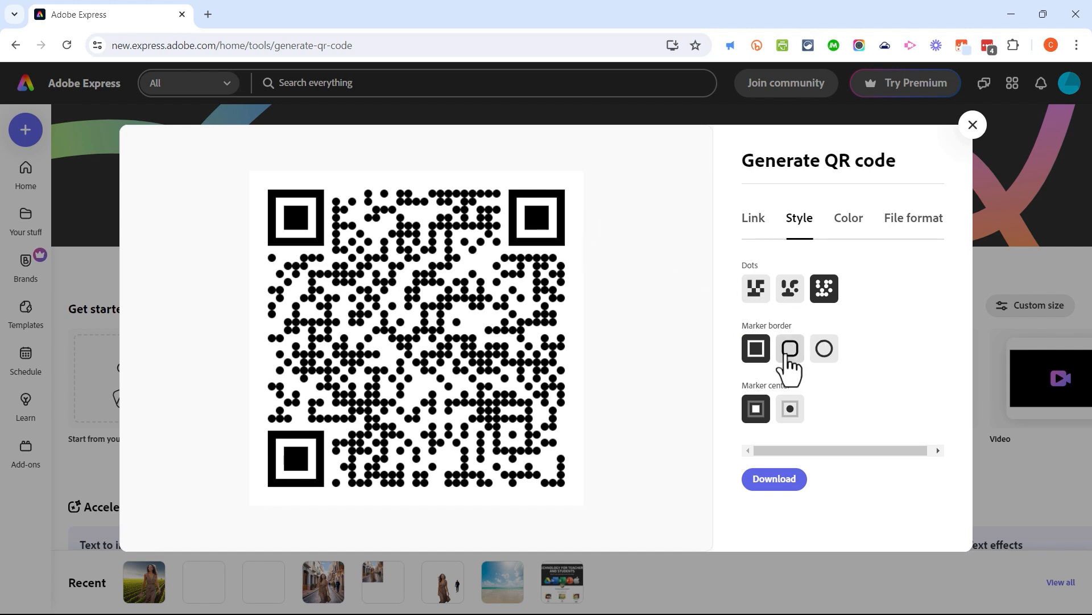
pyautogui.click(824, 348)
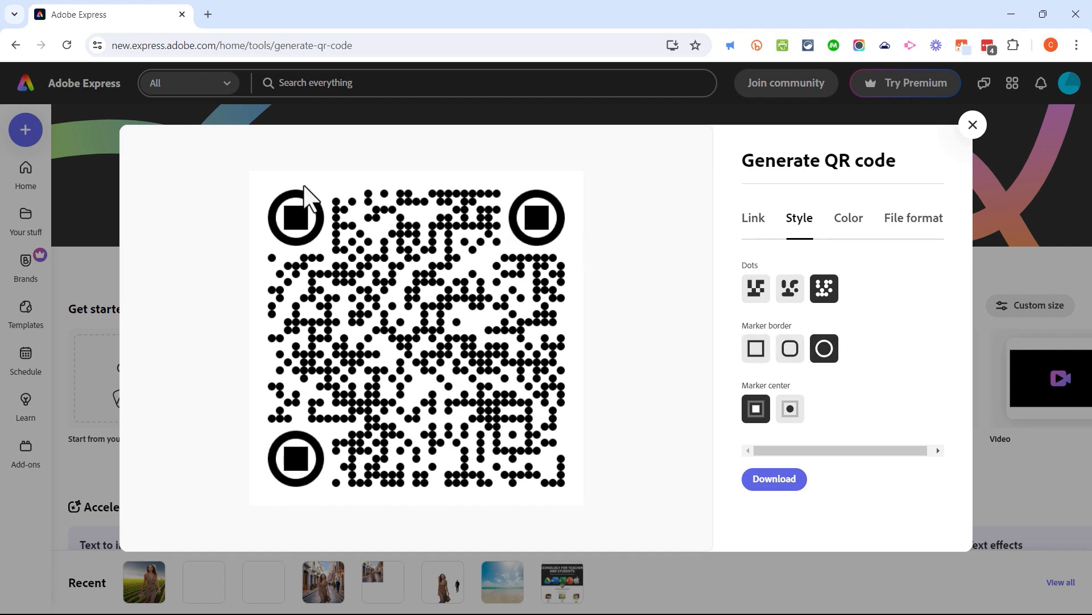
pyautogui.moveTo(637, 387)
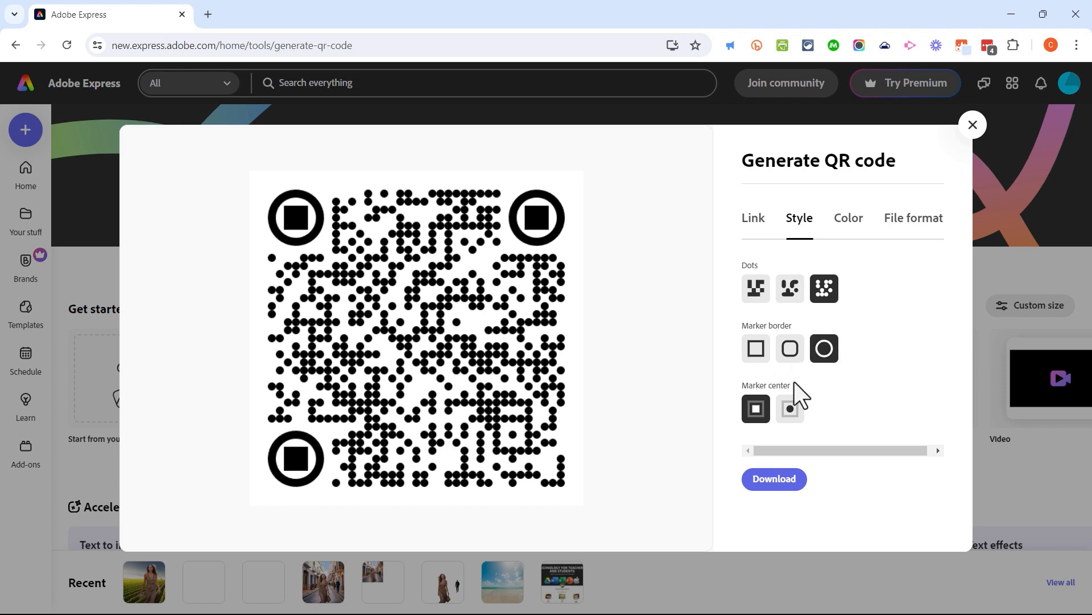
pyautogui.click(788, 408)
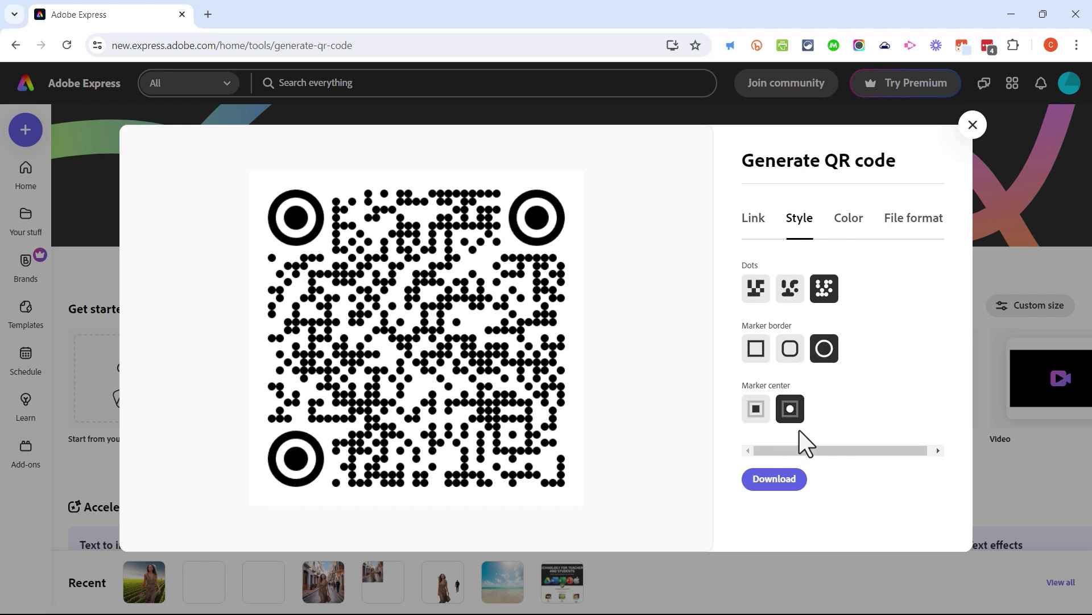
# Step: Colour the QR code blue after trying orange
pyautogui.click(848, 219)
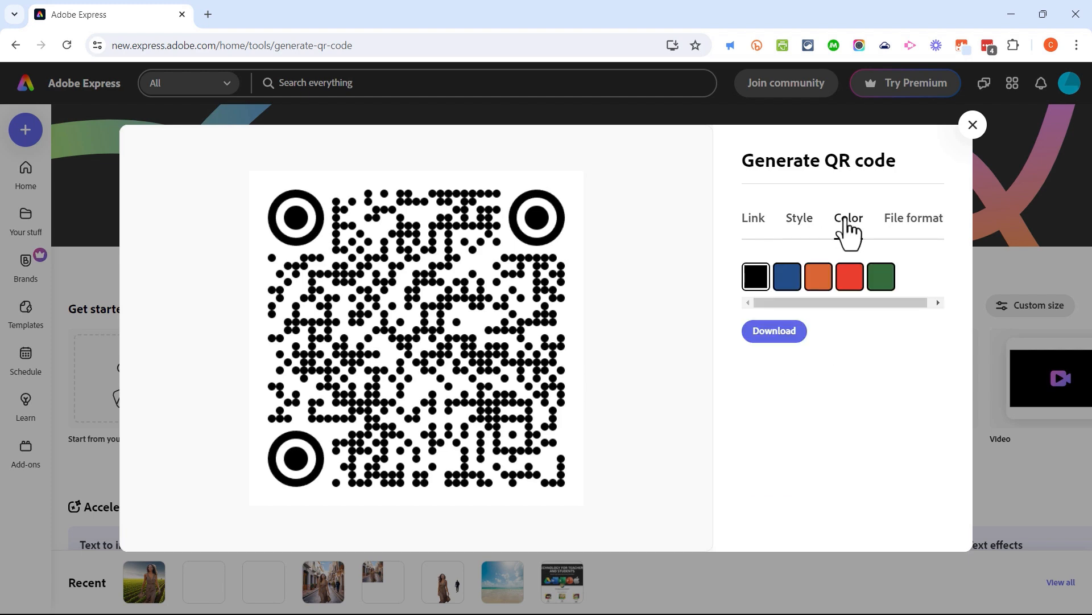
pyautogui.click(818, 275)
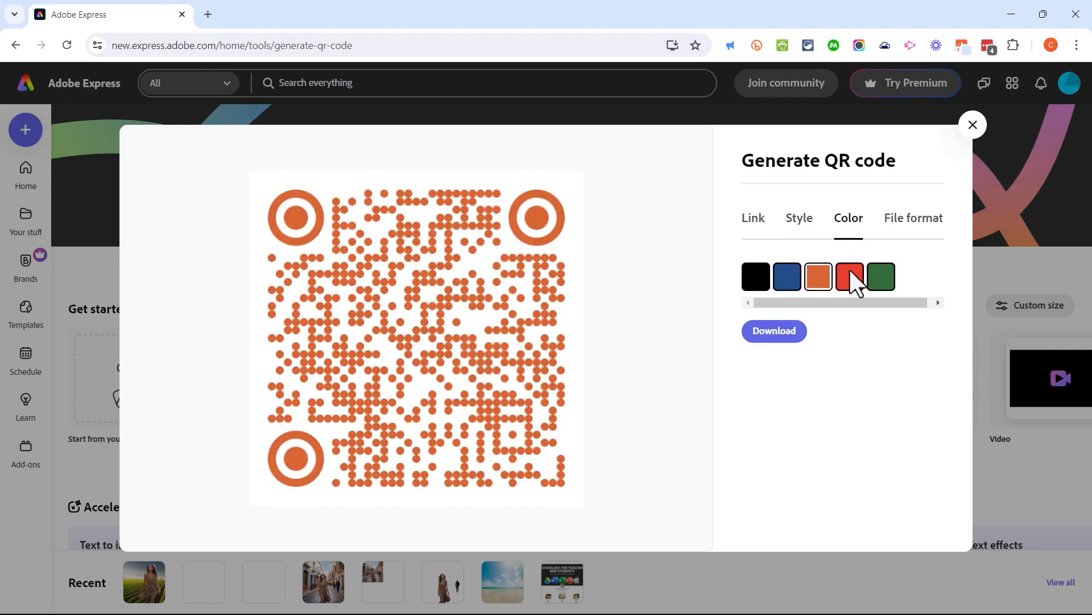
pyautogui.click(786, 276)
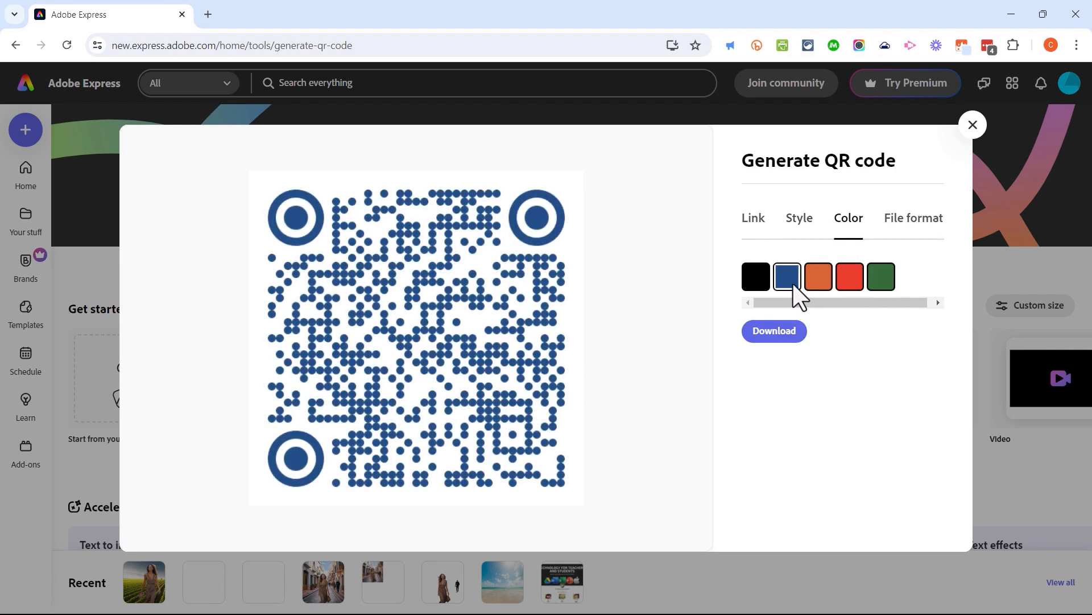
pyautogui.click(914, 218)
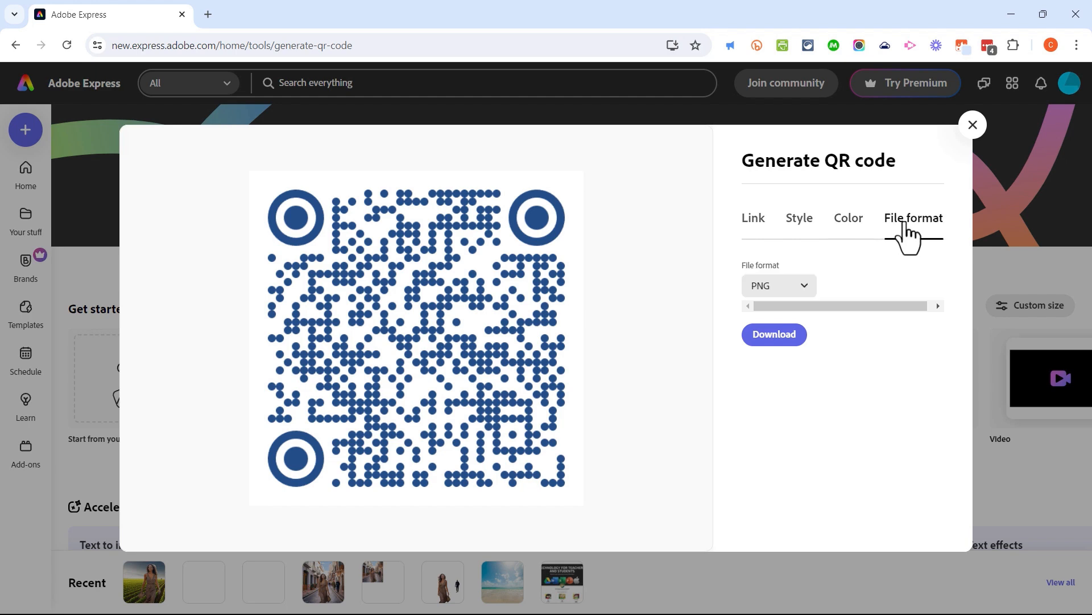
pyautogui.moveTo(579, 282)
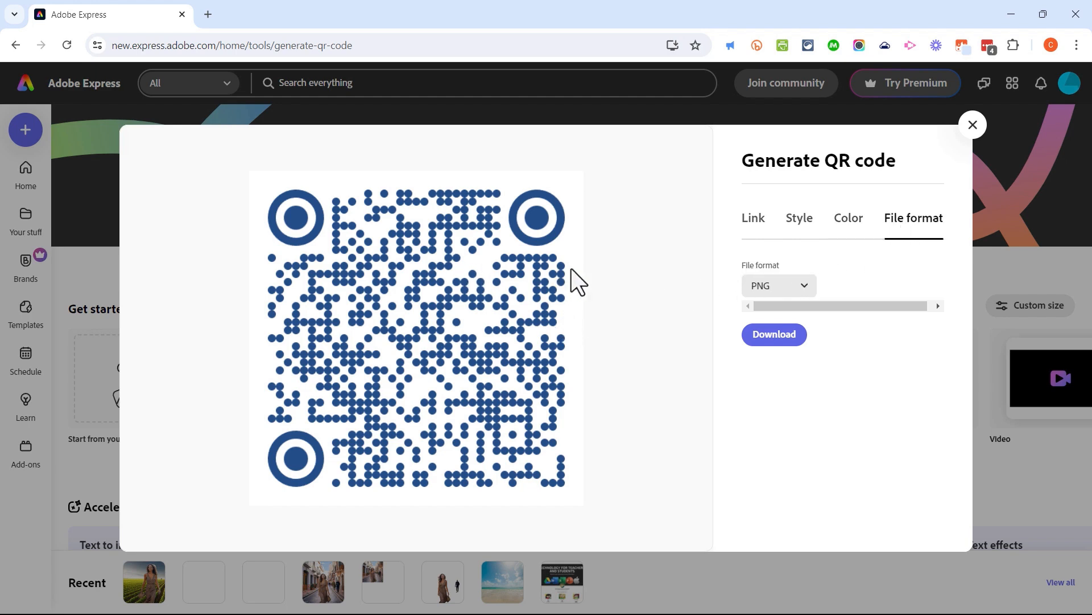
pyautogui.moveTo(805, 296)
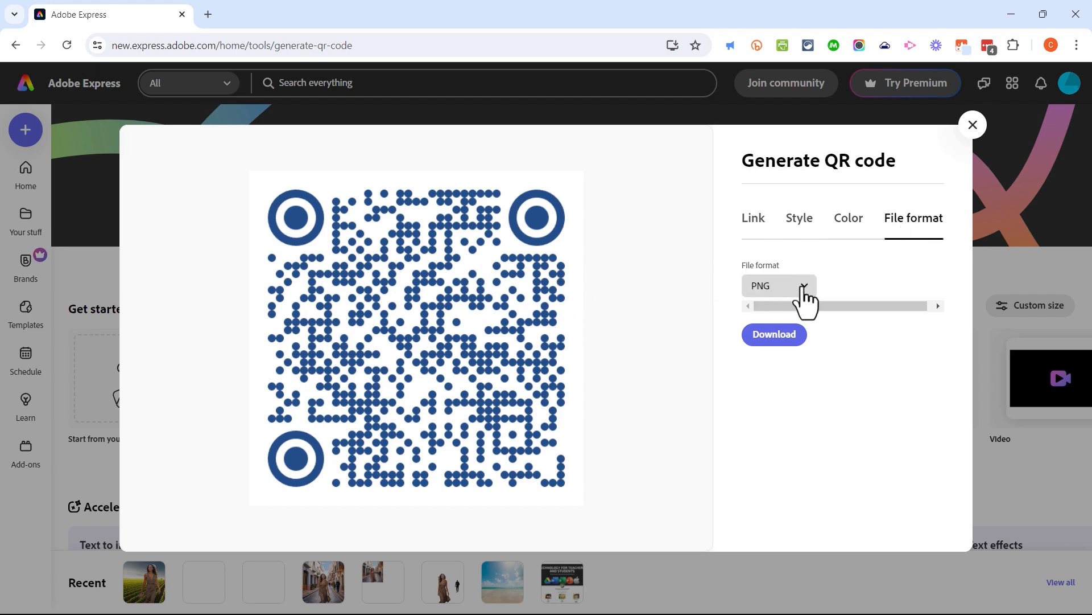
# Step: Download the blue QR code as PNG and check the image in the viewer
pyautogui.click(778, 285)
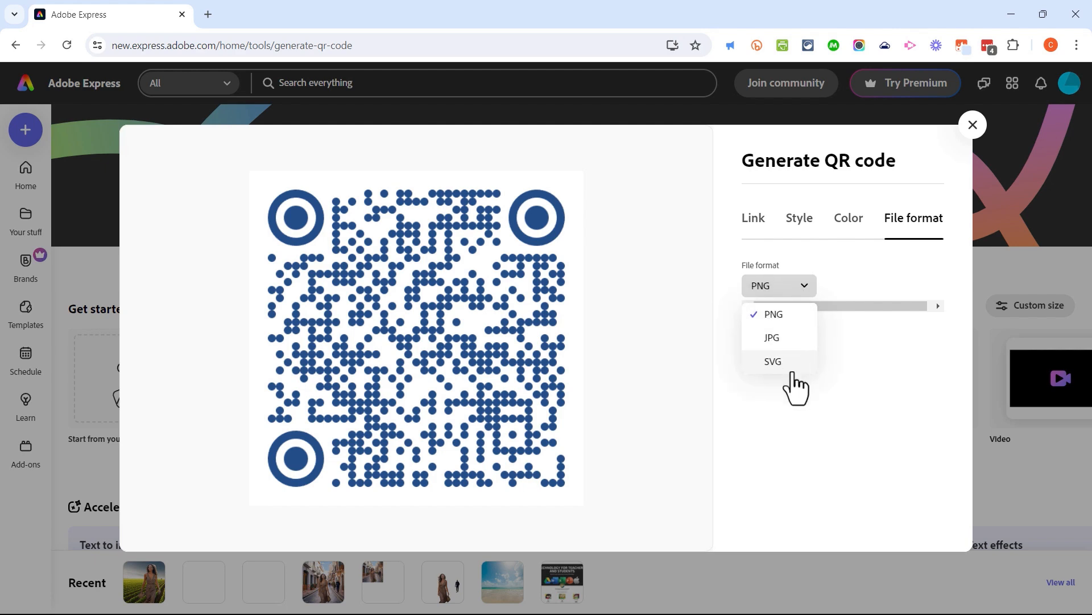
pyautogui.click(772, 314)
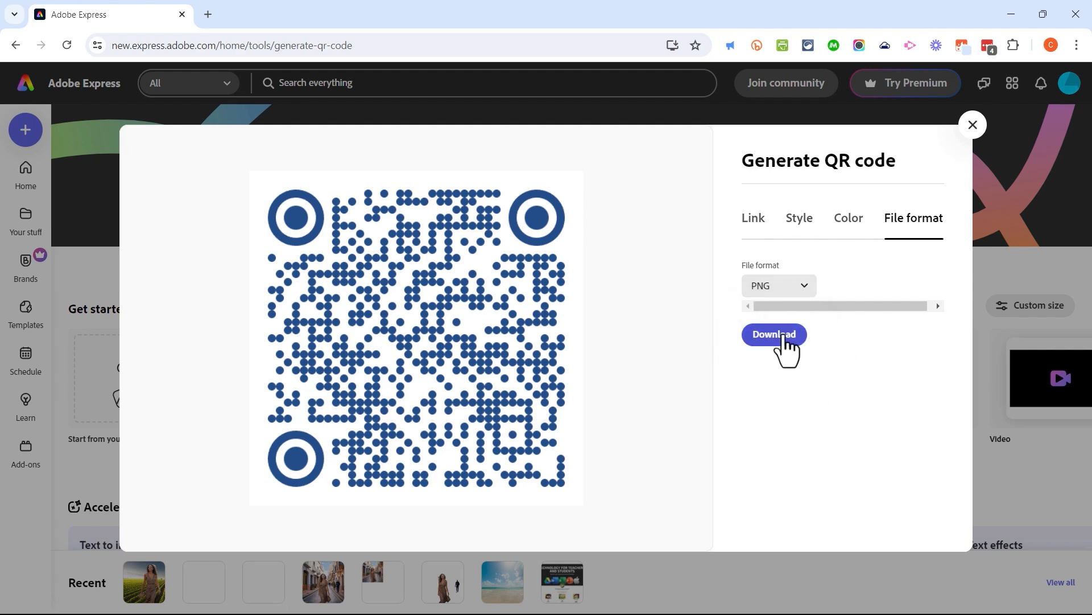
pyautogui.click(774, 334)
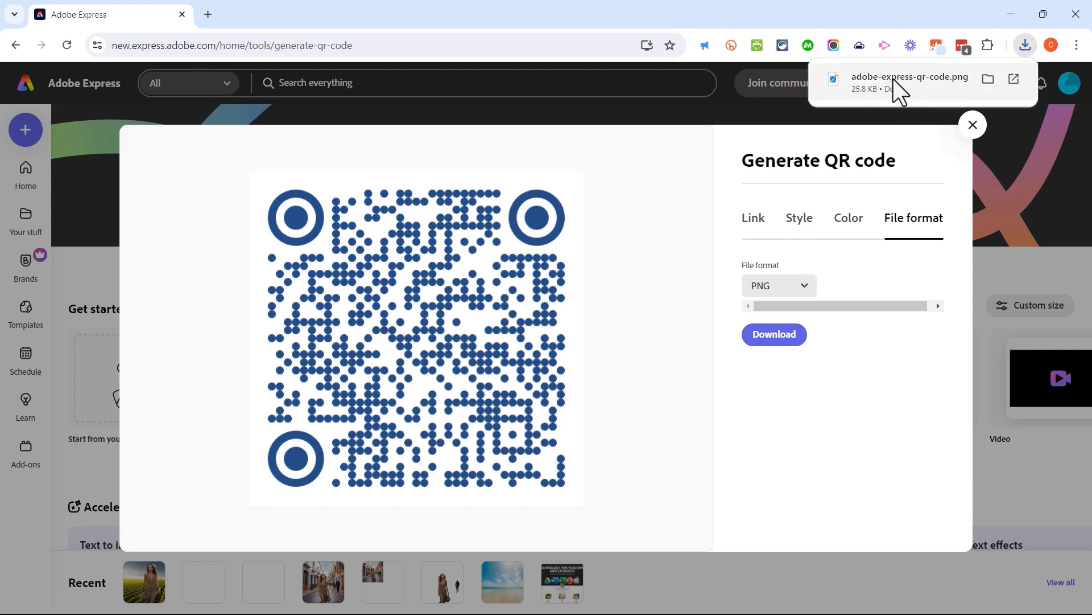
pyautogui.click(908, 78)
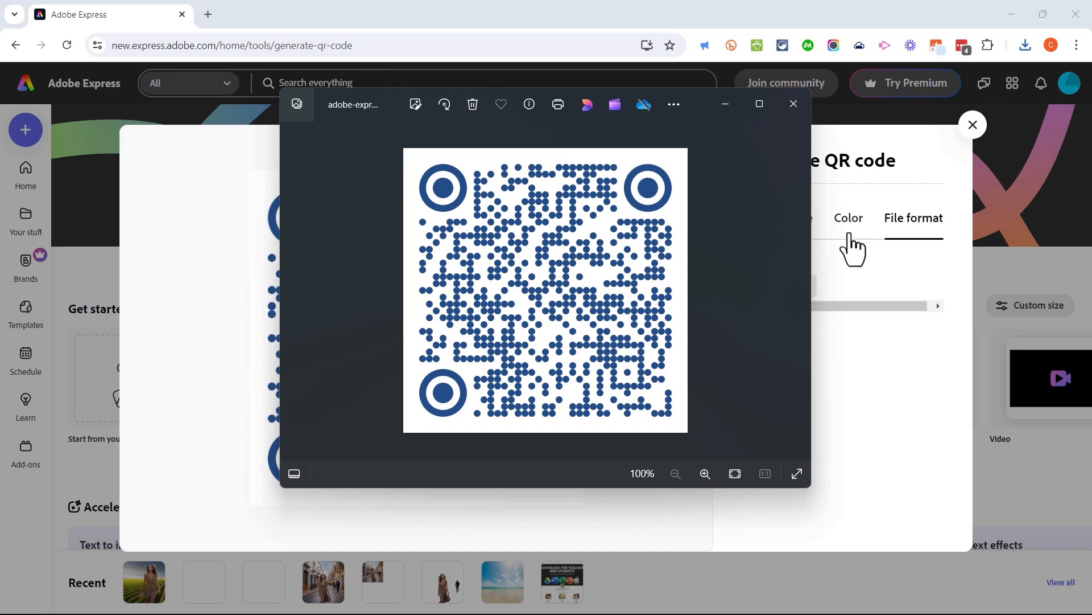
pyautogui.moveTo(793, 104)
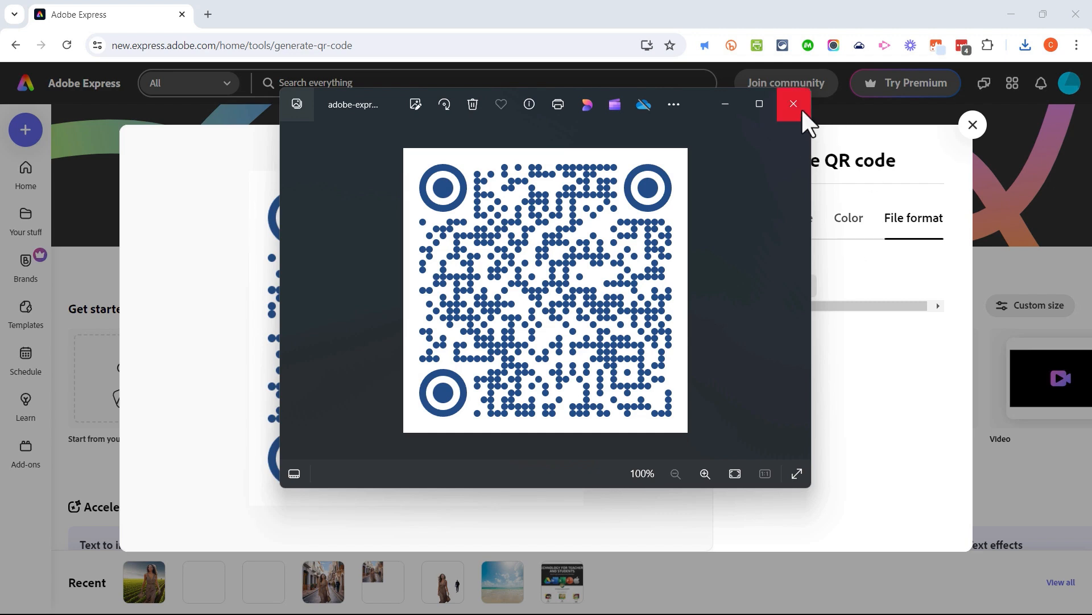
pyautogui.click(792, 103)
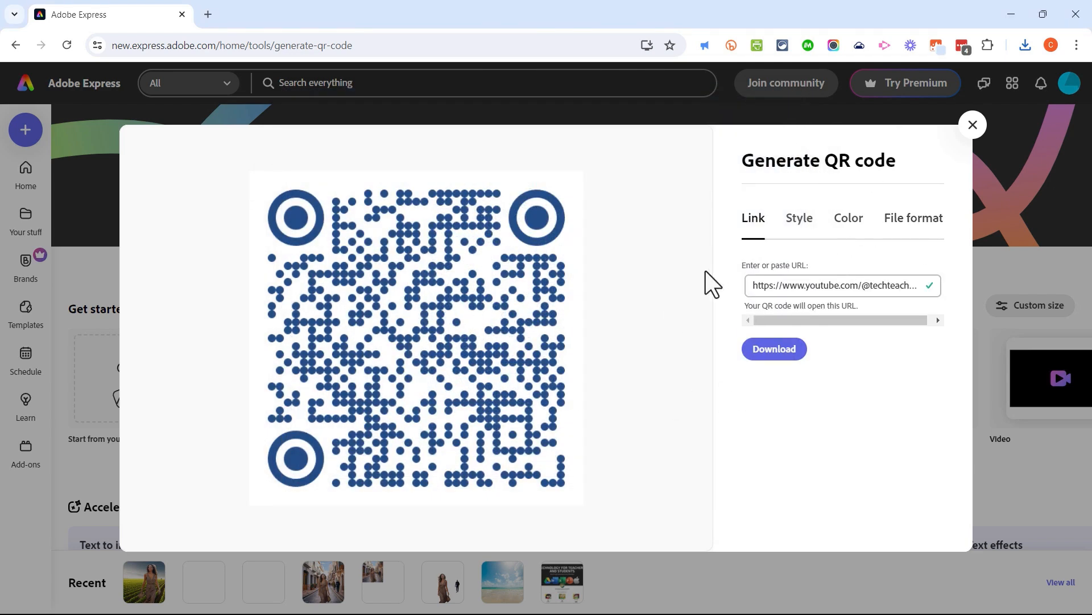
pyautogui.moveTo(774, 348)
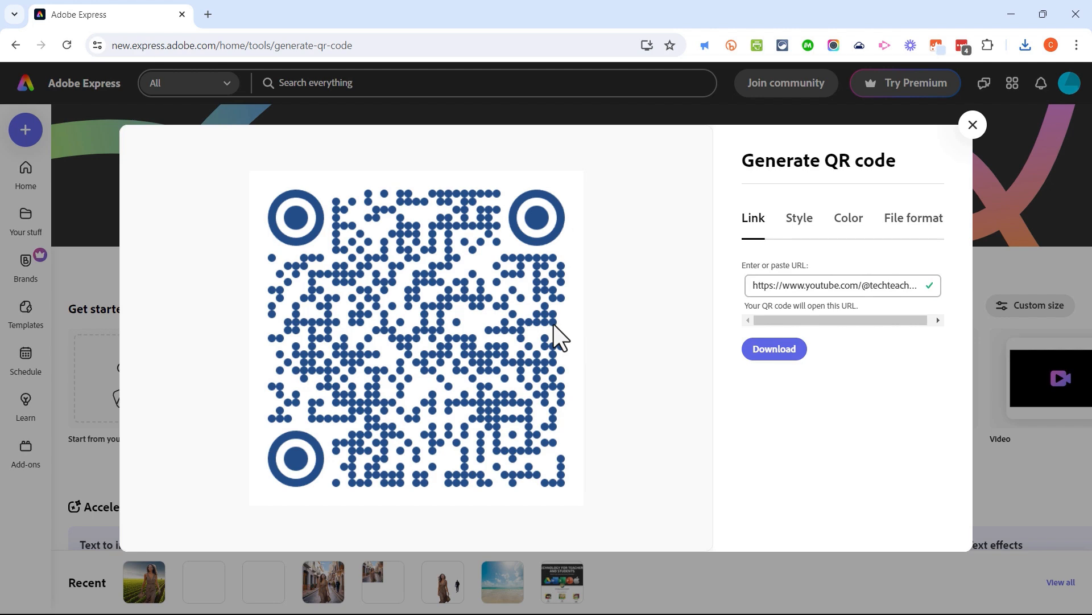
pyautogui.moveTo(973, 125)
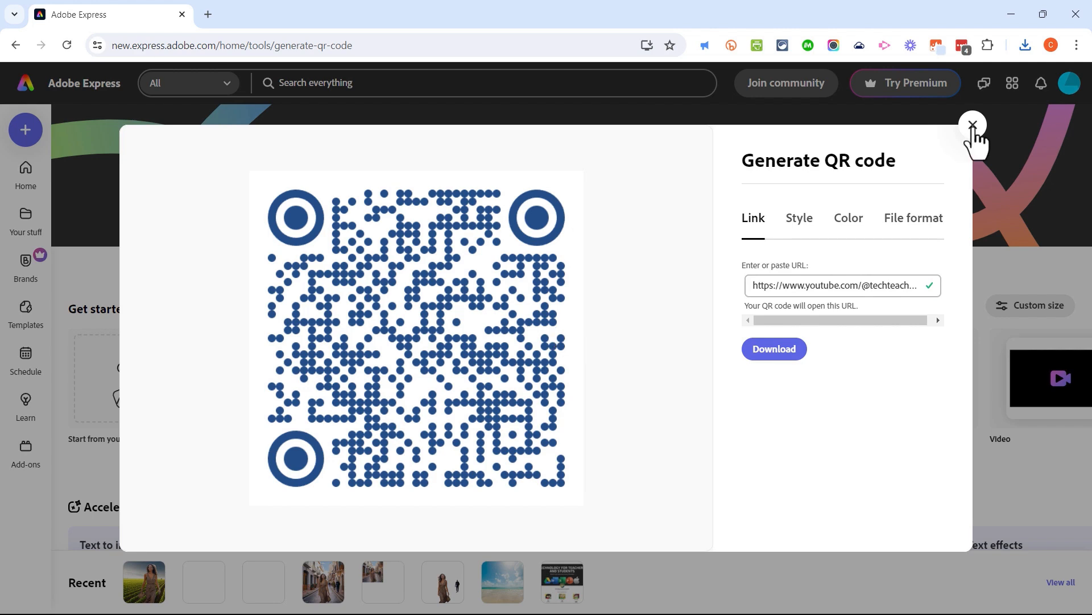
# Step: Leave the QR generator and start the Caption video quick action
pyautogui.click(973, 124)
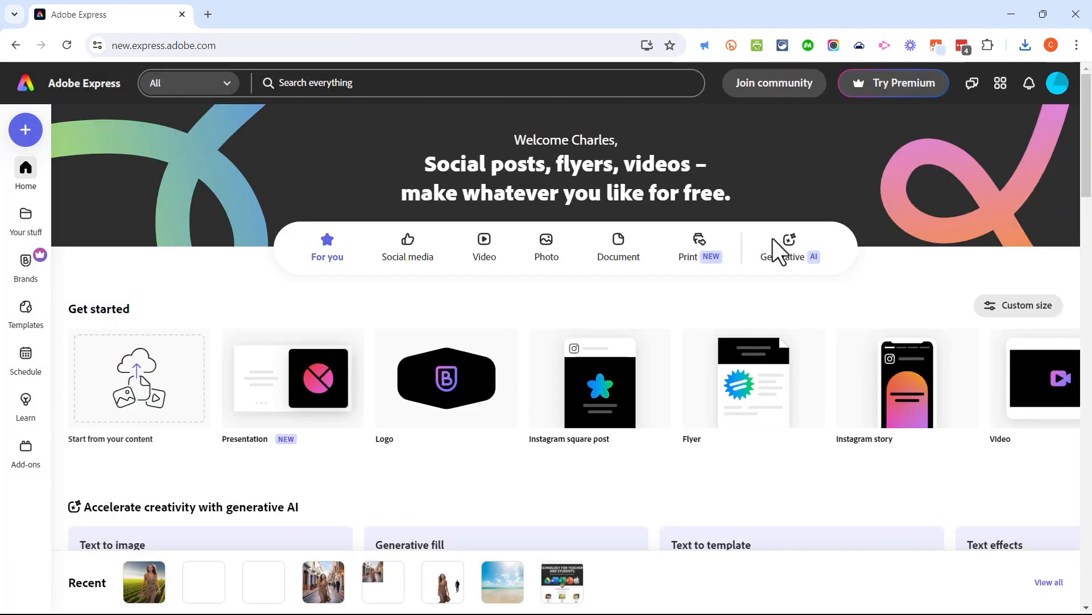
pyautogui.click(25, 129)
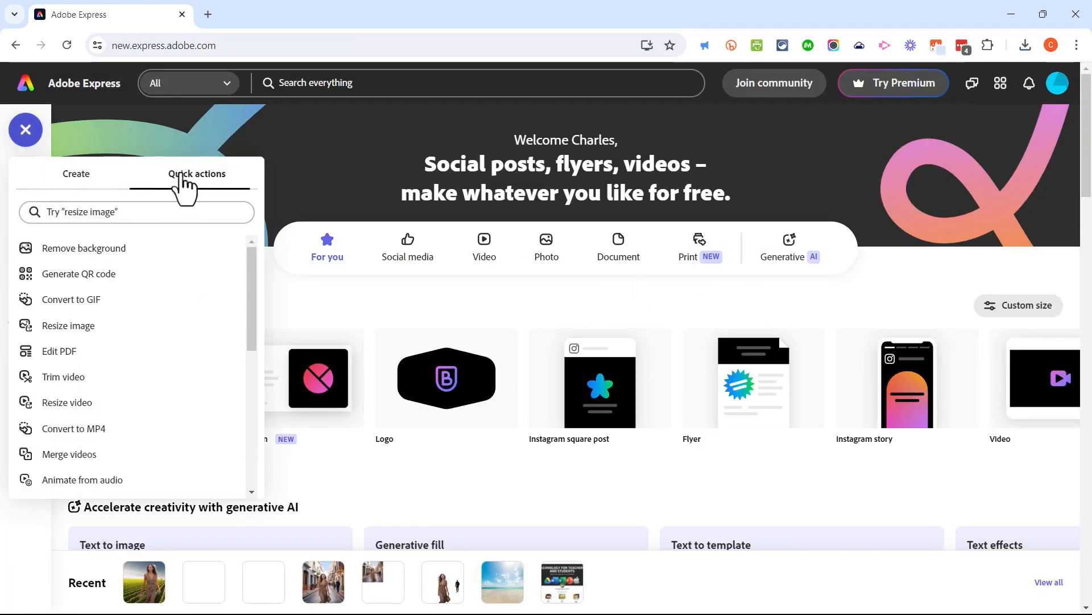
pyautogui.scroll(-3)
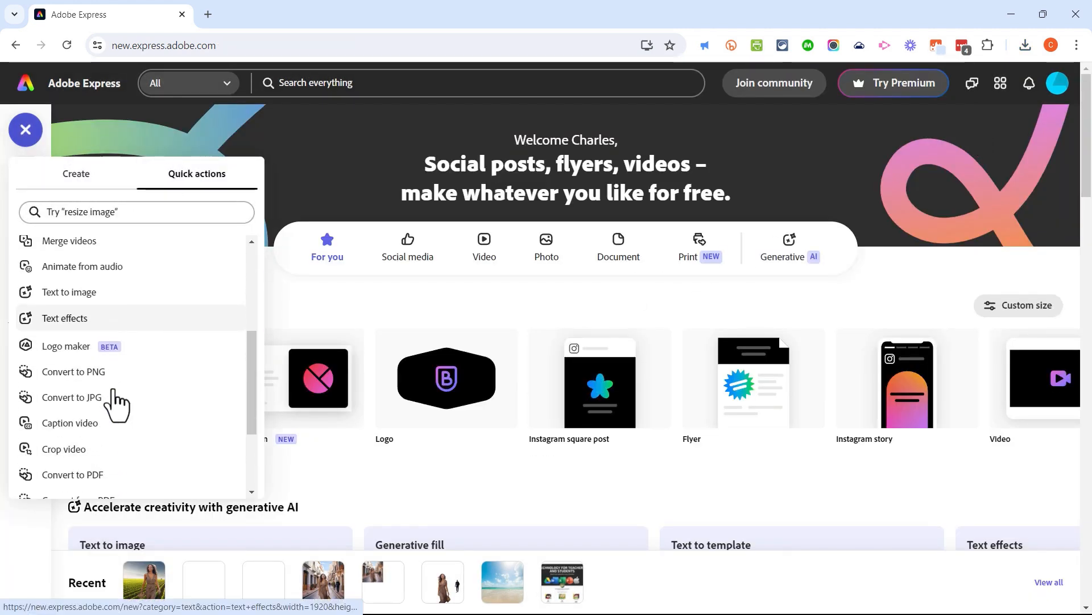
pyautogui.click(69, 422)
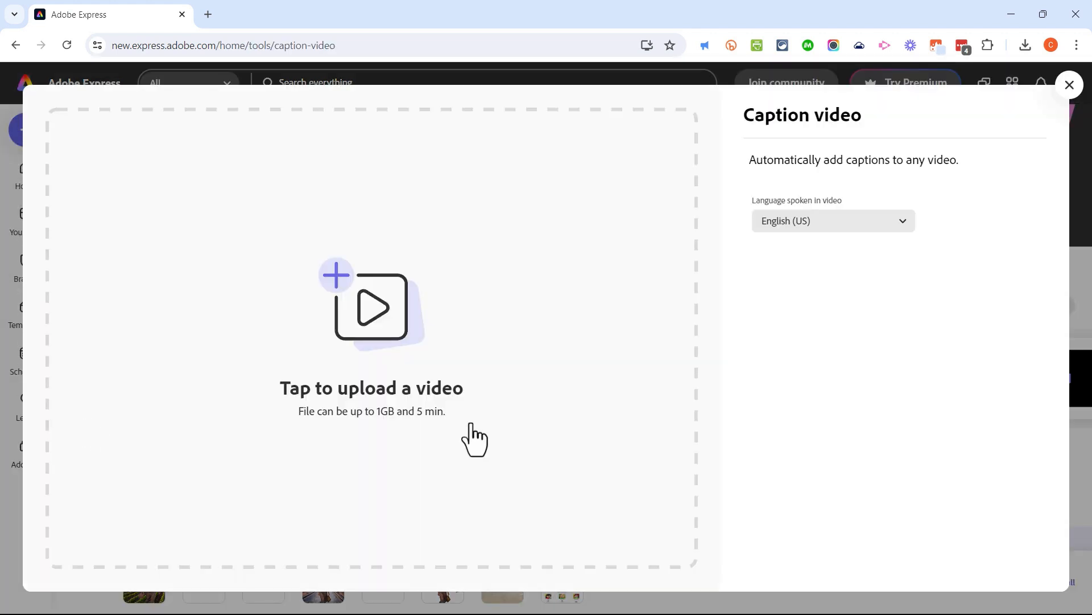
pyautogui.moveTo(607, 274)
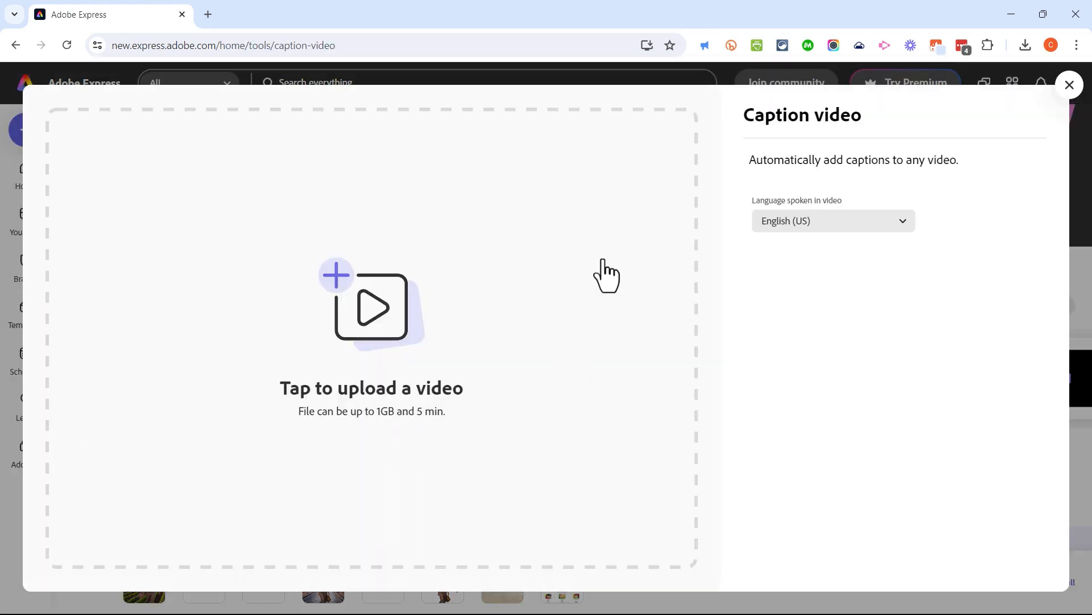
pyautogui.moveTo(892, 182)
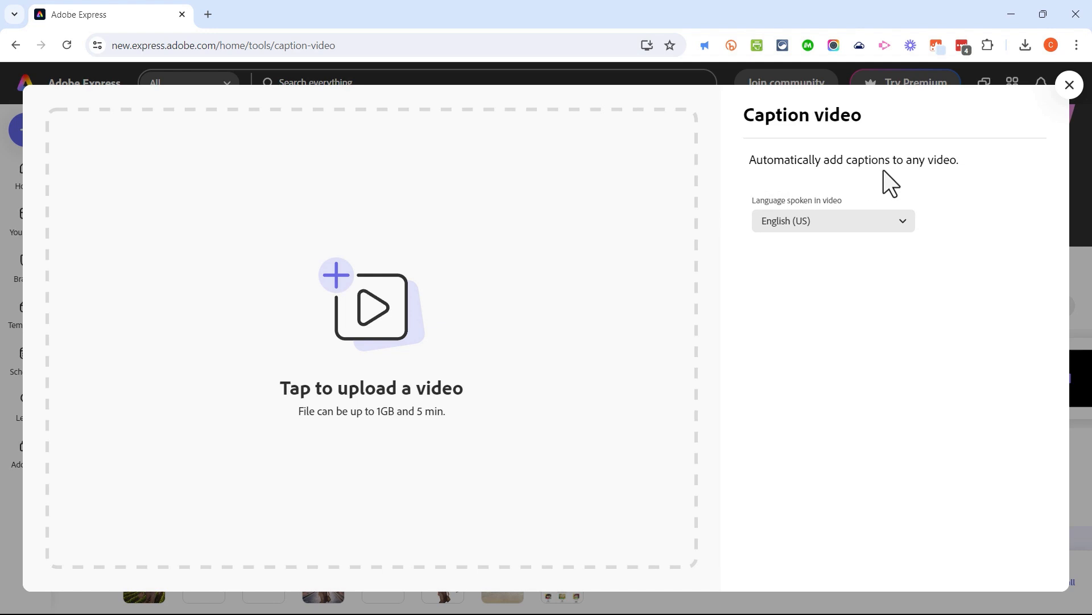
pyautogui.moveTo(702, 249)
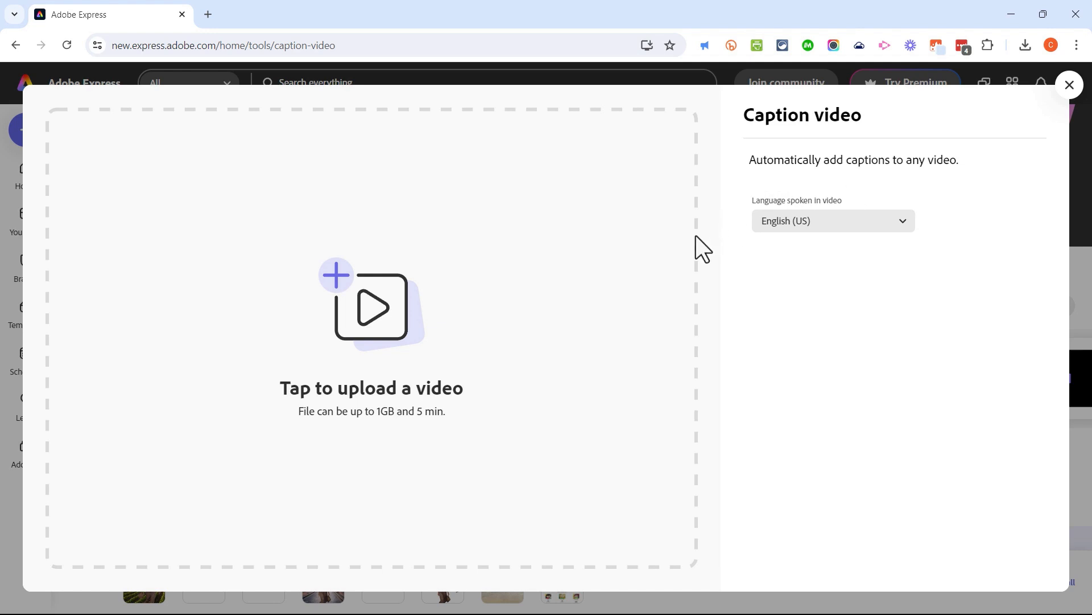
# Step: Choose an MP4 from Downloads to upload for captioning
pyautogui.click(371, 306)
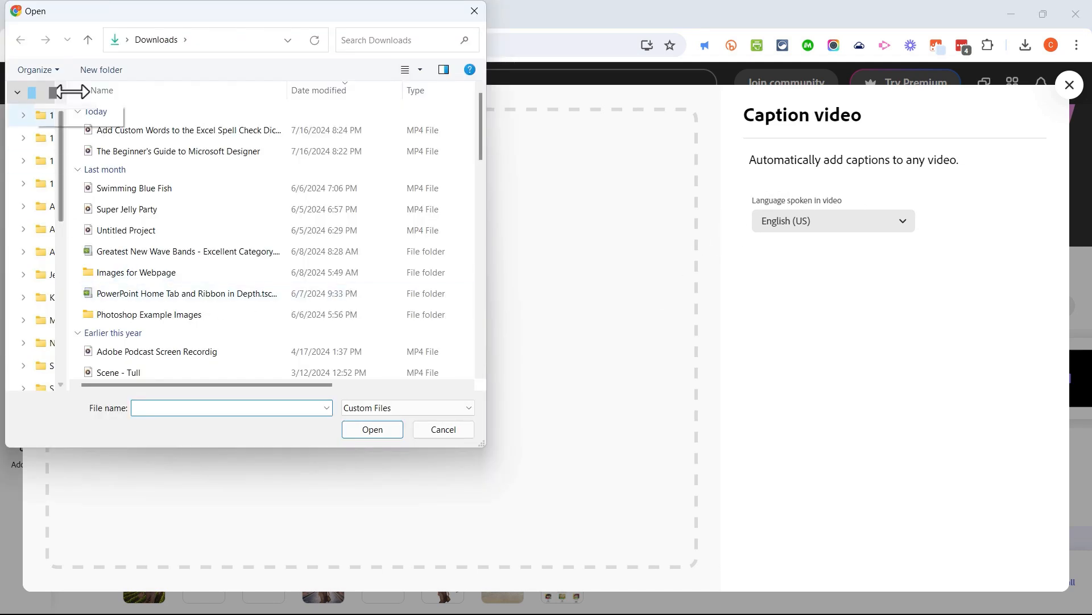
pyautogui.moveTo(184, 230)
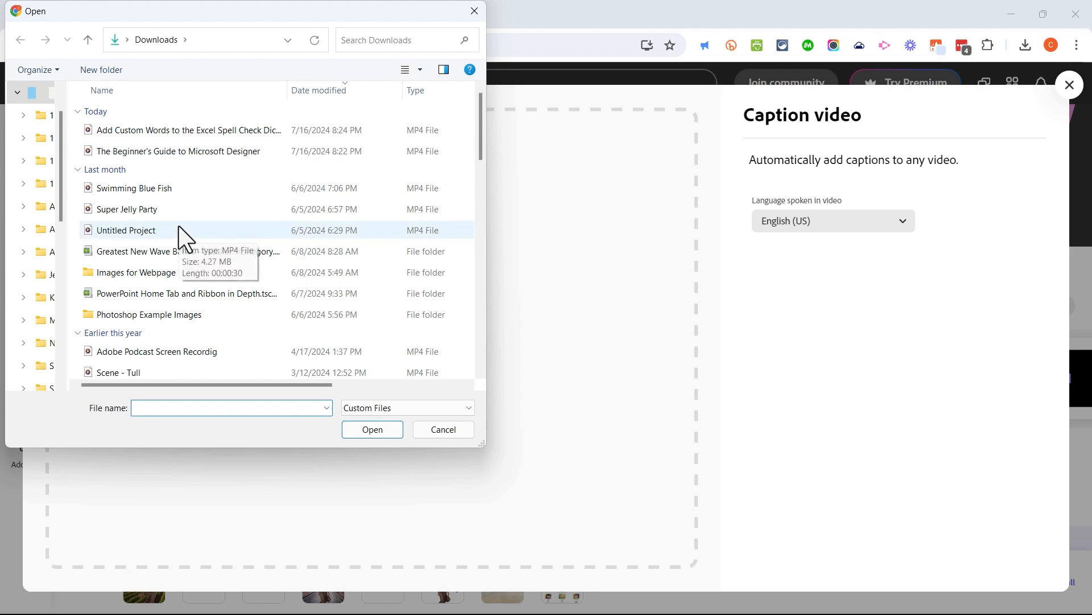
pyautogui.moveTo(161, 129)
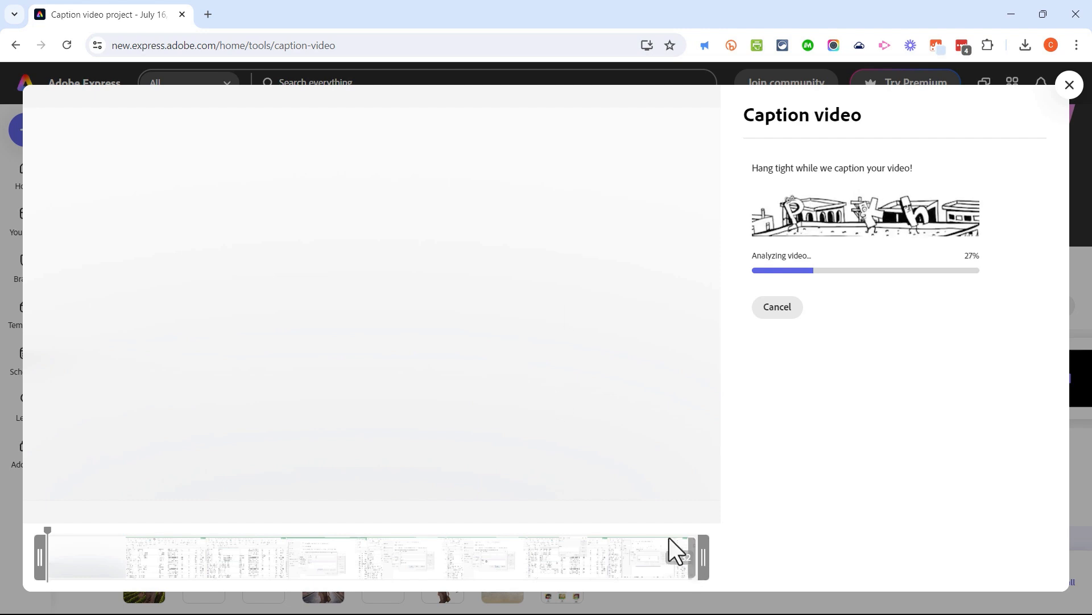
pyautogui.moveTo(874, 309)
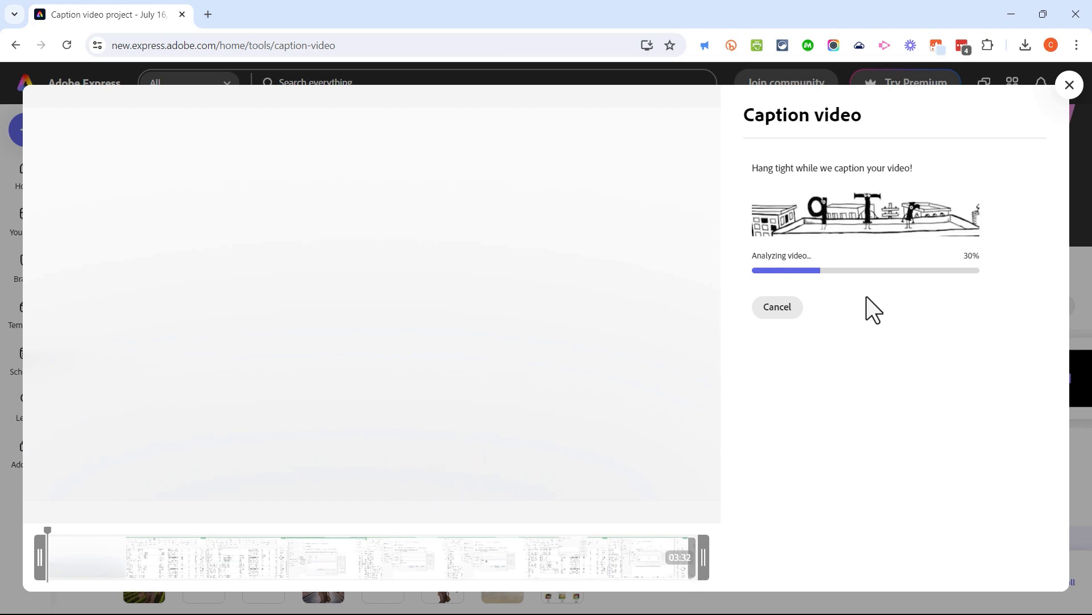
pyautogui.moveTo(165, 523)
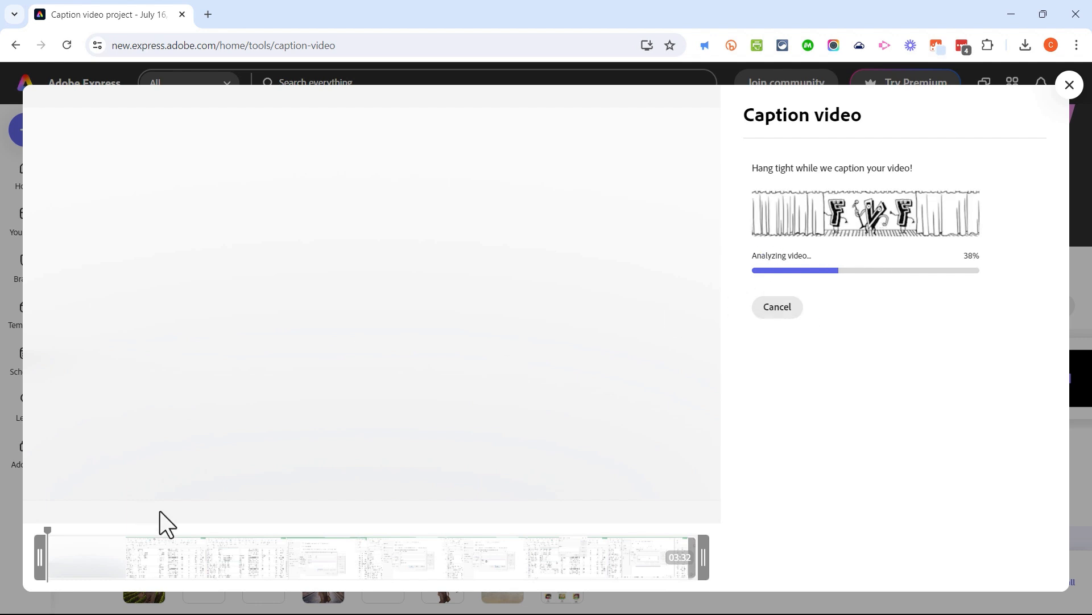
pyautogui.moveTo(382, 491)
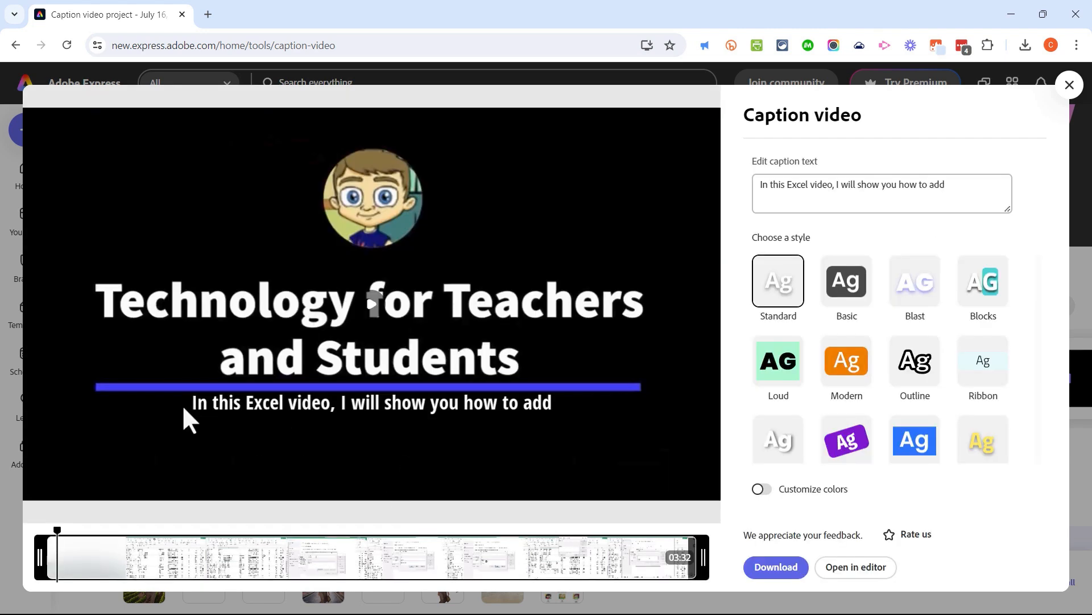
pyautogui.moveTo(365, 325)
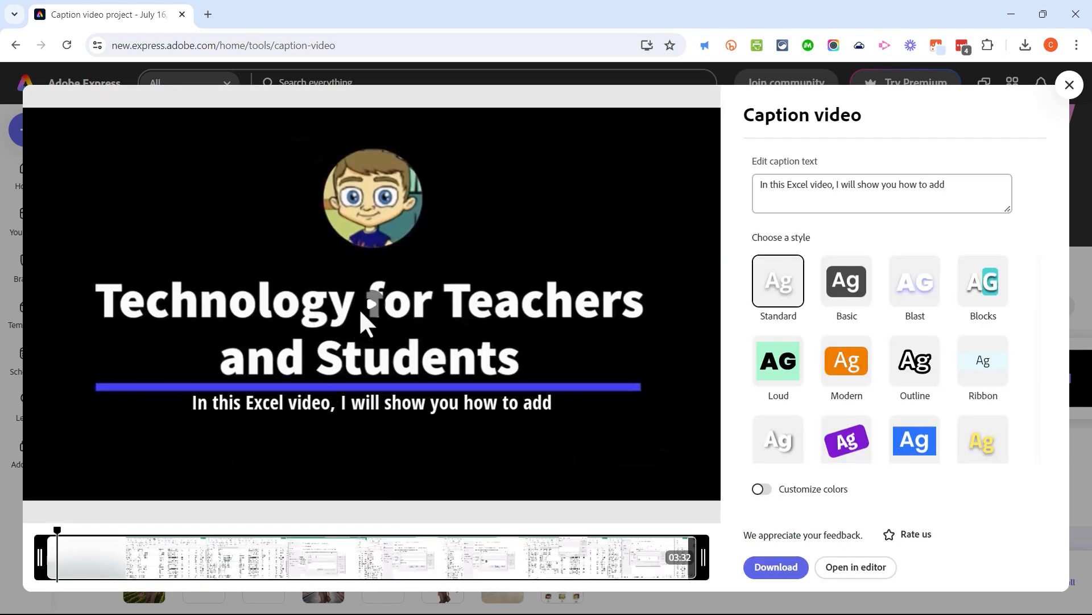
pyautogui.moveTo(401, 431)
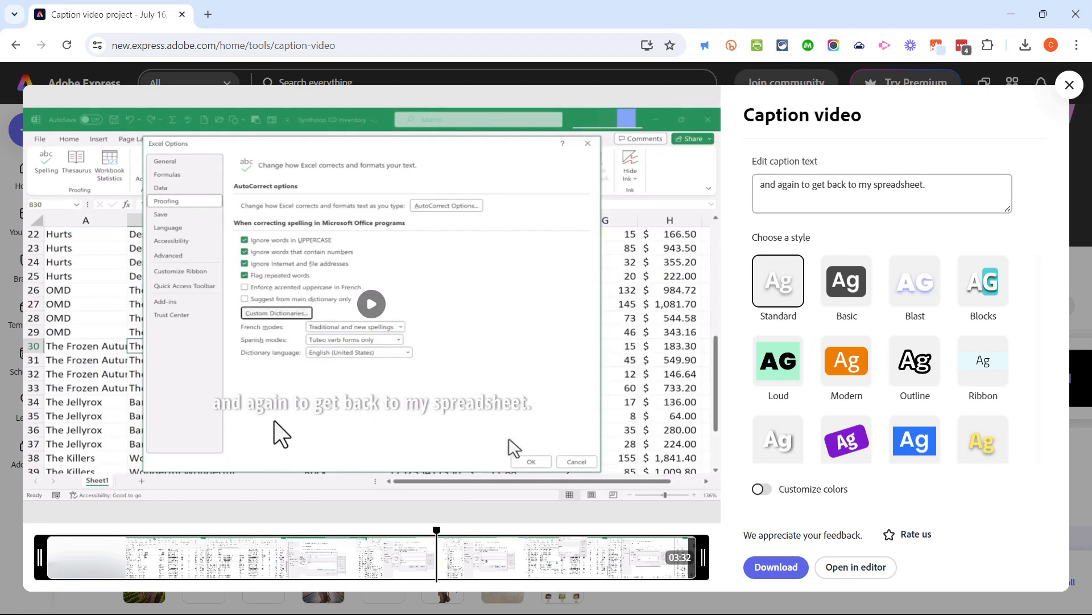
pyautogui.moveTo(191, 373)
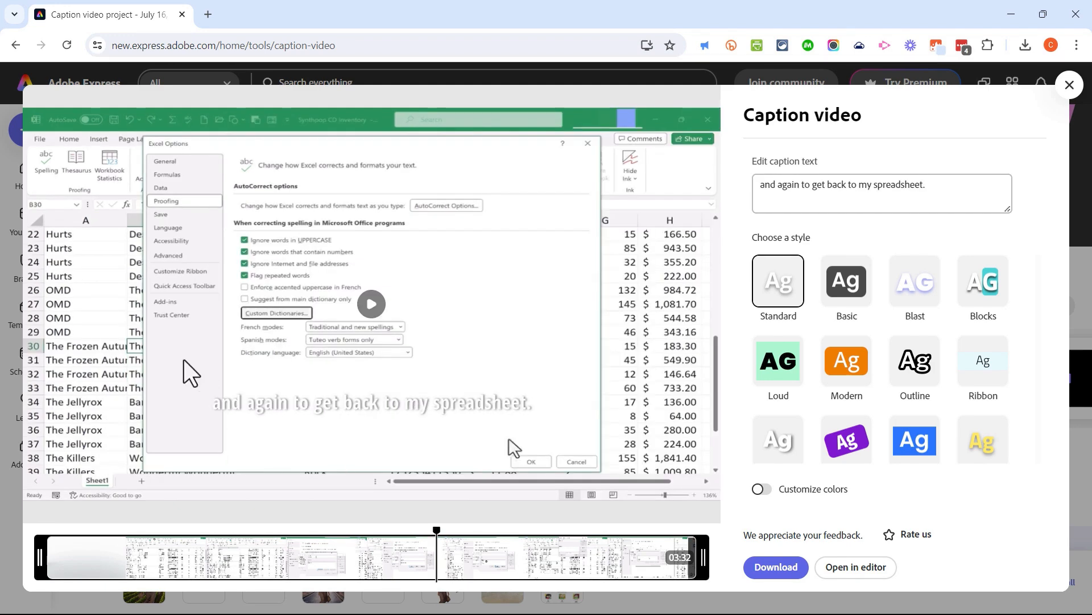
pyautogui.moveTo(554, 387)
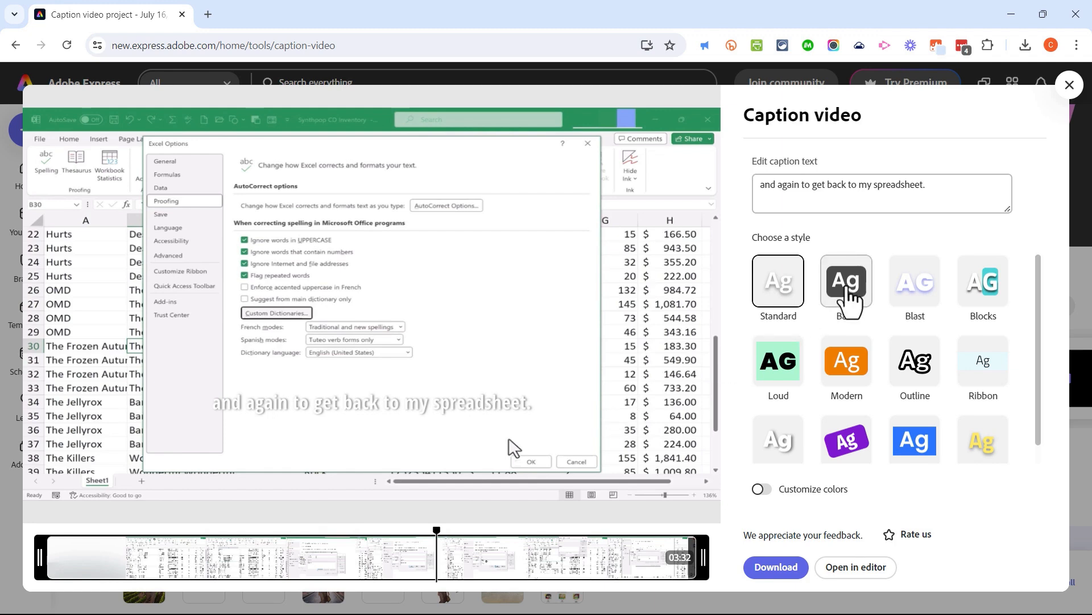
# Step: Apply the Basic caption style to the video captions
pyautogui.click(845, 282)
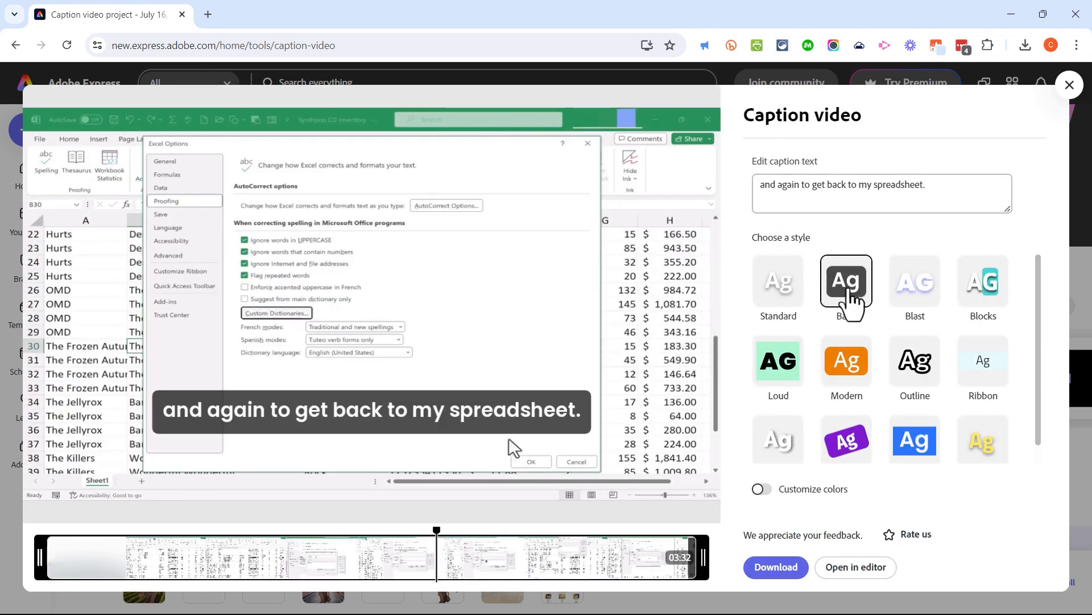
pyautogui.moveTo(846, 341)
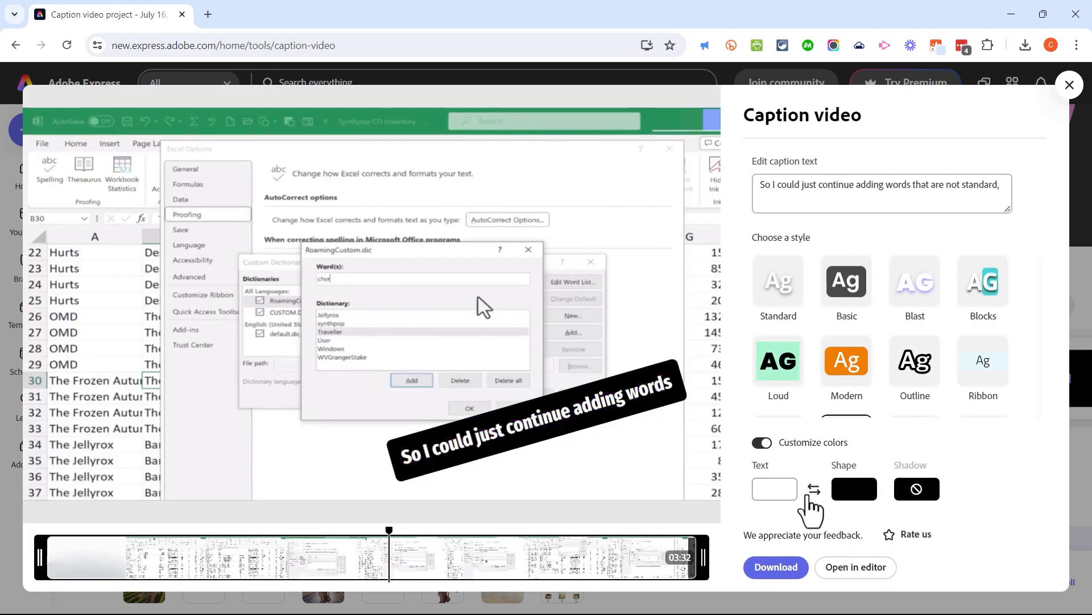
# Step: Set the caption text colour to cream
pyautogui.click(774, 489)
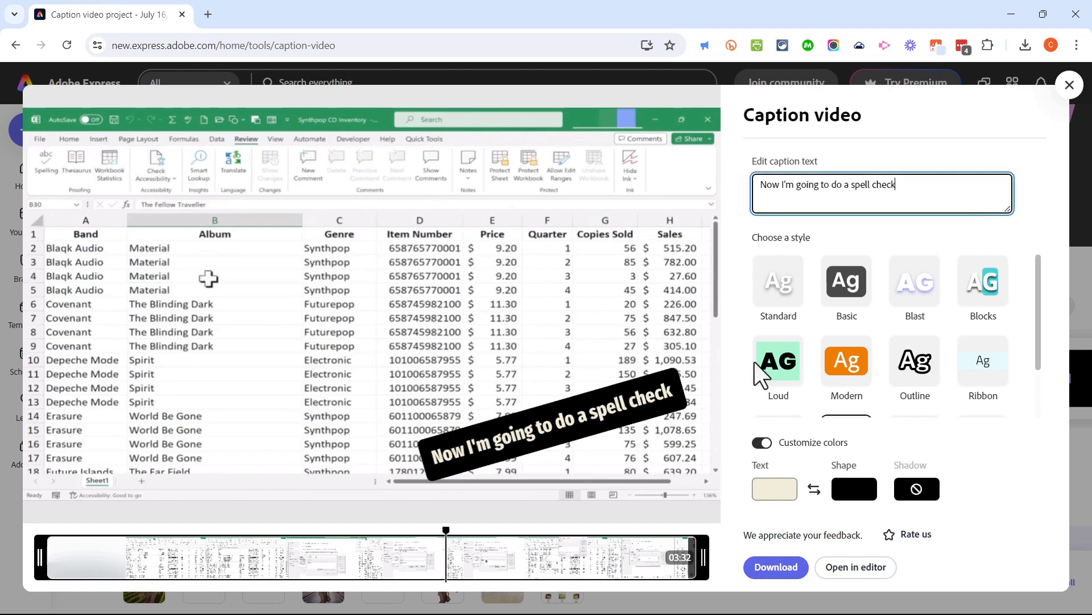
pyautogui.moveTo(930, 431)
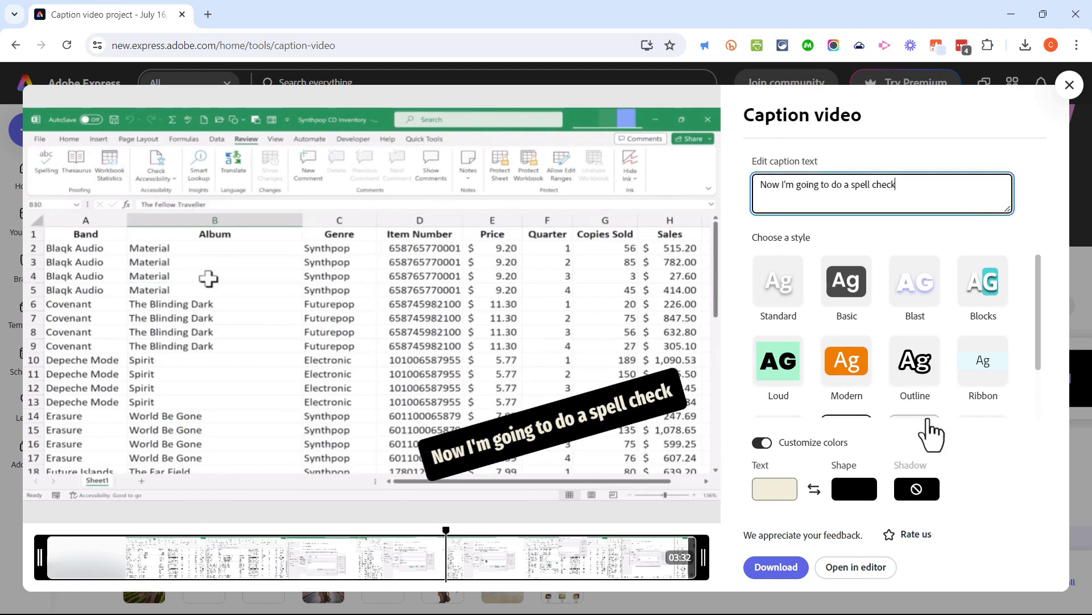
pyautogui.moveTo(805, 575)
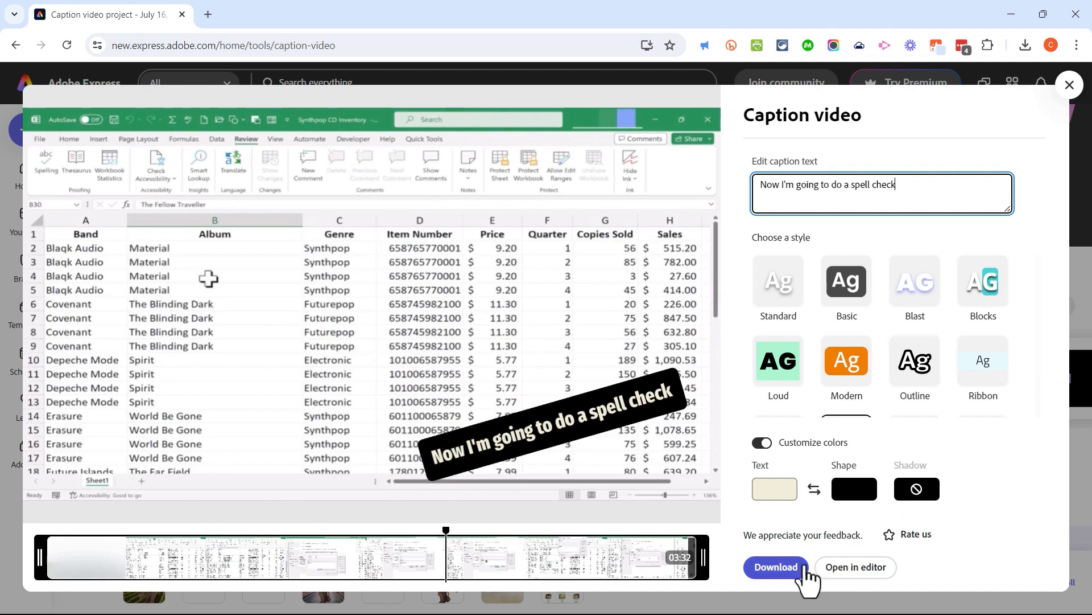
pyautogui.moveTo(918, 554)
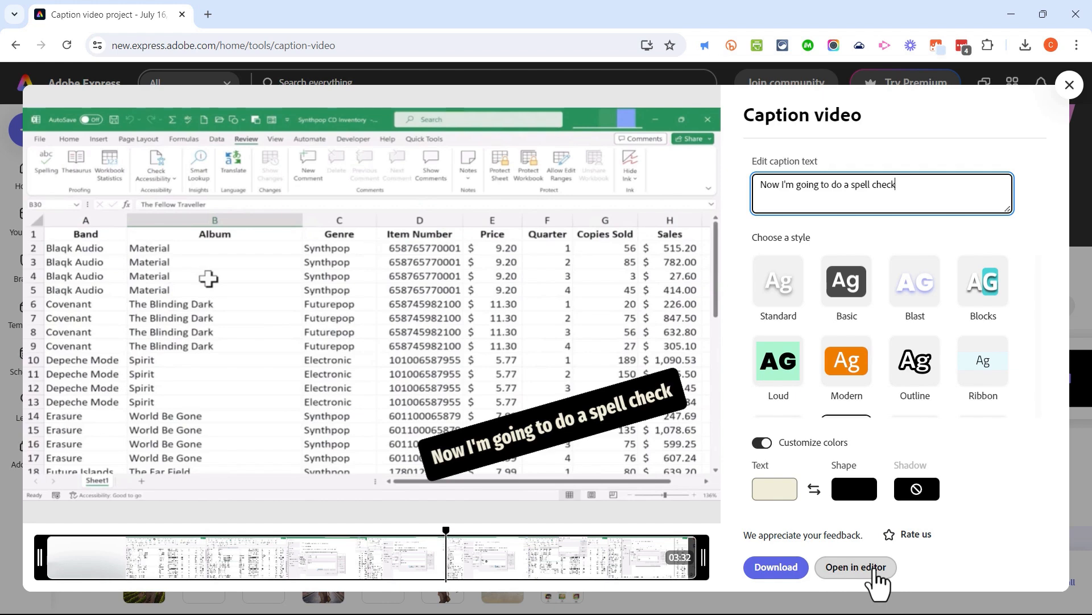
pyautogui.moveTo(167, 161)
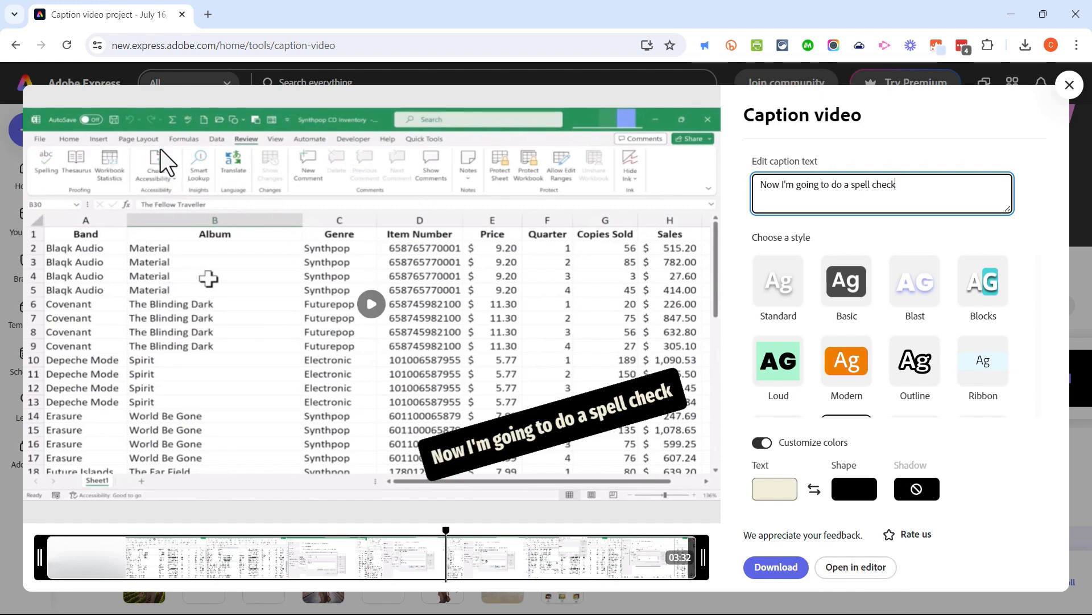
pyautogui.moveTo(424, 261)
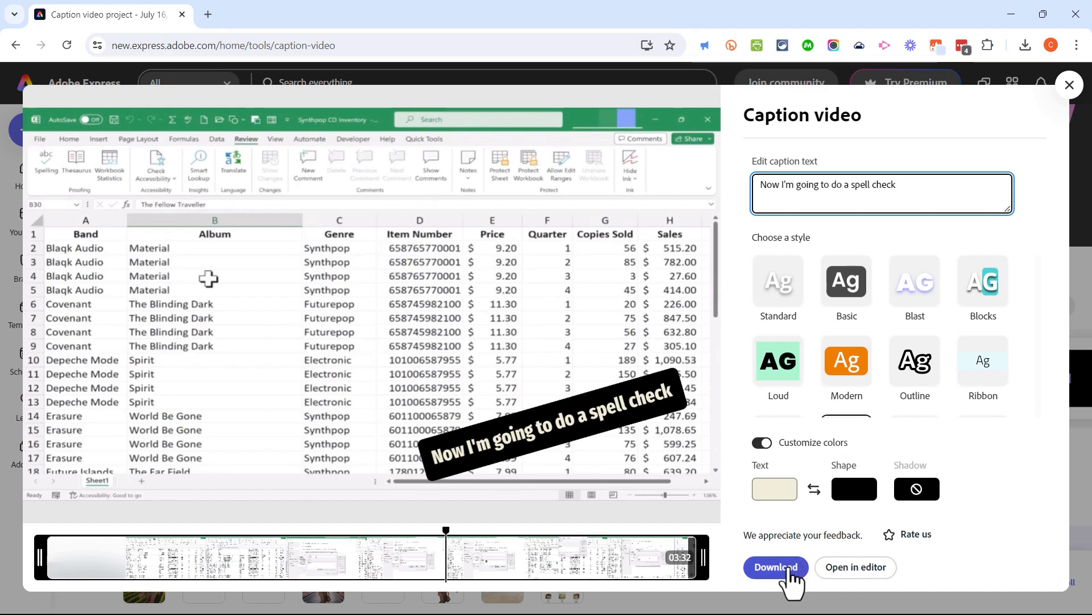
# Step: Download the exported captioned video and close the Caption video tool to return home
pyautogui.click(775, 567)
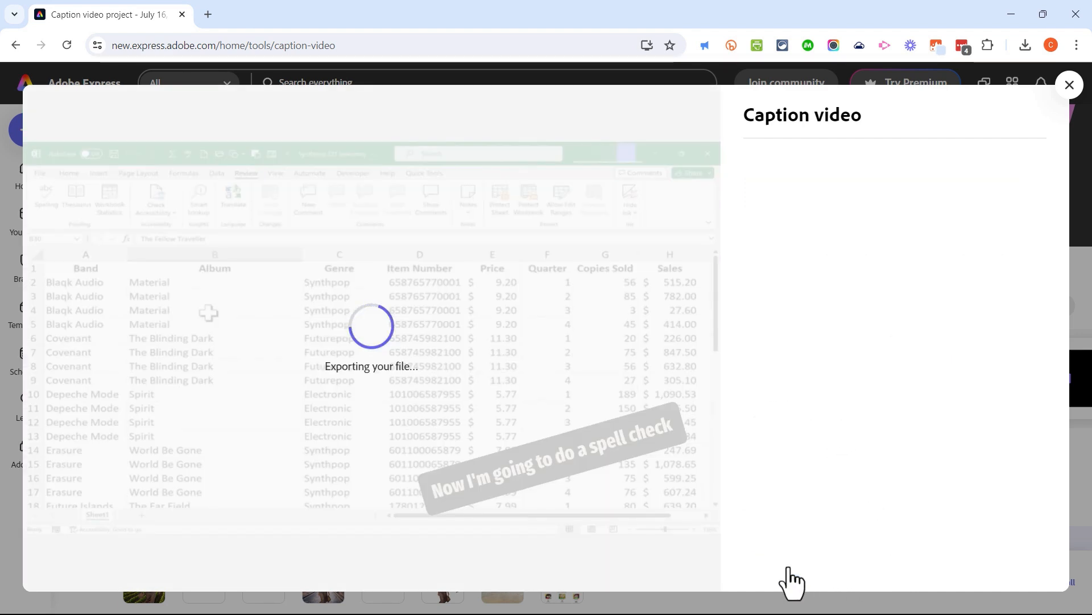
pyautogui.moveTo(657, 453)
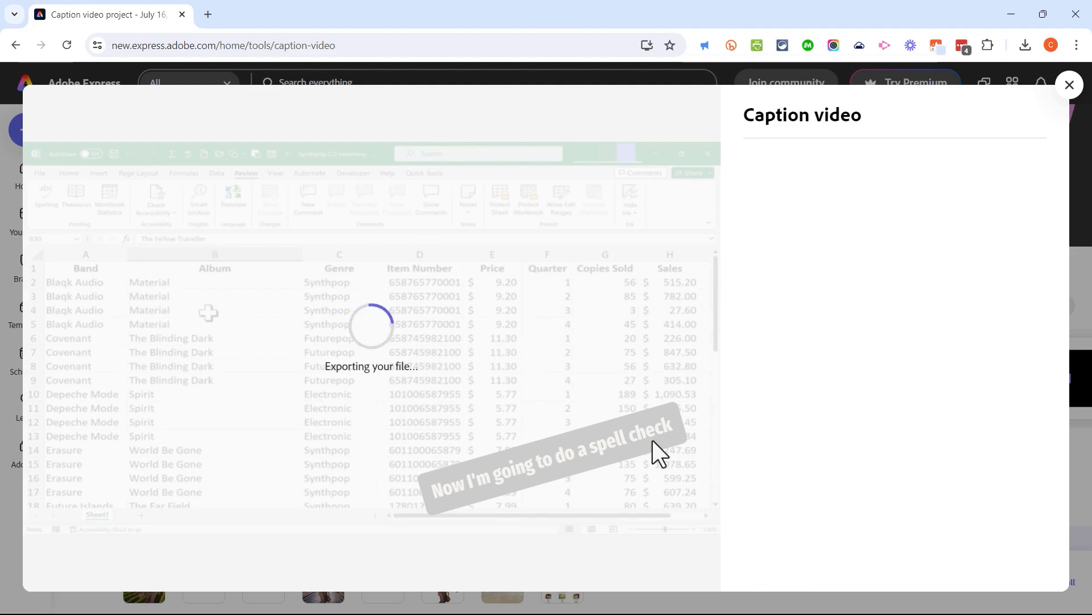
pyautogui.moveTo(732, 329)
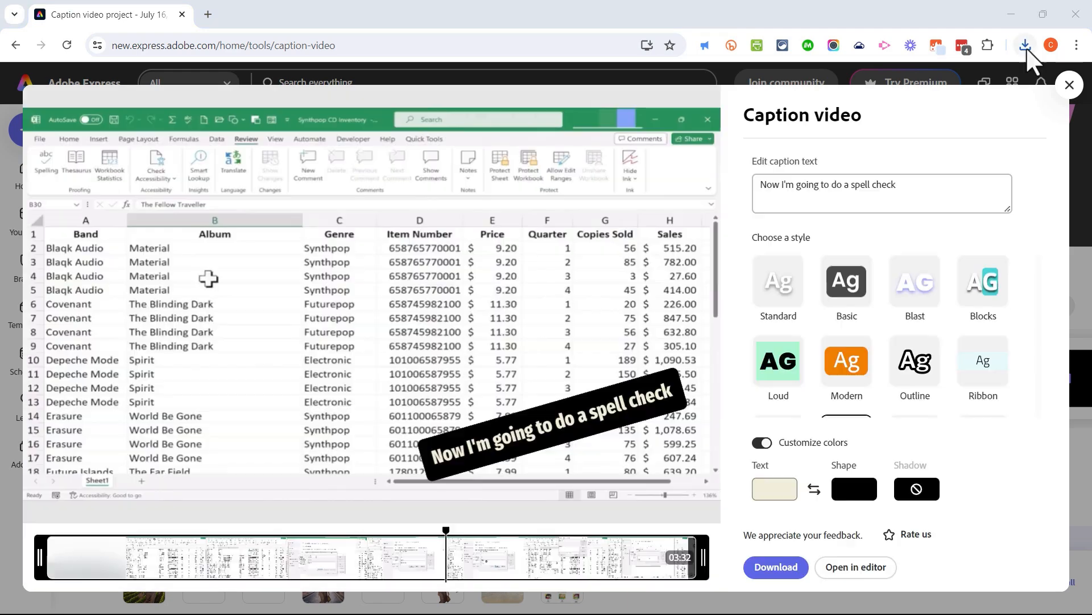
pyautogui.click(1025, 46)
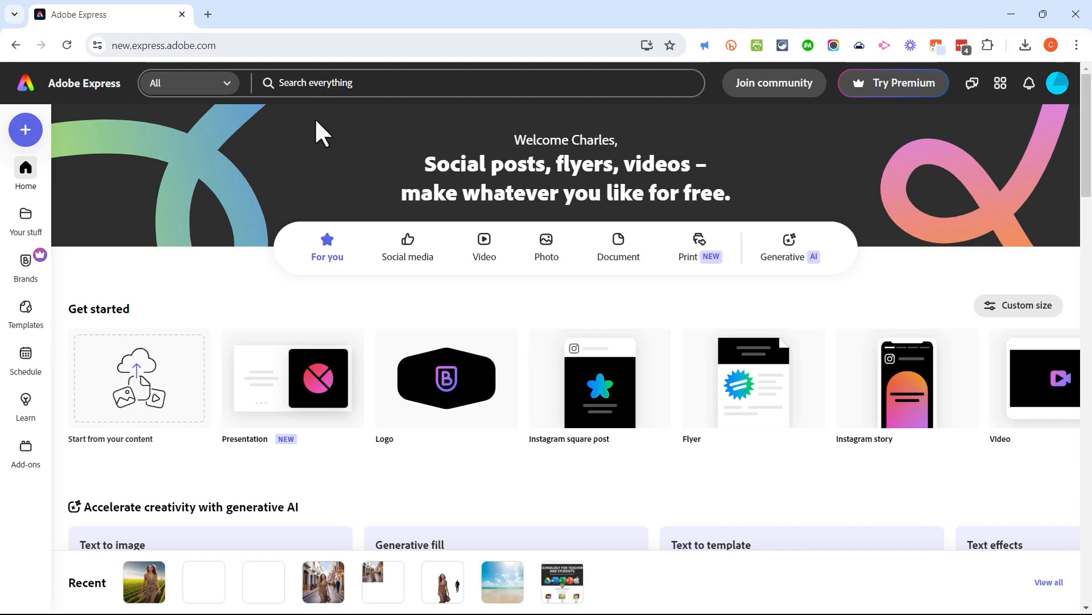
# Step: Launch the Merge videos quick action and bring up the file chooser on Downloads
pyautogui.click(25, 130)
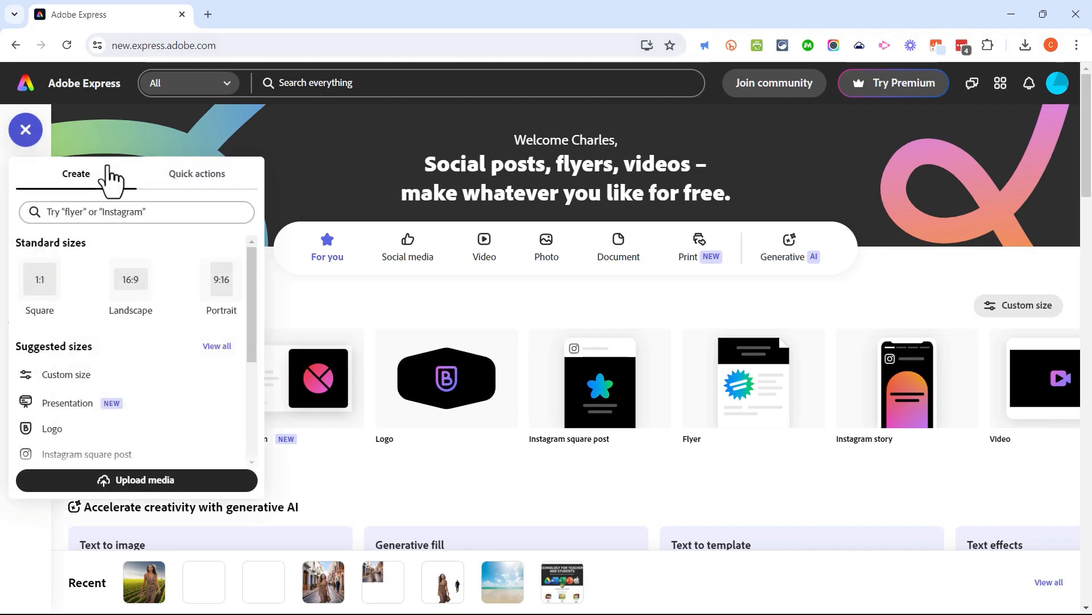
pyautogui.click(197, 173)
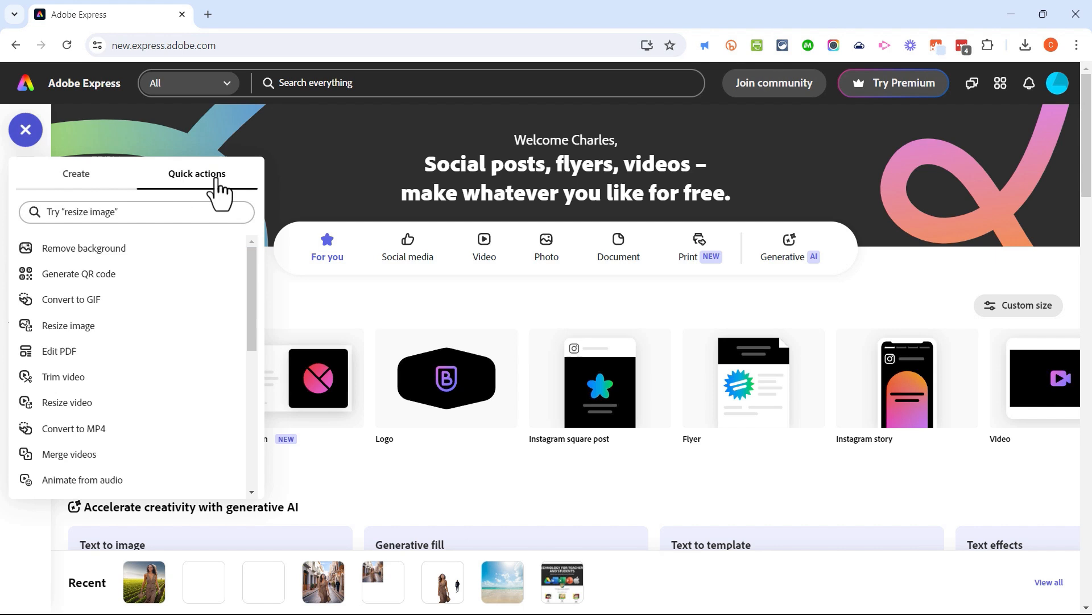
pyautogui.scroll(-3)
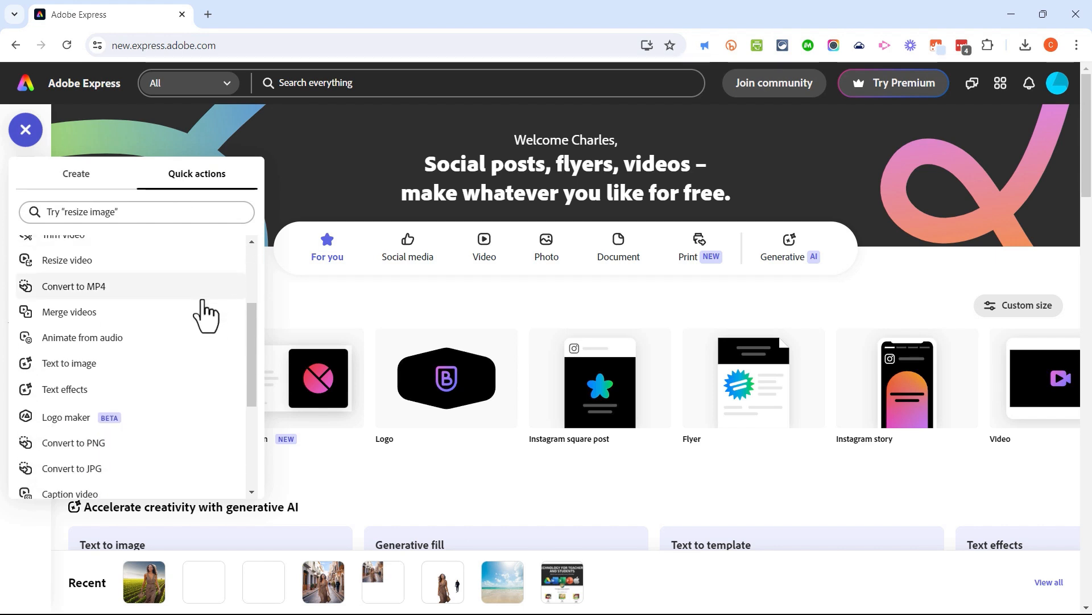
pyautogui.moveTo(326, 293)
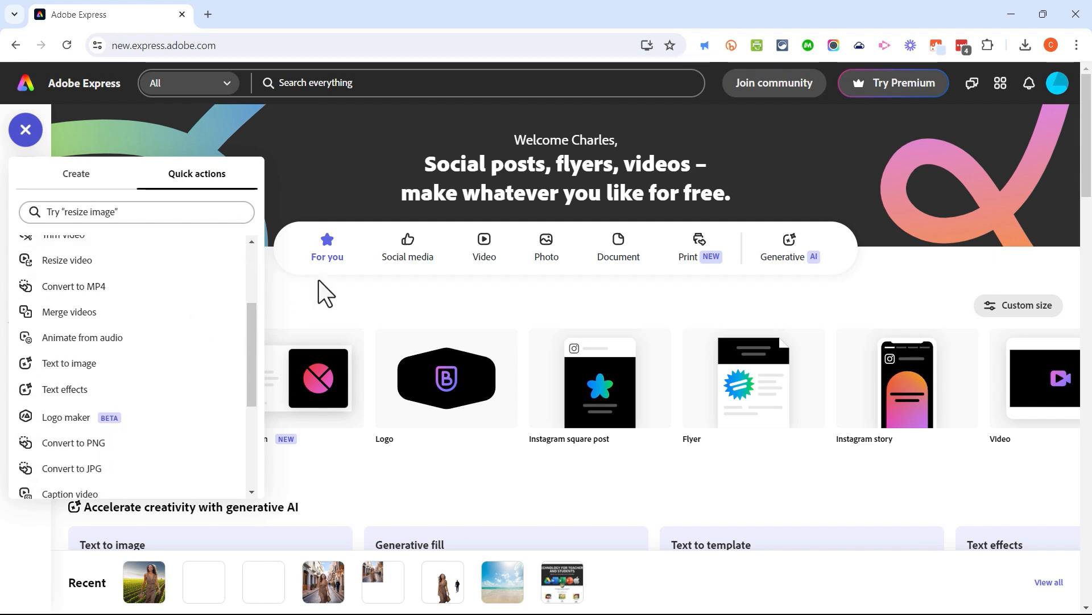
pyautogui.click(69, 312)
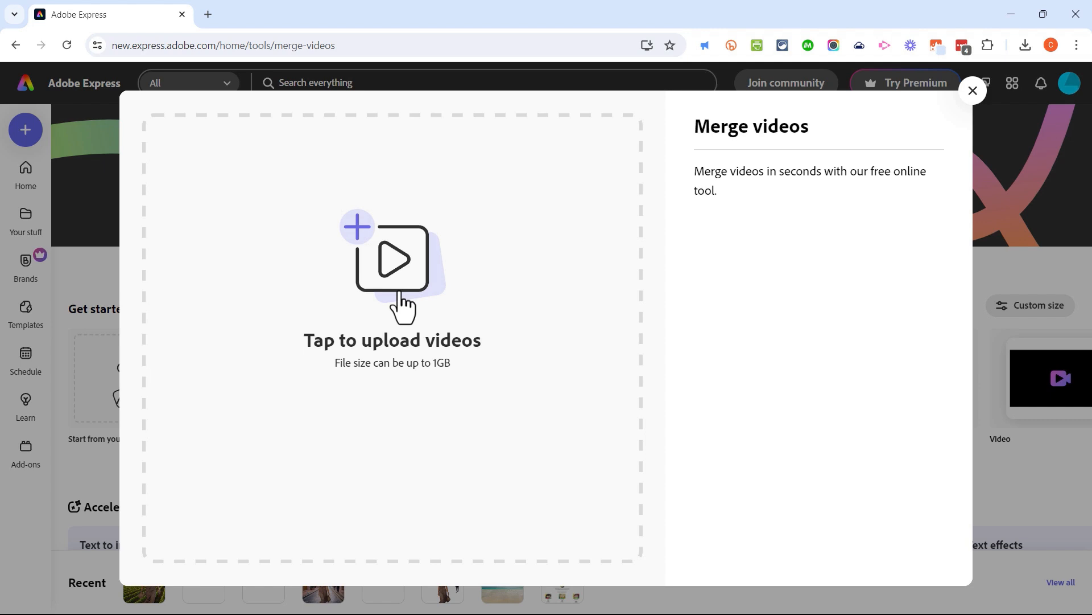
pyautogui.click(391, 258)
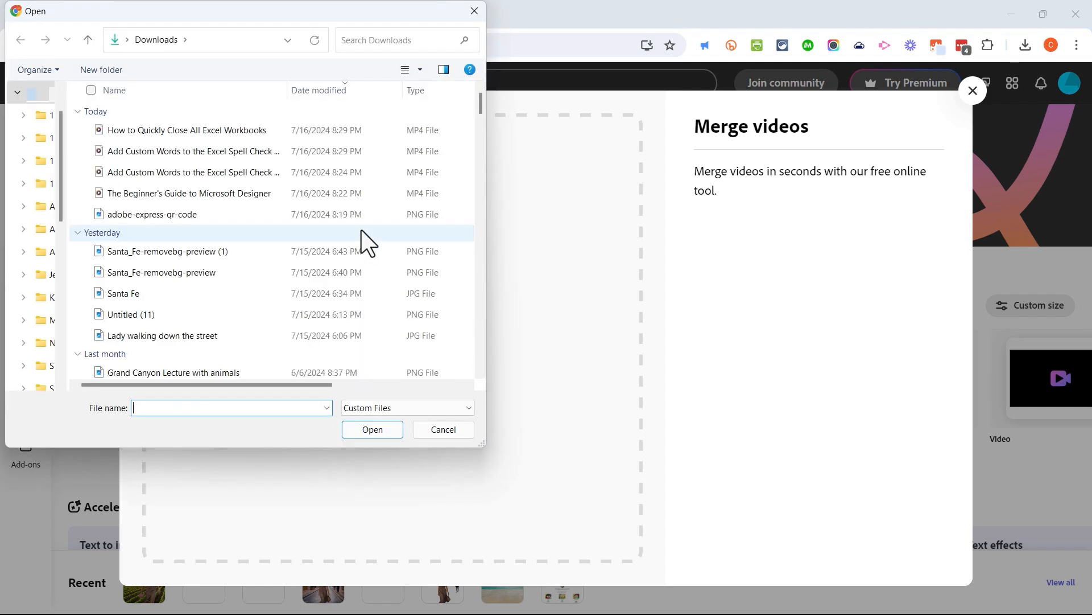
# Step: Ctrl-select both Excel tutorial MP4s (Close All Workbooks and spell-check) and upload them for merging
pyautogui.click(194, 172)
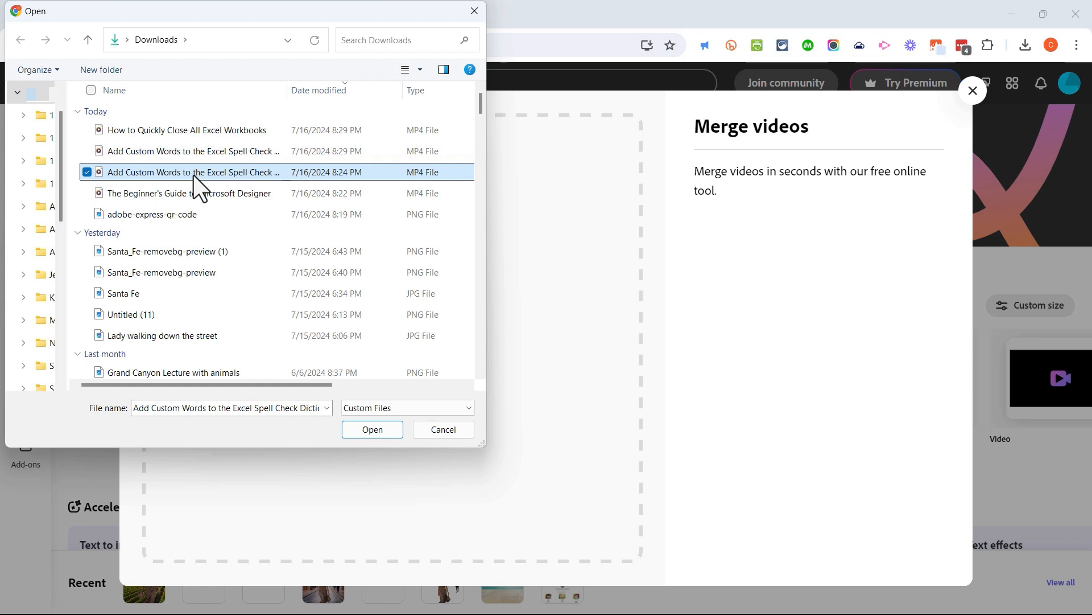
pyautogui.click(186, 130)
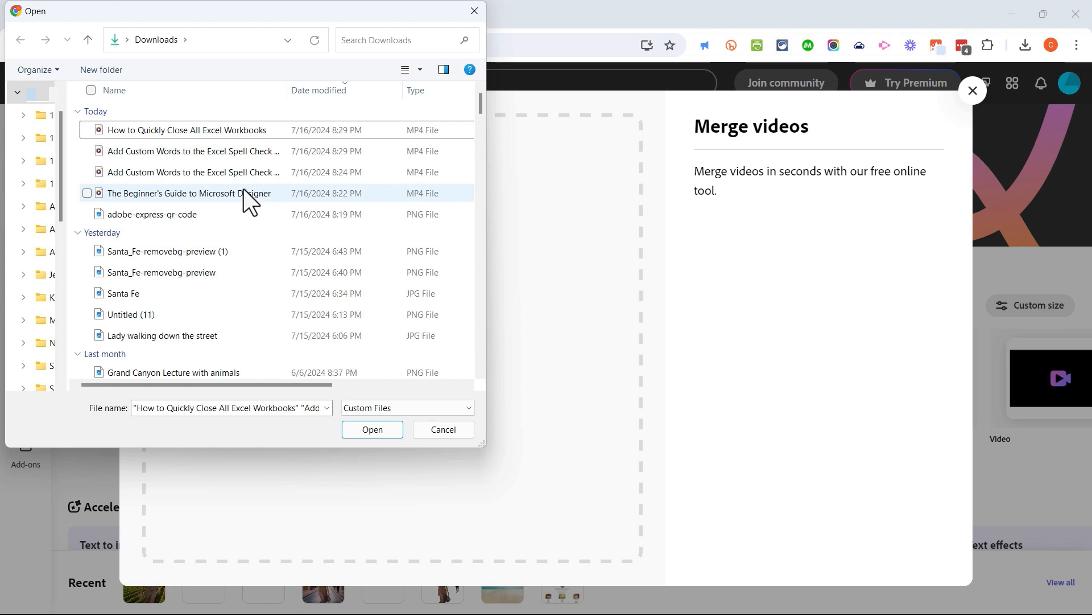
pyautogui.click(193, 172)
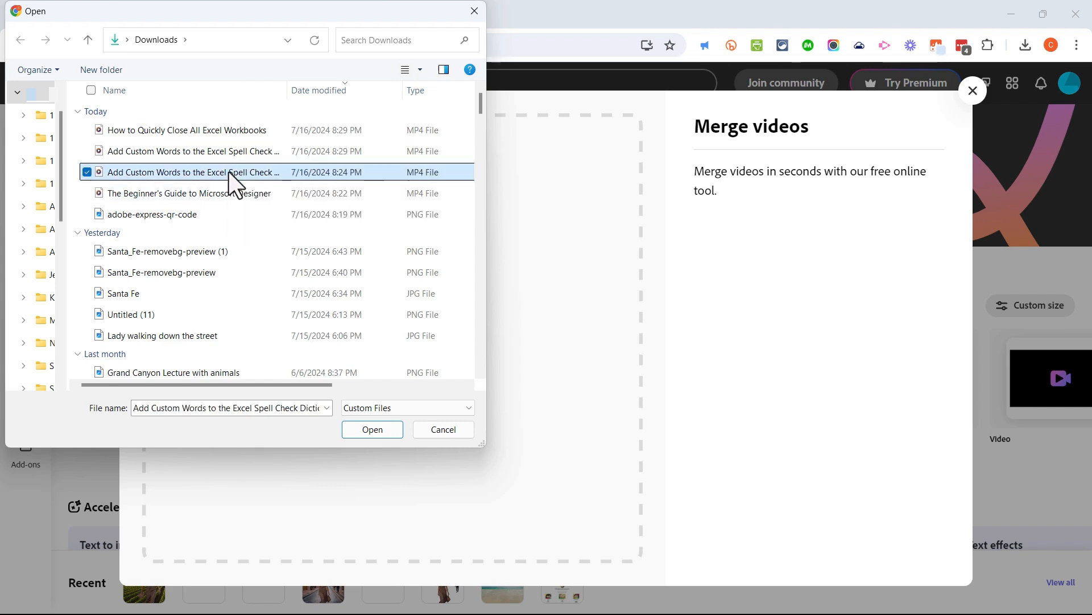
pyautogui.press('ctrl')
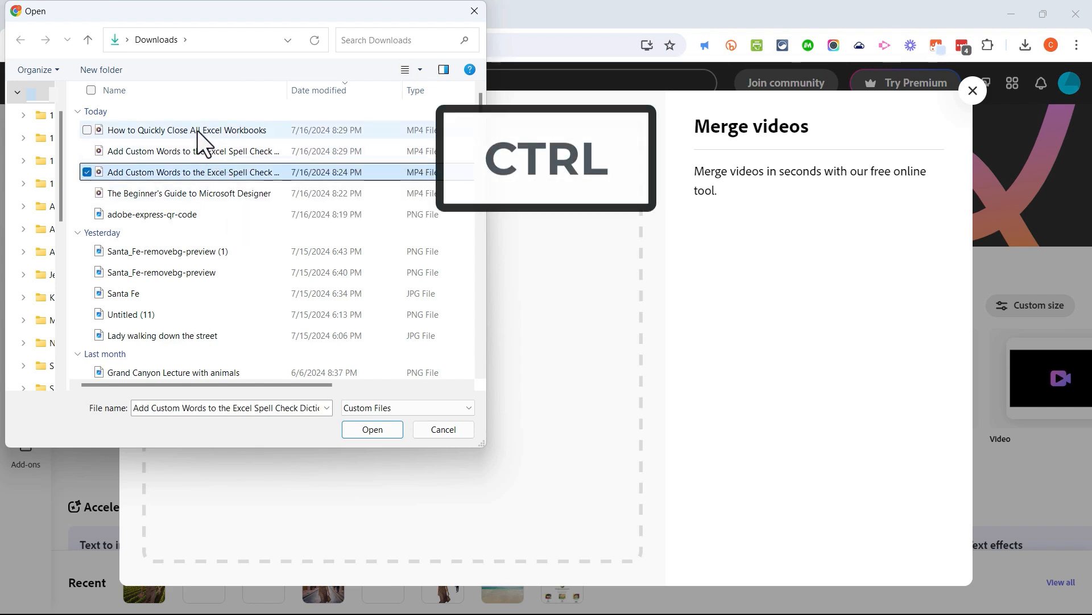
pyautogui.click(185, 130)
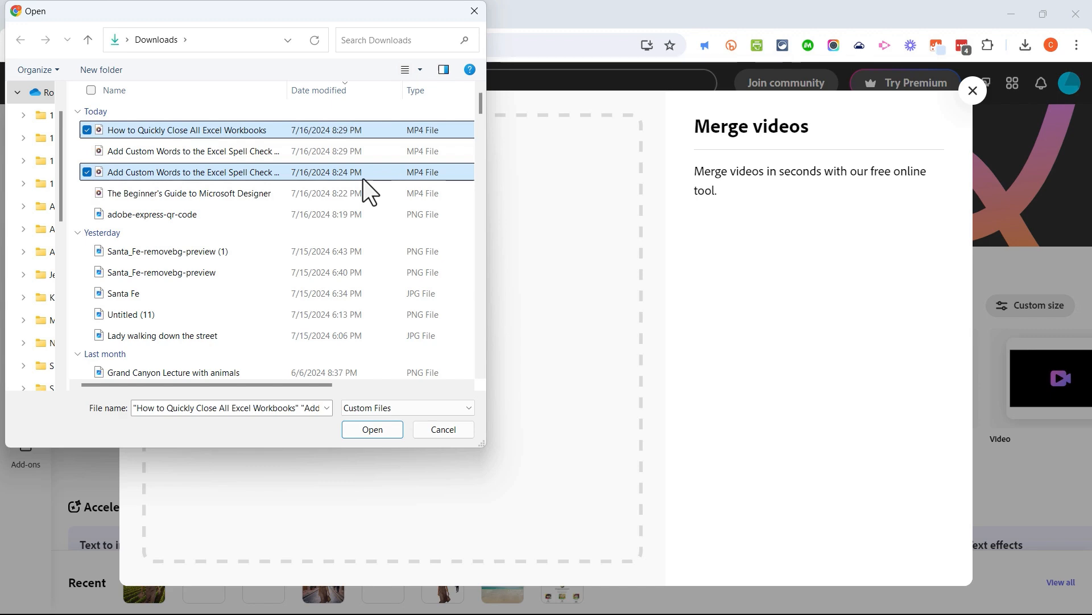
pyautogui.click(371, 429)
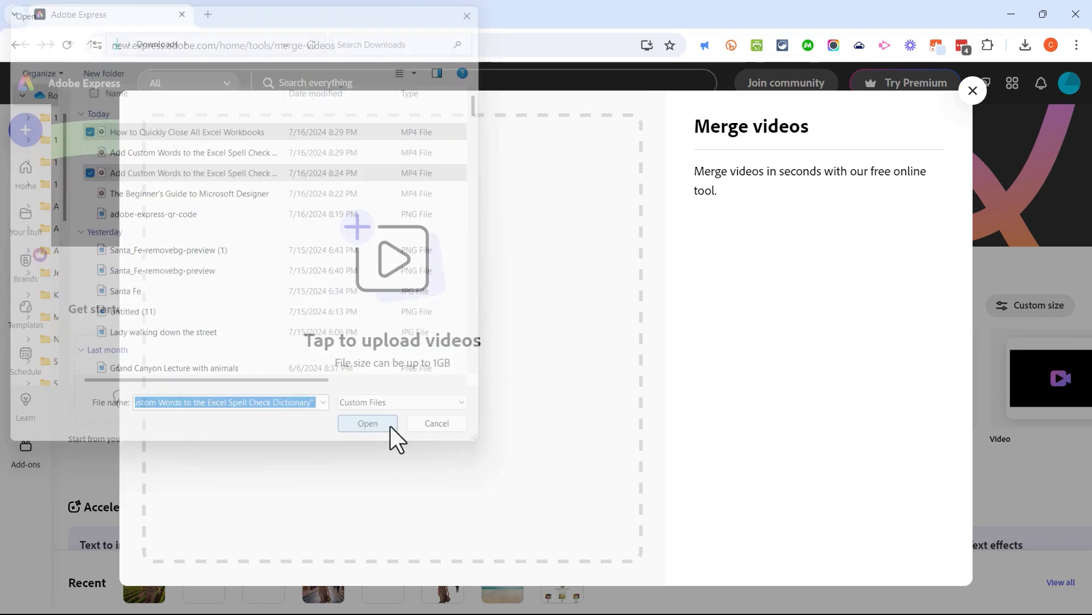
pyautogui.click(368, 423)
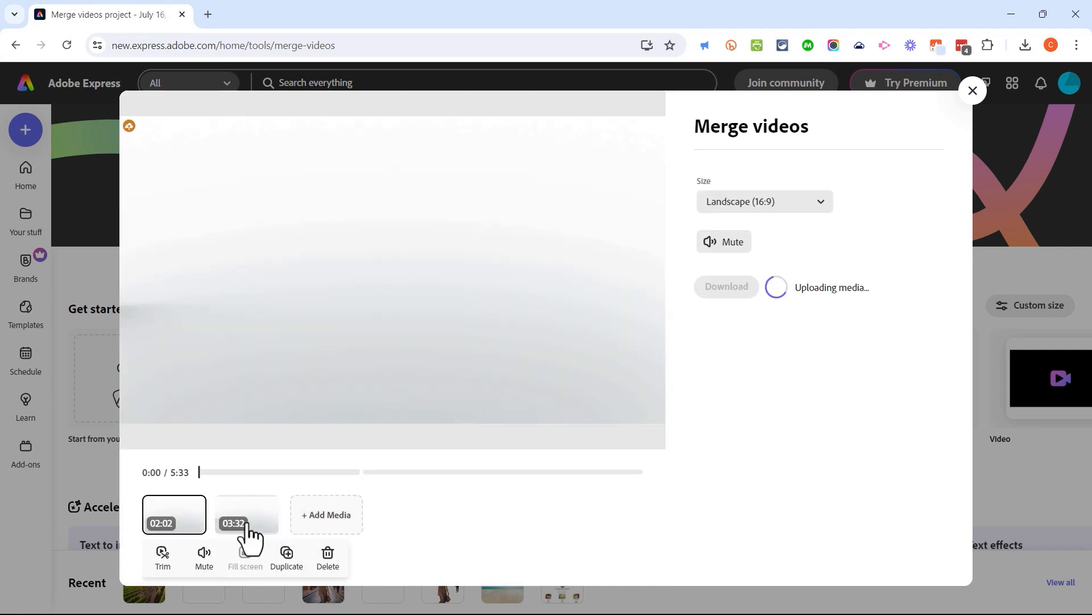
pyautogui.moveTo(278, 528)
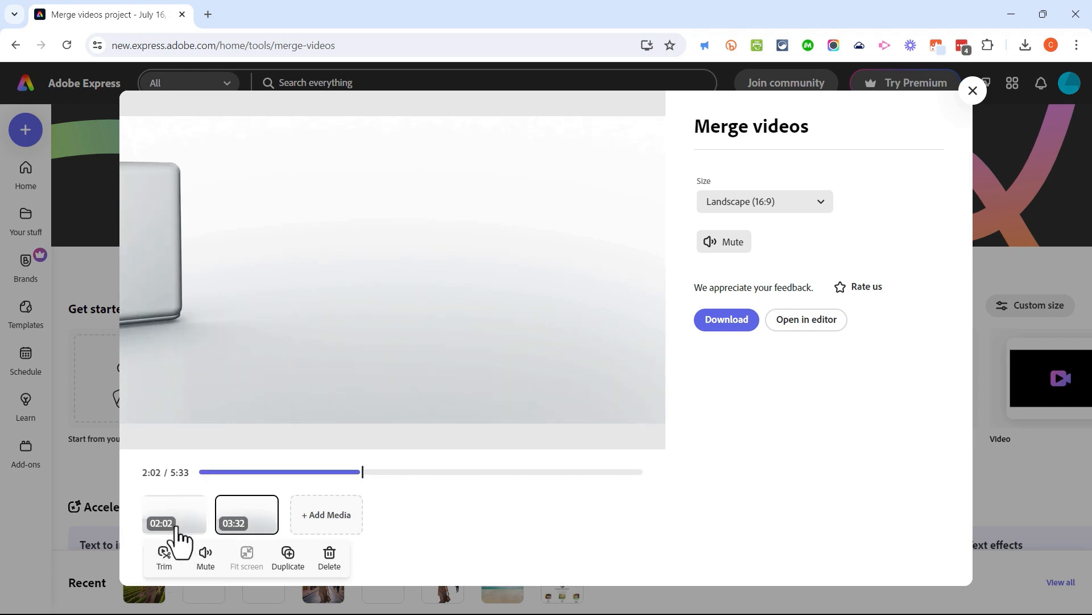
pyautogui.moveTo(325, 514)
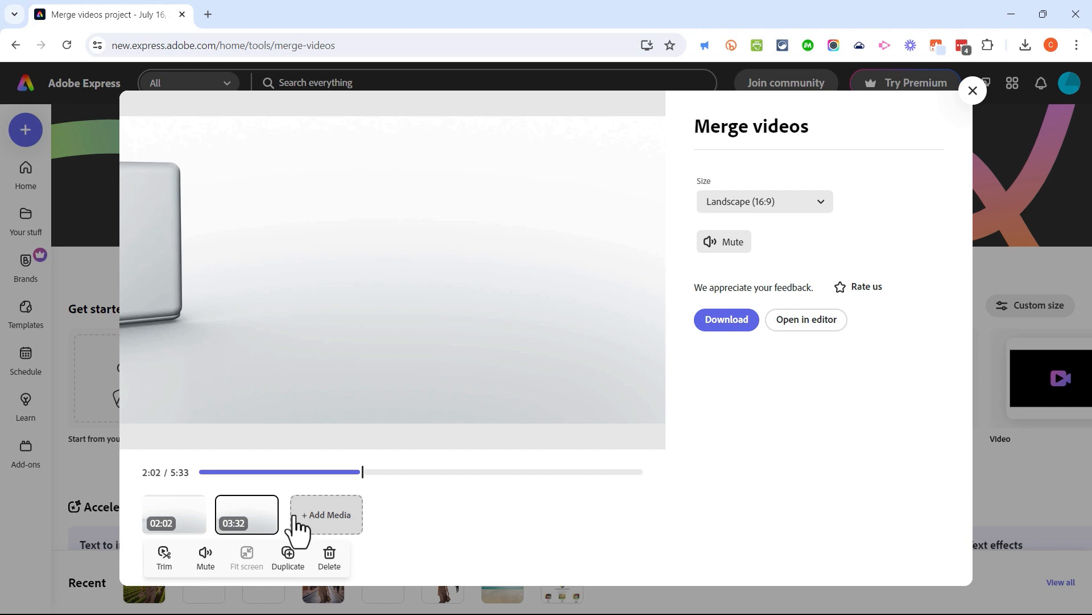
pyautogui.moveTo(250, 522)
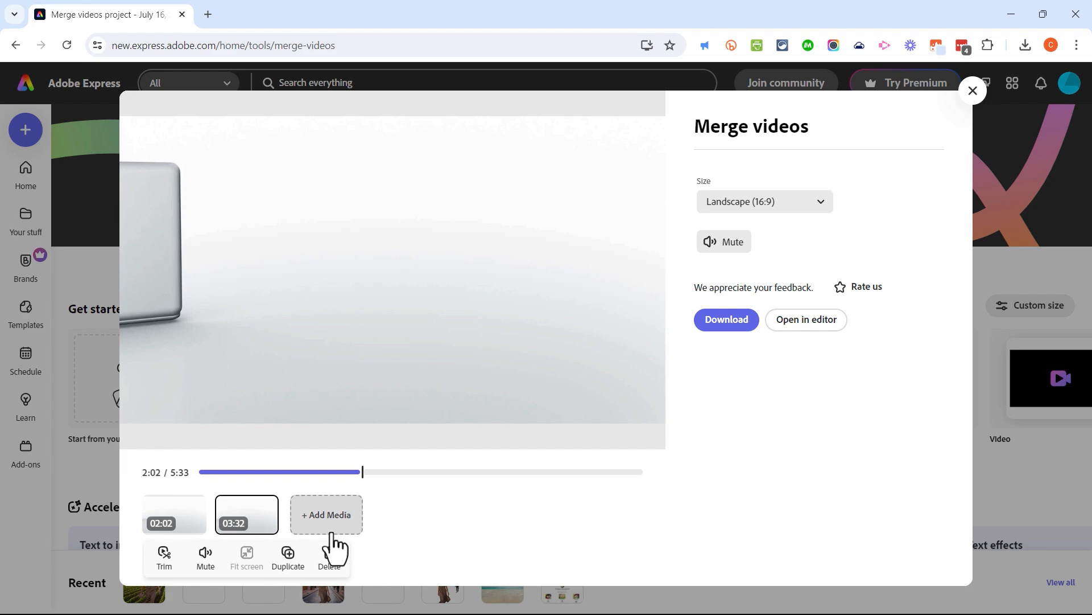
pyautogui.moveTo(308, 522)
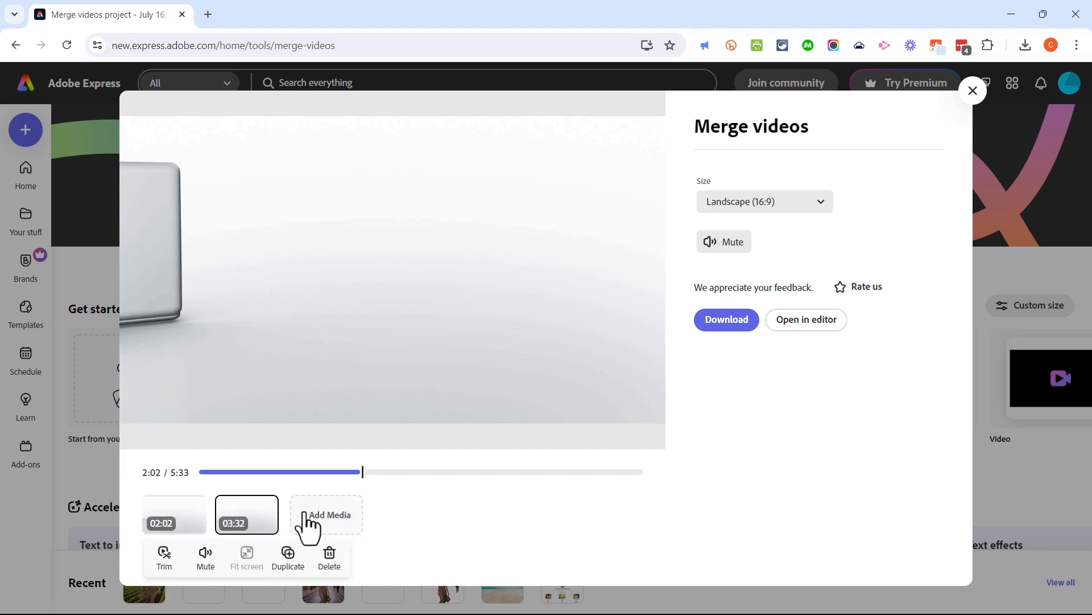
pyautogui.moveTo(326, 514)
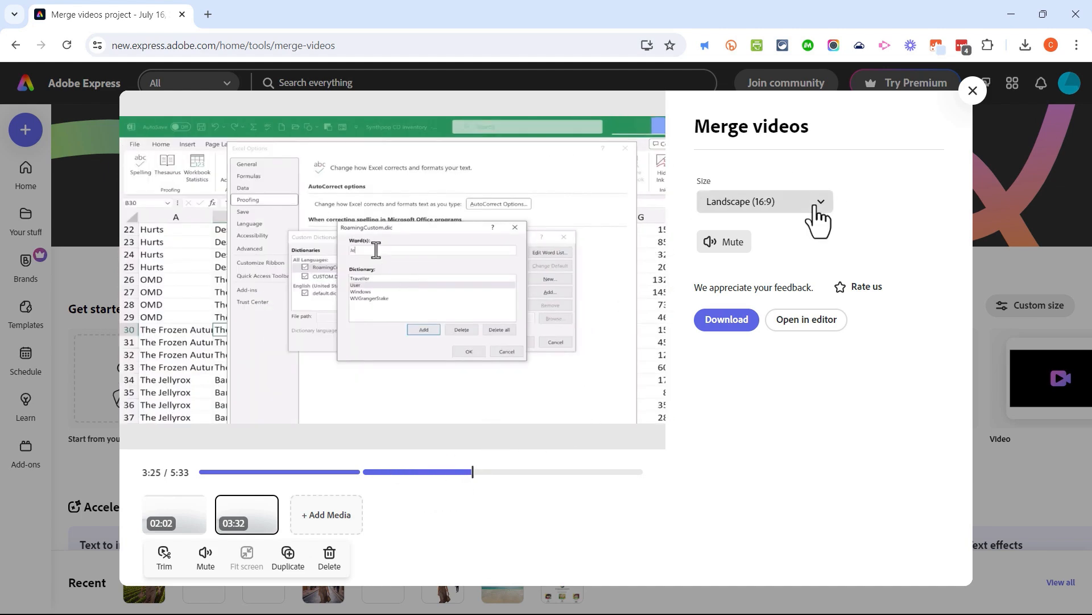
pyautogui.click(764, 202)
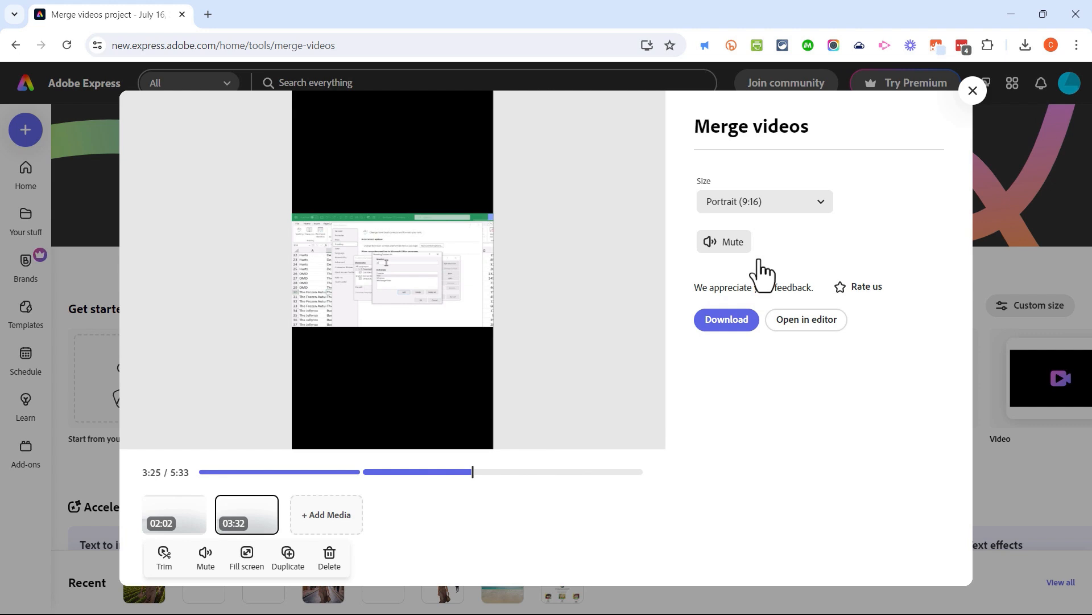
pyautogui.click(763, 202)
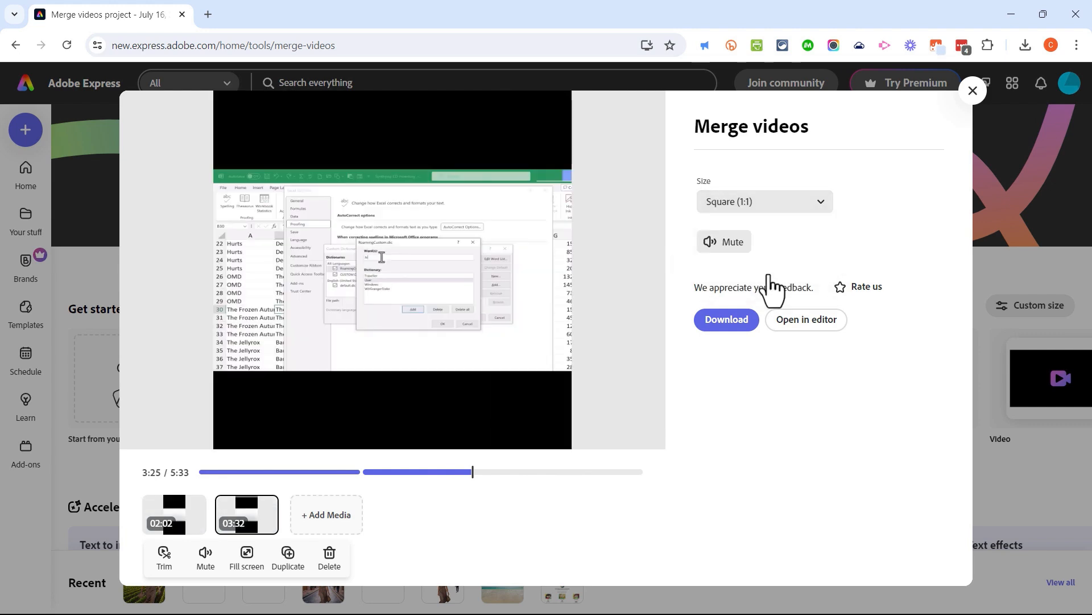
pyautogui.click(763, 201)
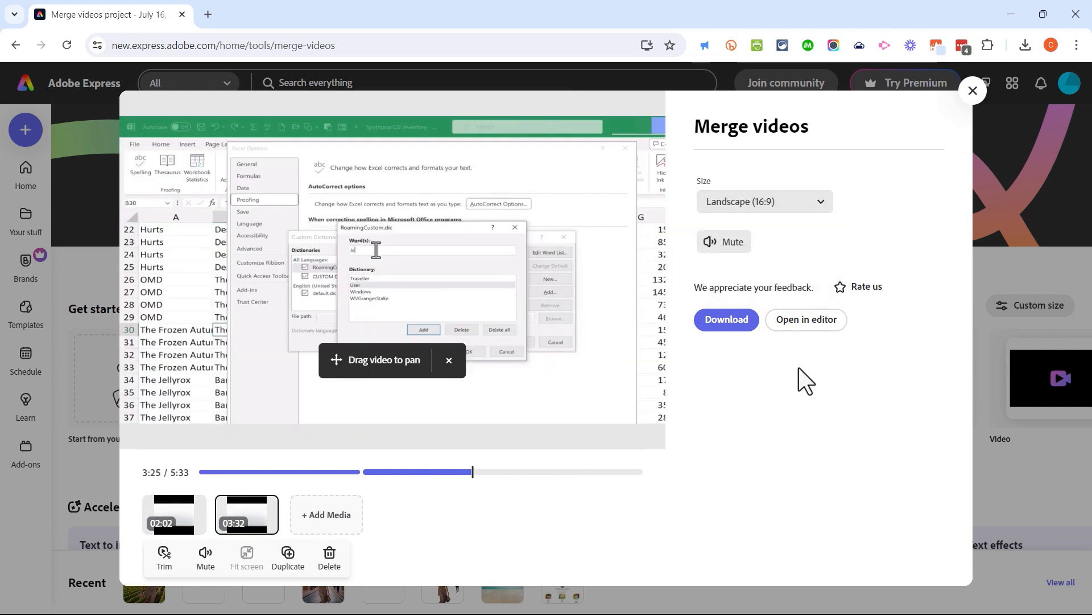
pyautogui.moveTo(806, 319)
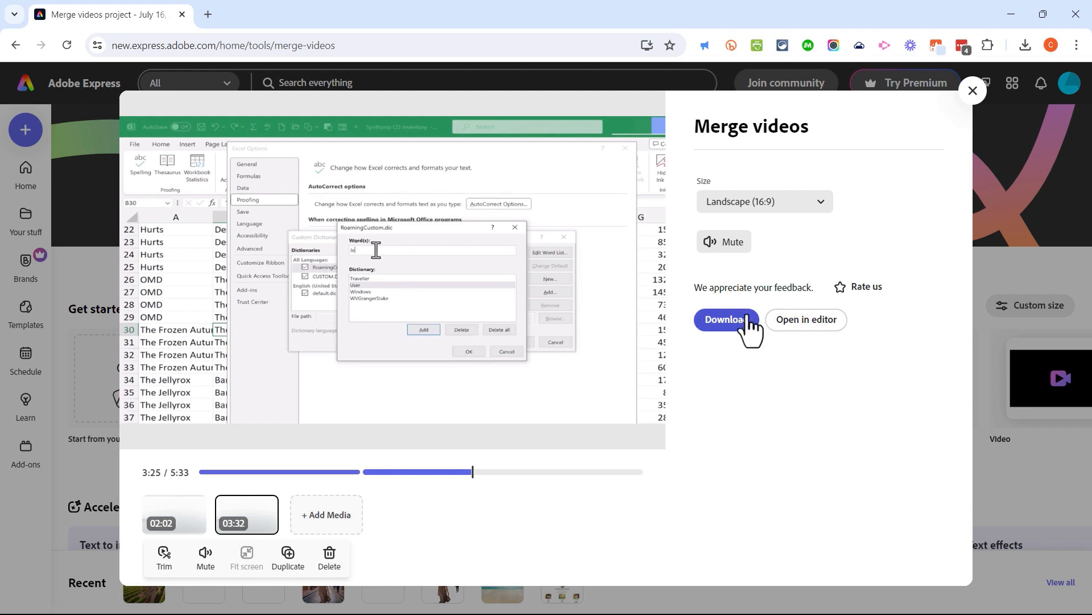
# Step: Download the merged MP4, confirm it in Chrome's download history, and close Merge videos
pyautogui.click(724, 318)
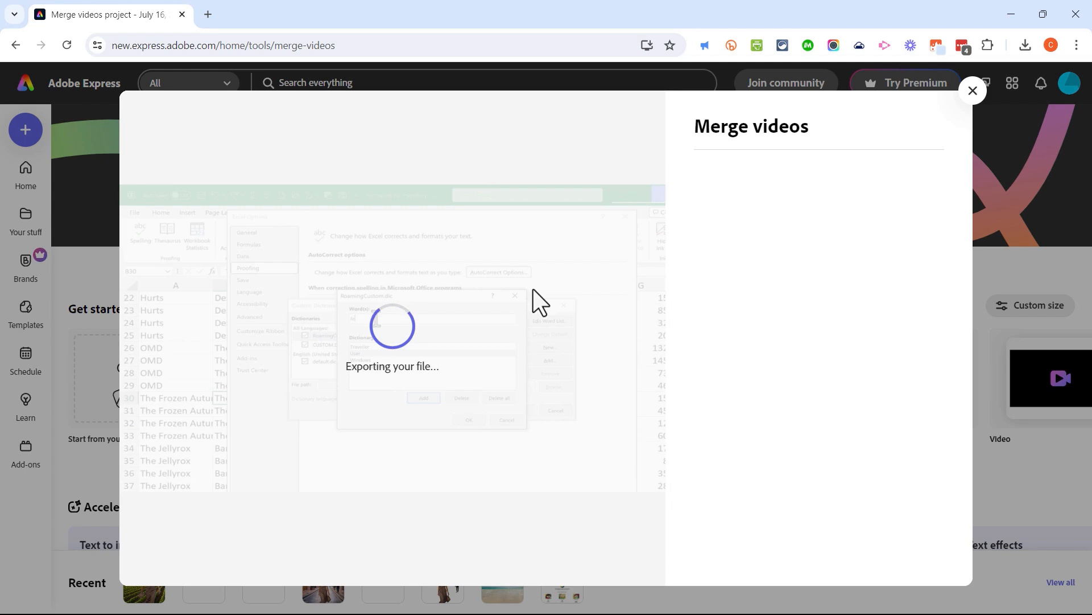
pyautogui.moveTo(1017, 98)
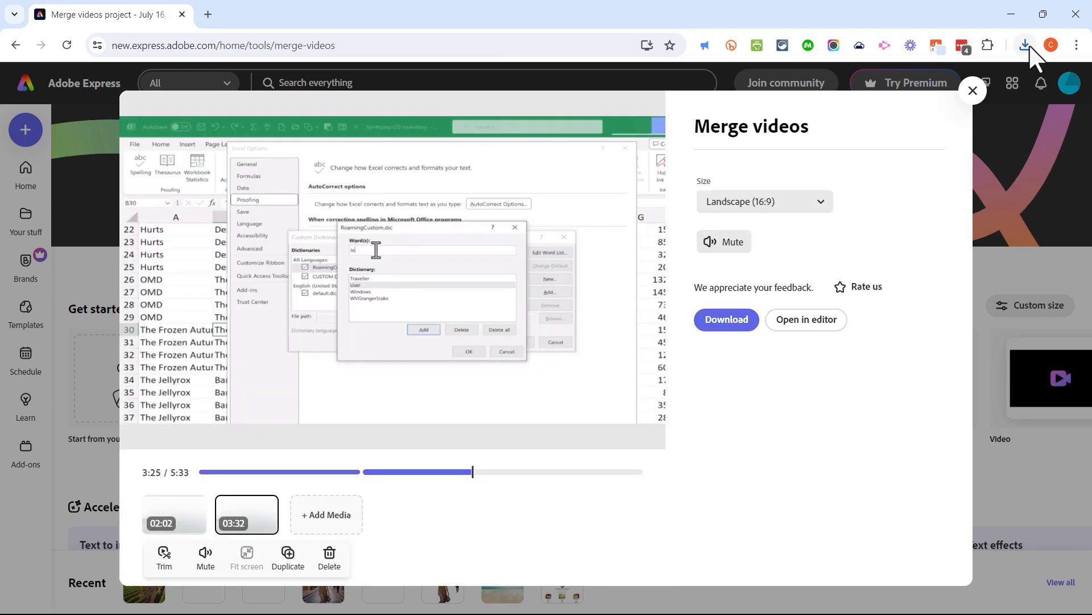
pyautogui.click(1025, 46)
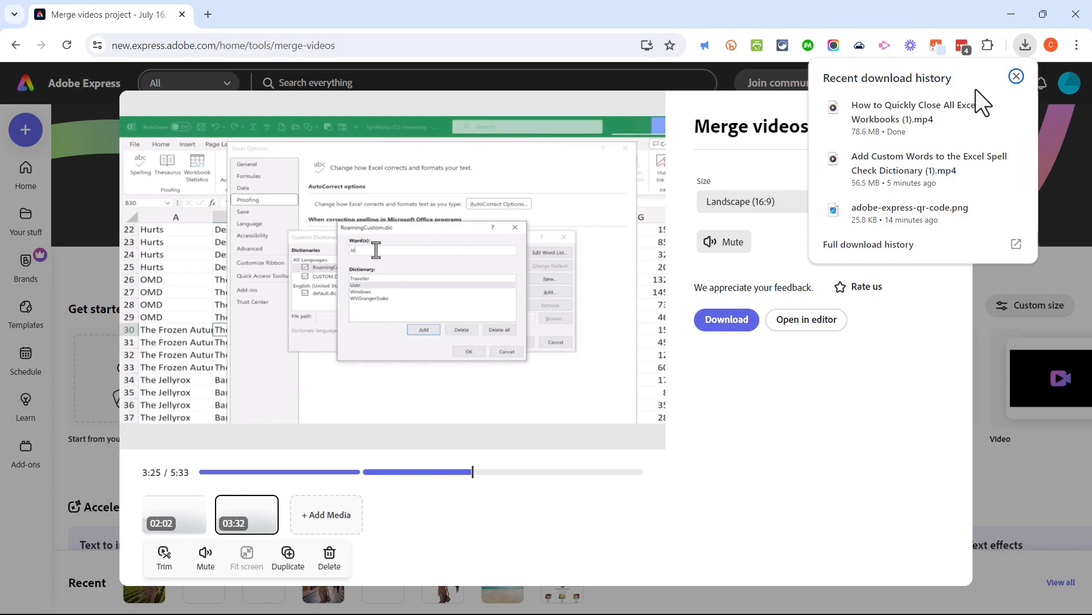
pyautogui.click(912, 111)
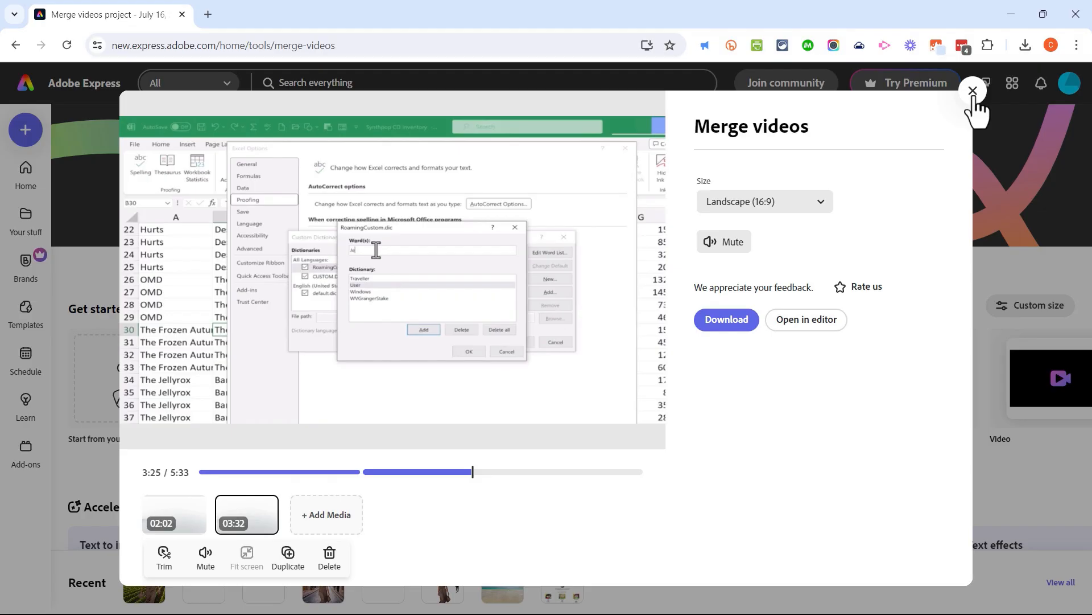
pyautogui.click(971, 91)
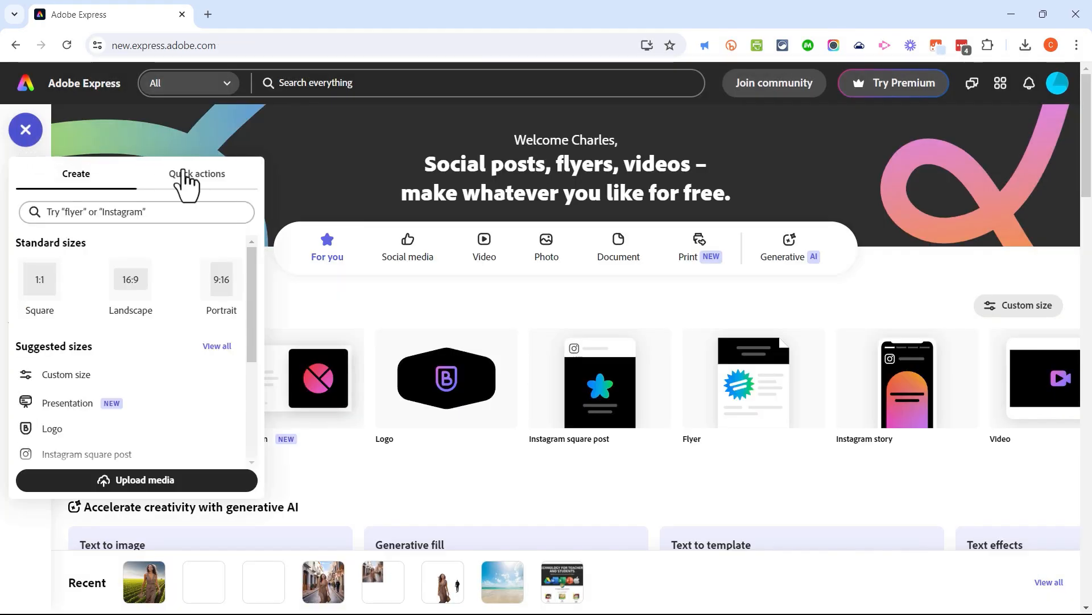
# Step: Show the quick actions list and scroll toward Convert to GIF
pyautogui.click(197, 173)
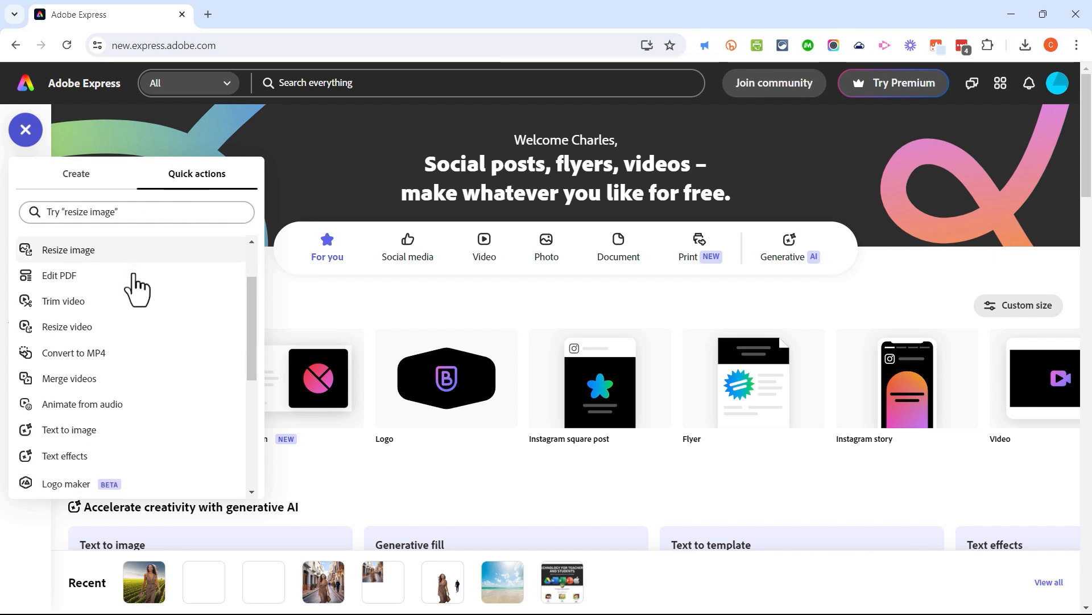
pyautogui.scroll(-3)
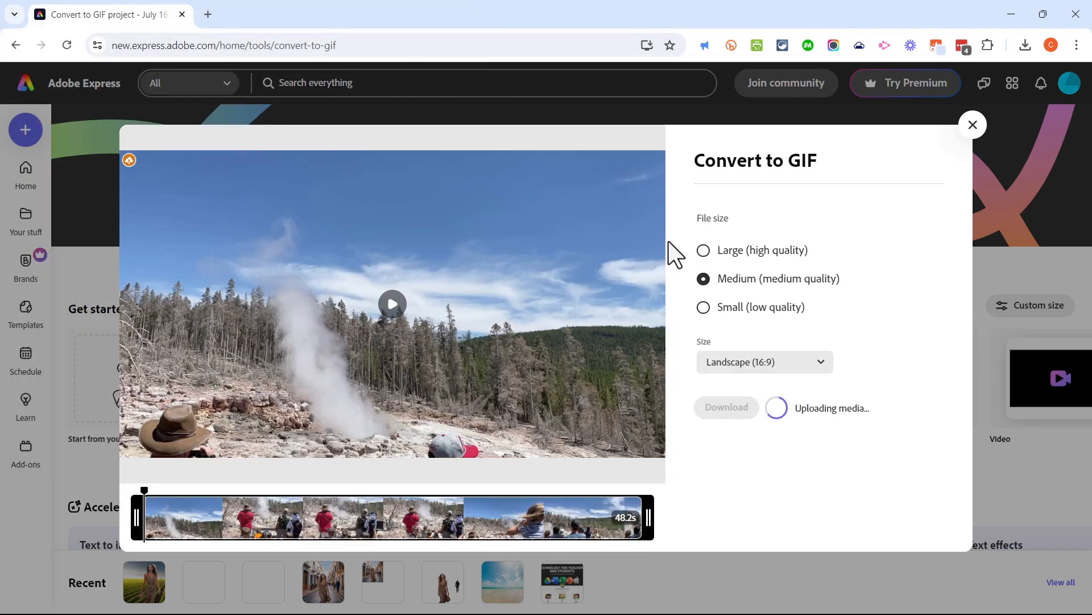
pyautogui.moveTo(432, 349)
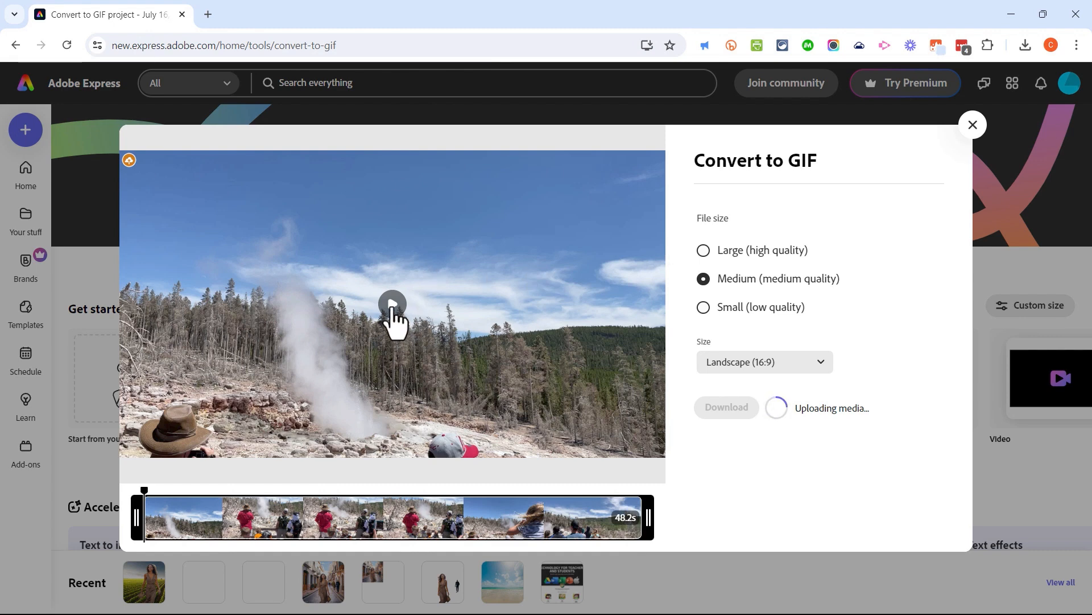
pyautogui.moveTo(306, 369)
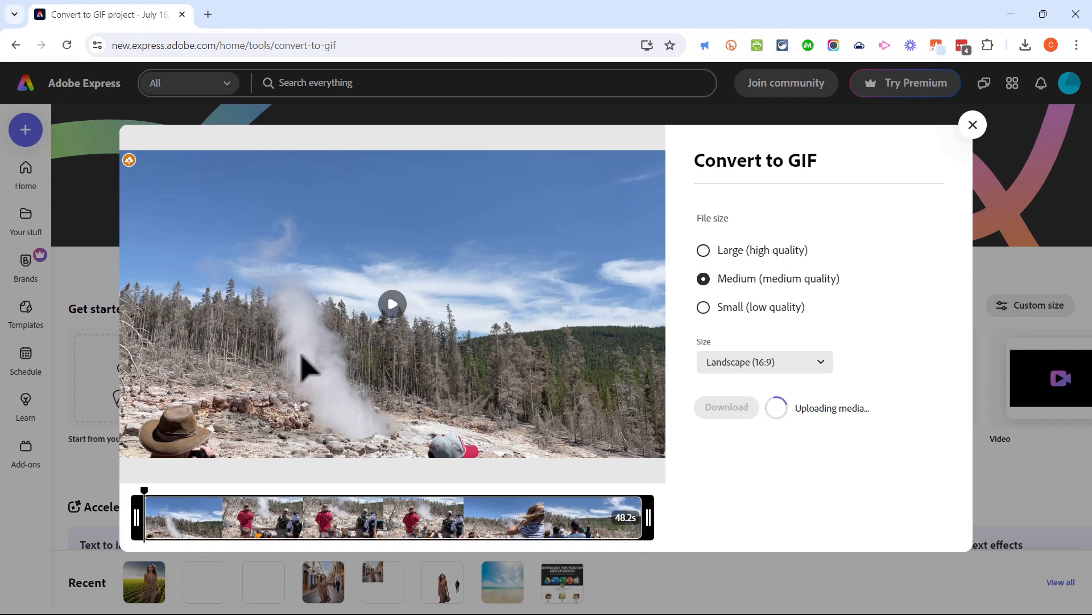
pyautogui.moveTo(710, 321)
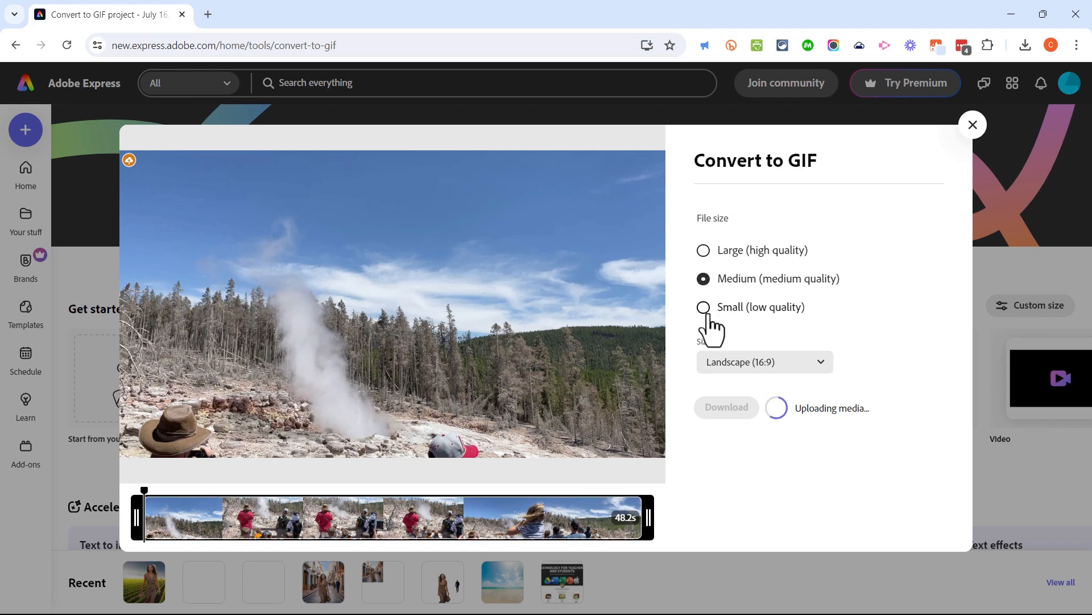
# Step: Set the GIF to Small (low quality), Landscape (16:9), and download it
pyautogui.click(703, 306)
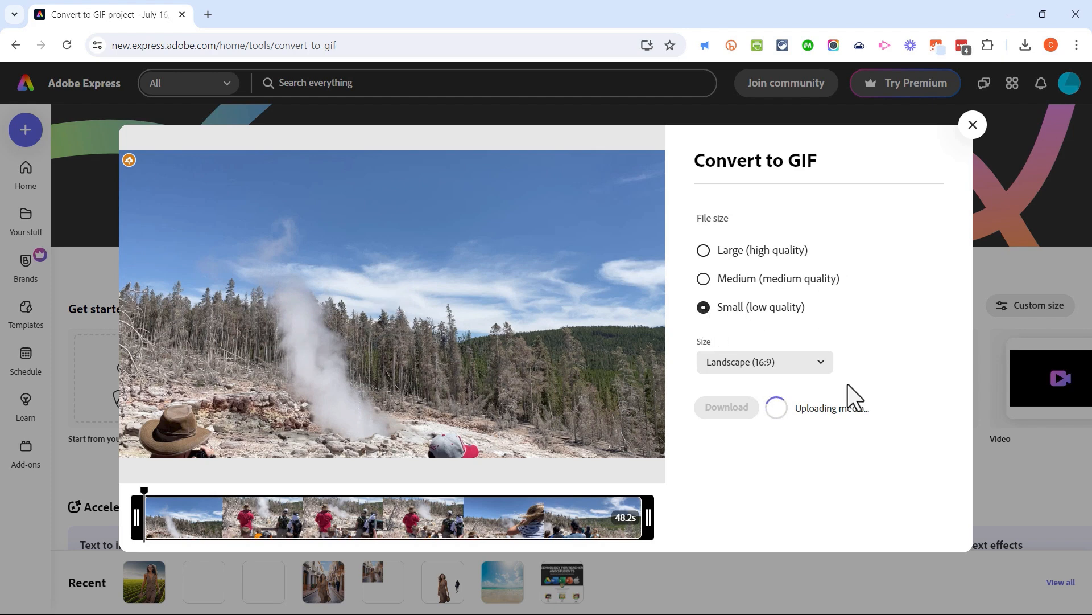
pyautogui.click(763, 362)
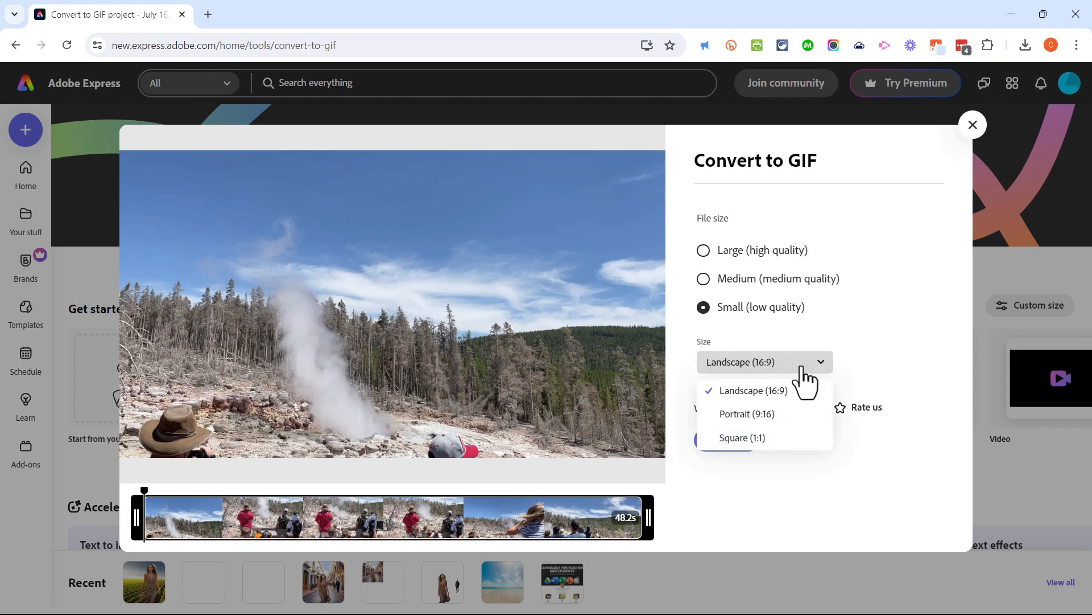
pyautogui.click(753, 389)
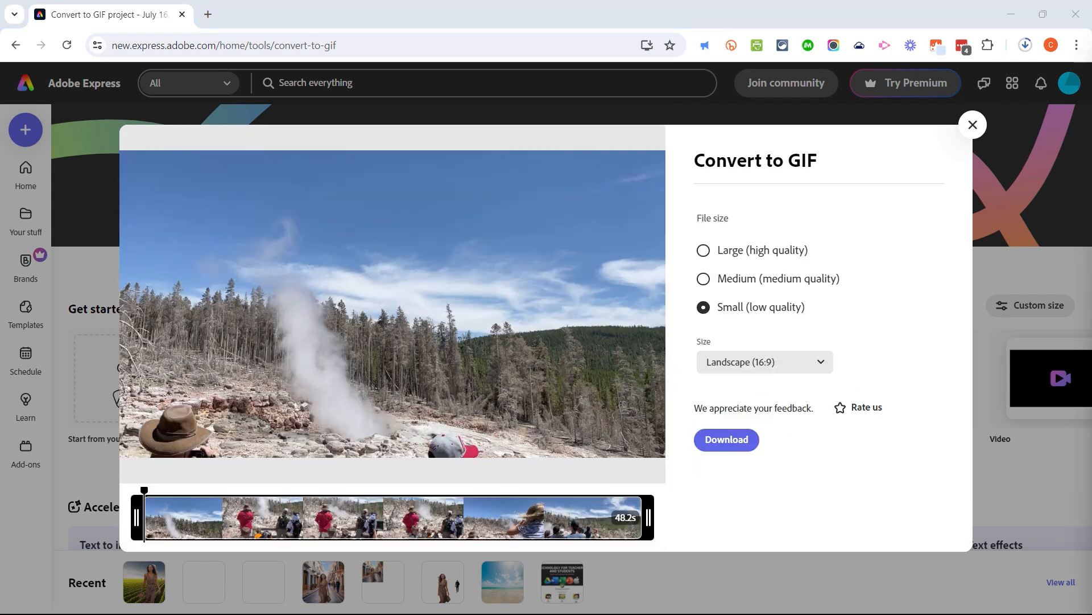
pyautogui.click(726, 439)
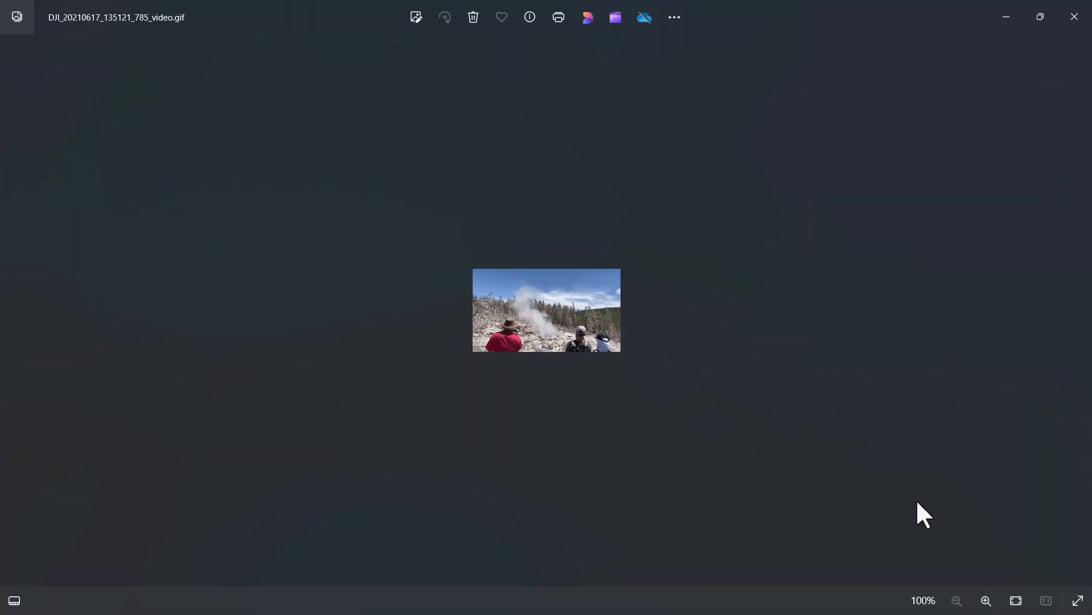
pyautogui.moveTo(1081, 599)
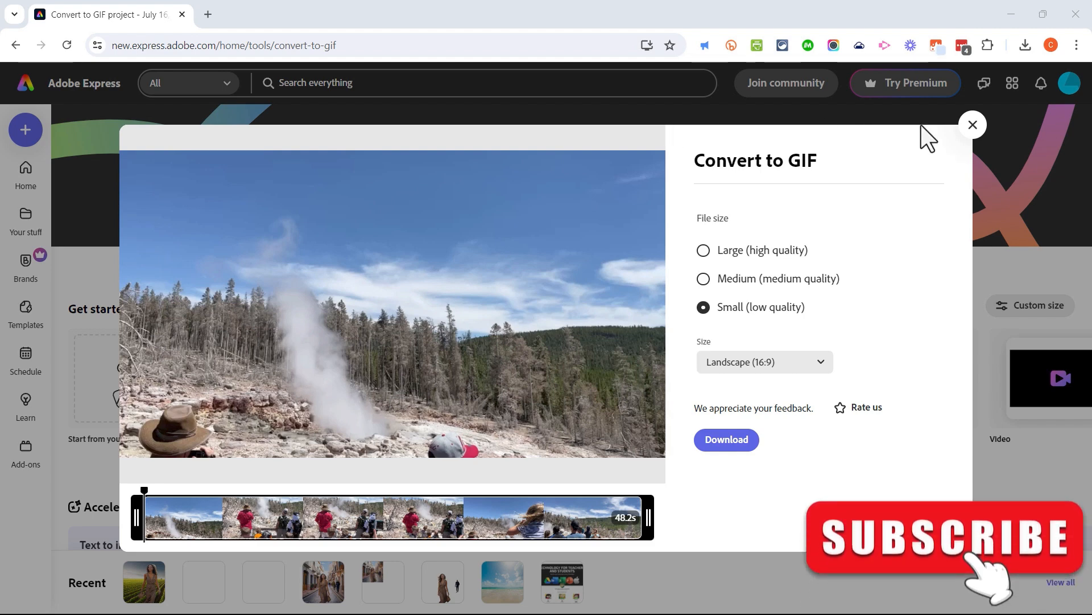
# Step: Close Convert to GIF and reopen the create panel's quick actions list
pyautogui.click(973, 126)
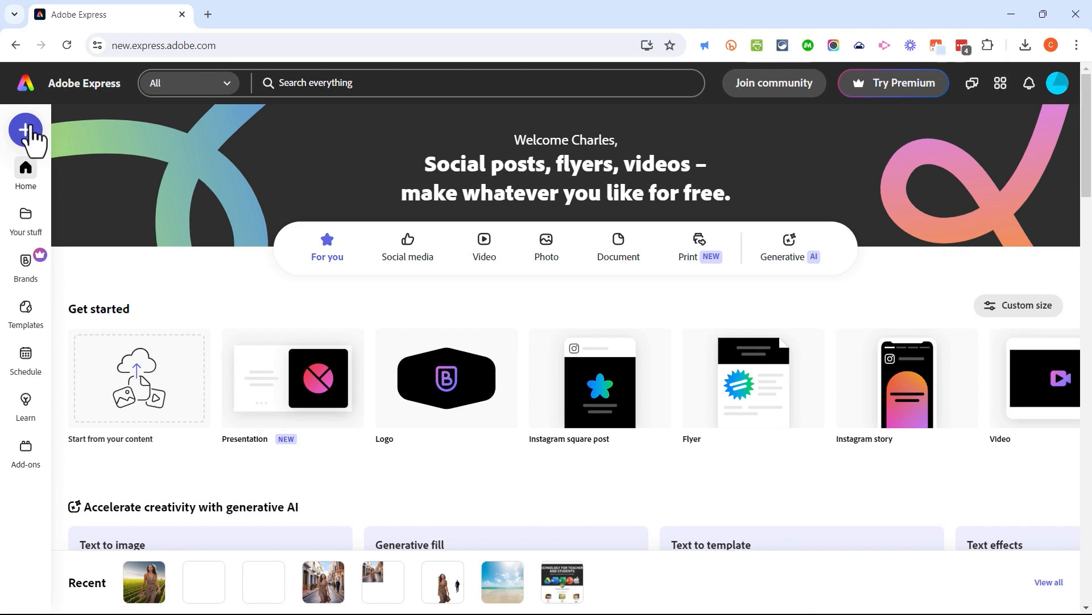
pyautogui.click(26, 130)
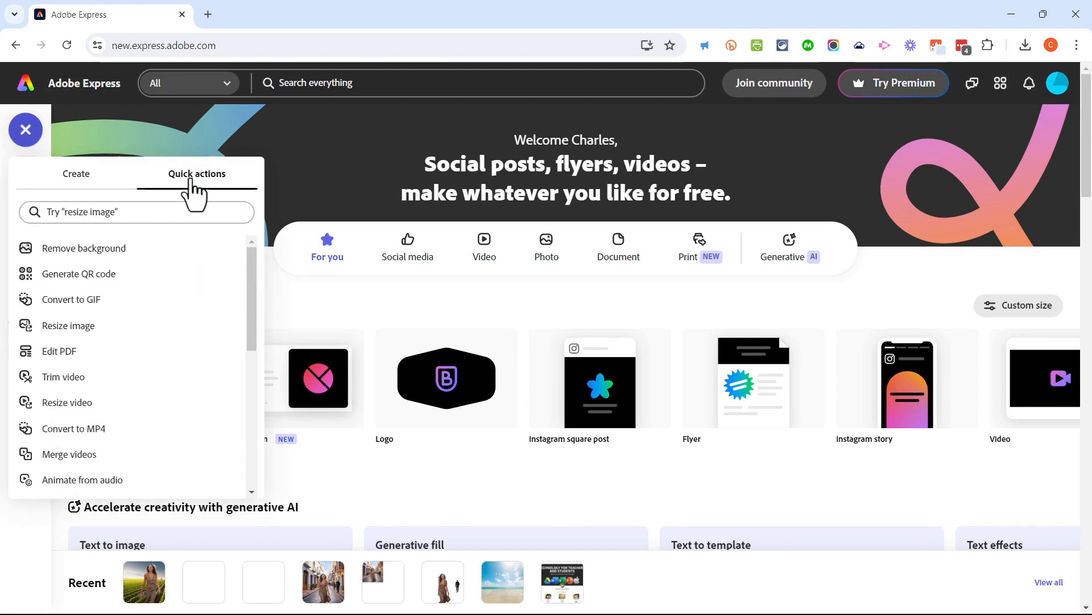